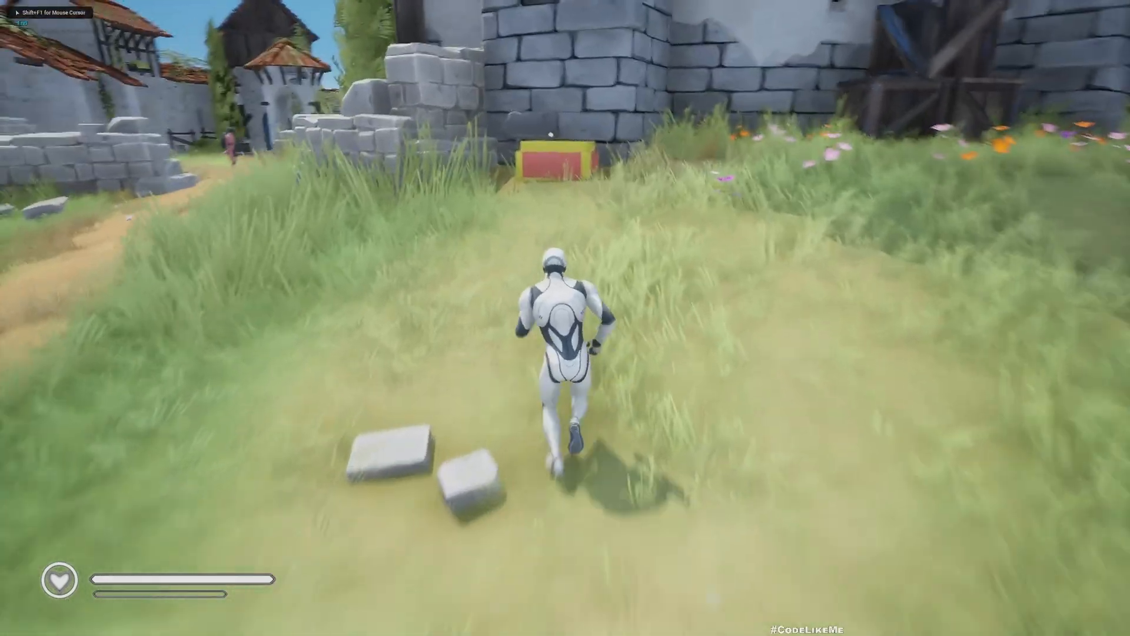
Open the inventory and alternate between plain plate-mail shoes and shoes with knee pads
key(w)
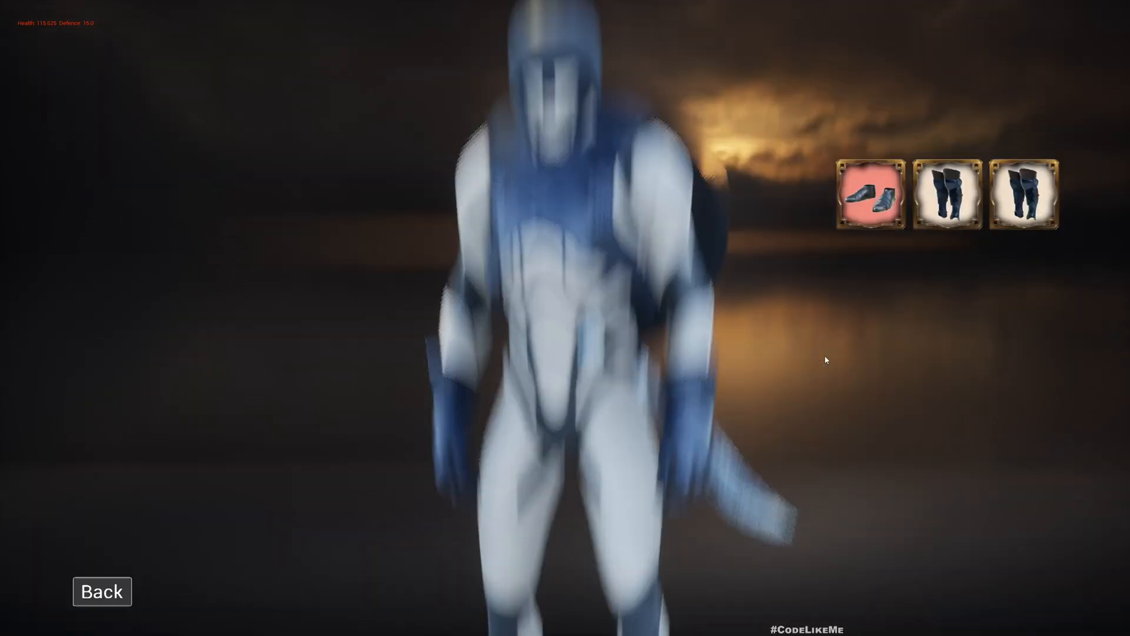
click(948, 192)
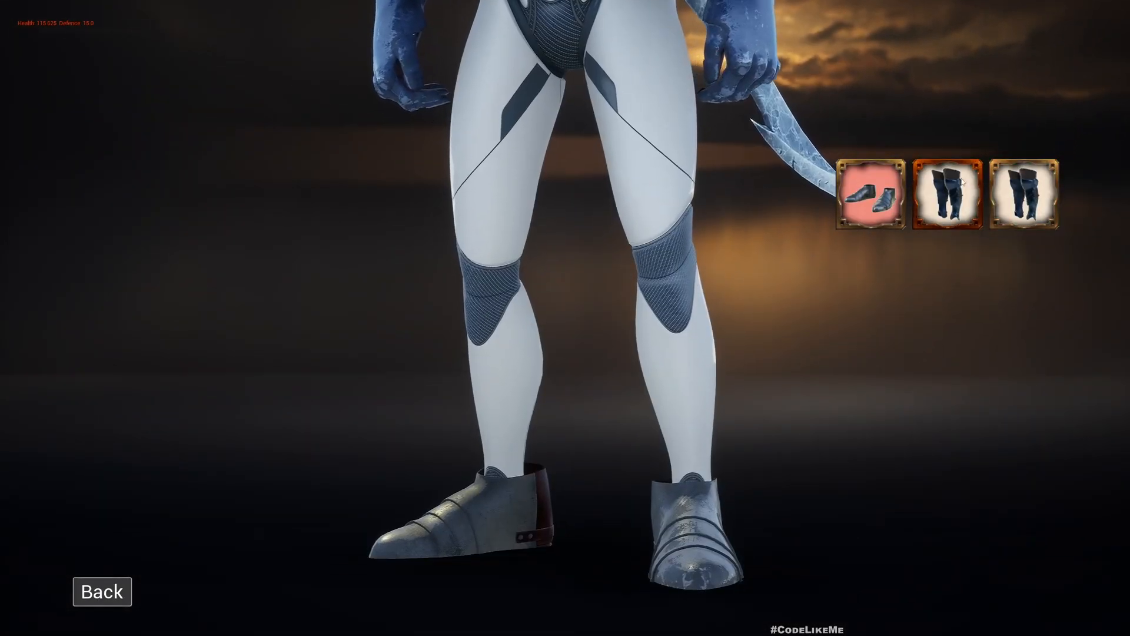
click(950, 193)
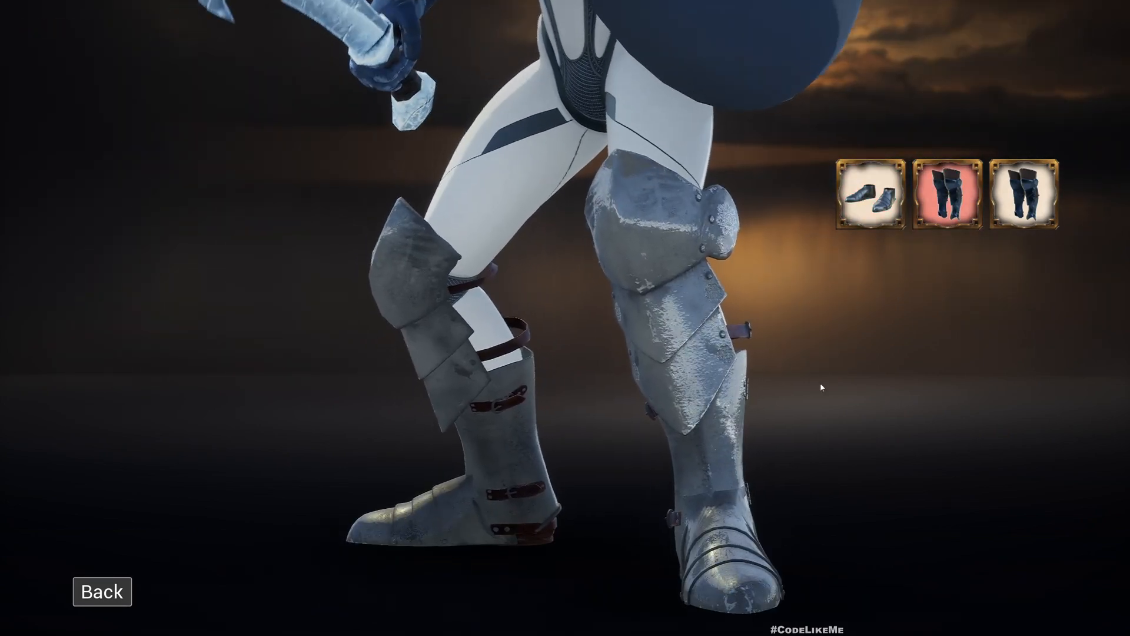
click(1024, 190)
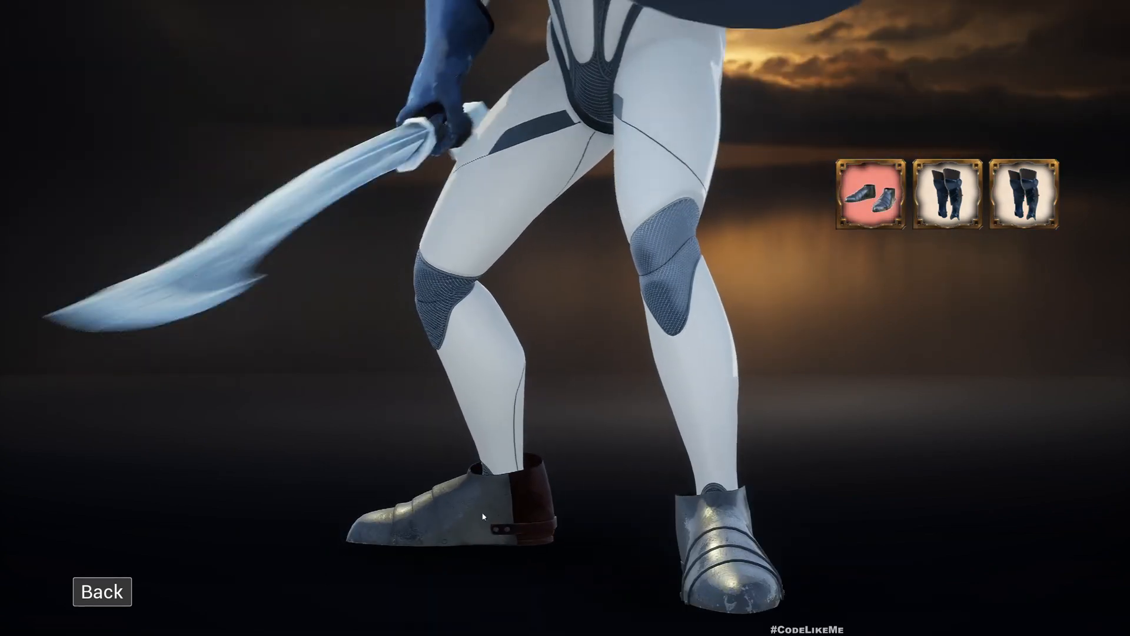
click(947, 196)
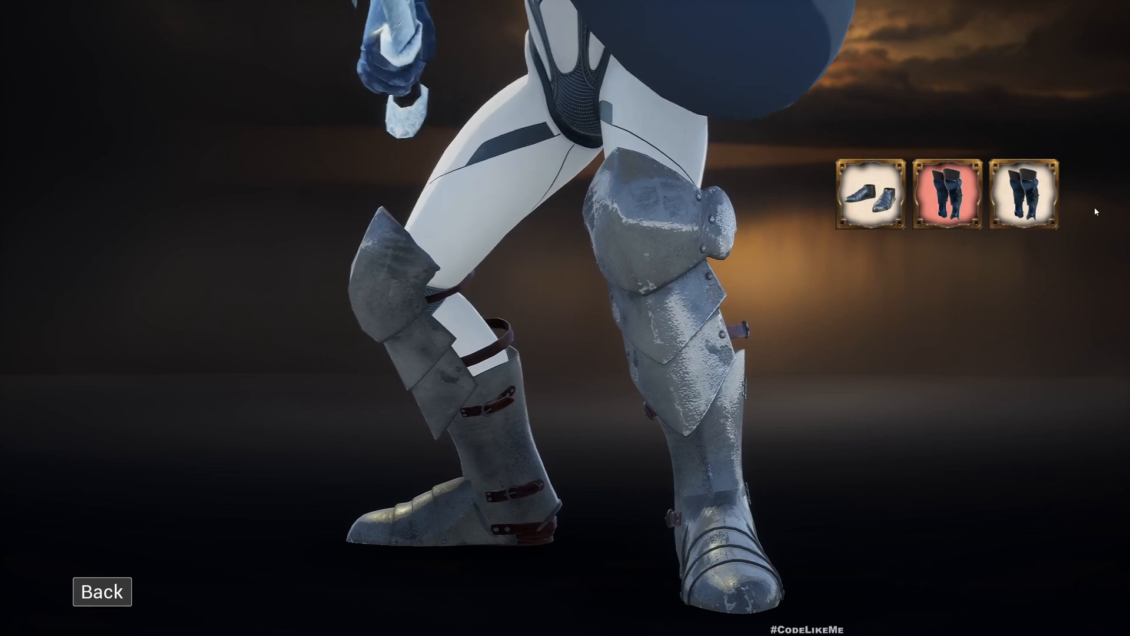
click(1027, 196)
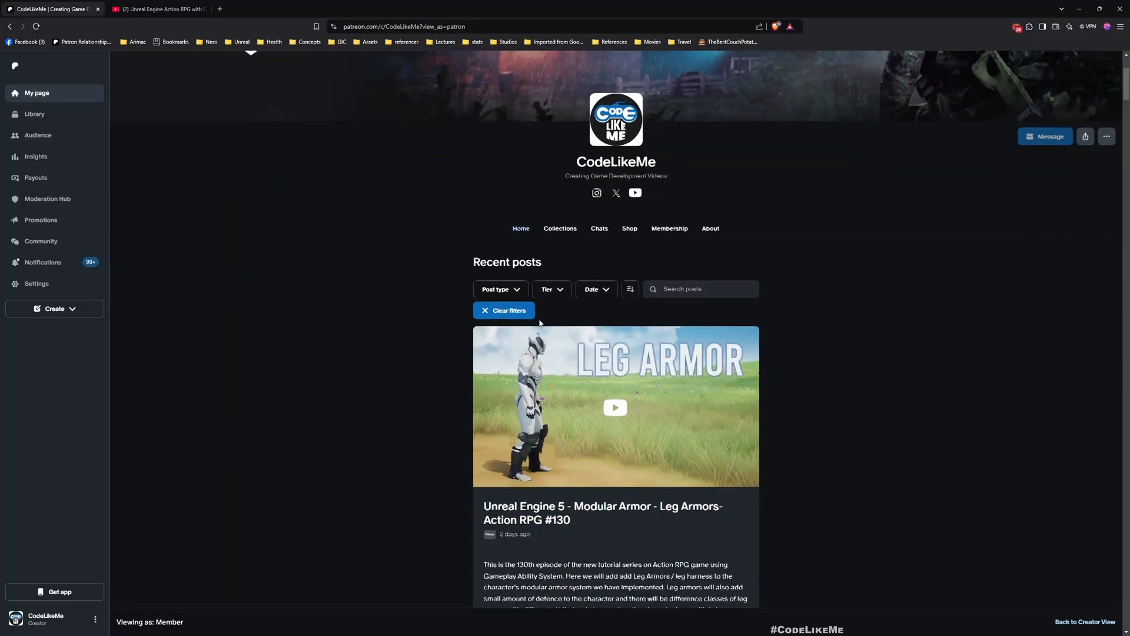
Scroll the Patreon armor tutorial posts, then browse the YouTube Action RPG playlist
scroll(down, 3)
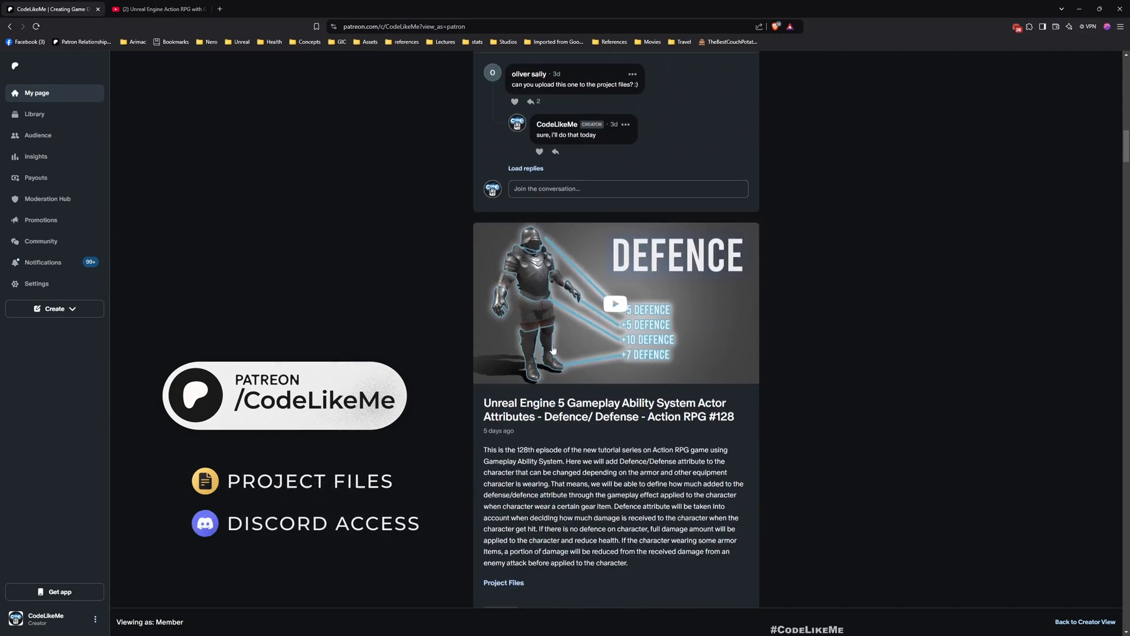
scroll(down, 3)
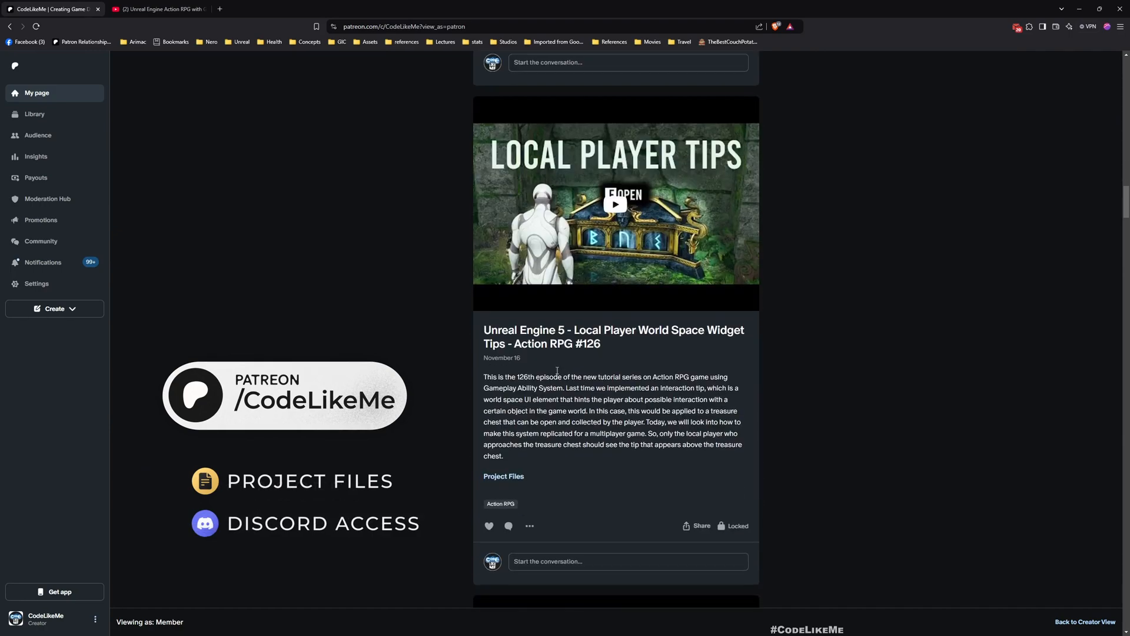
scroll(down, 3)
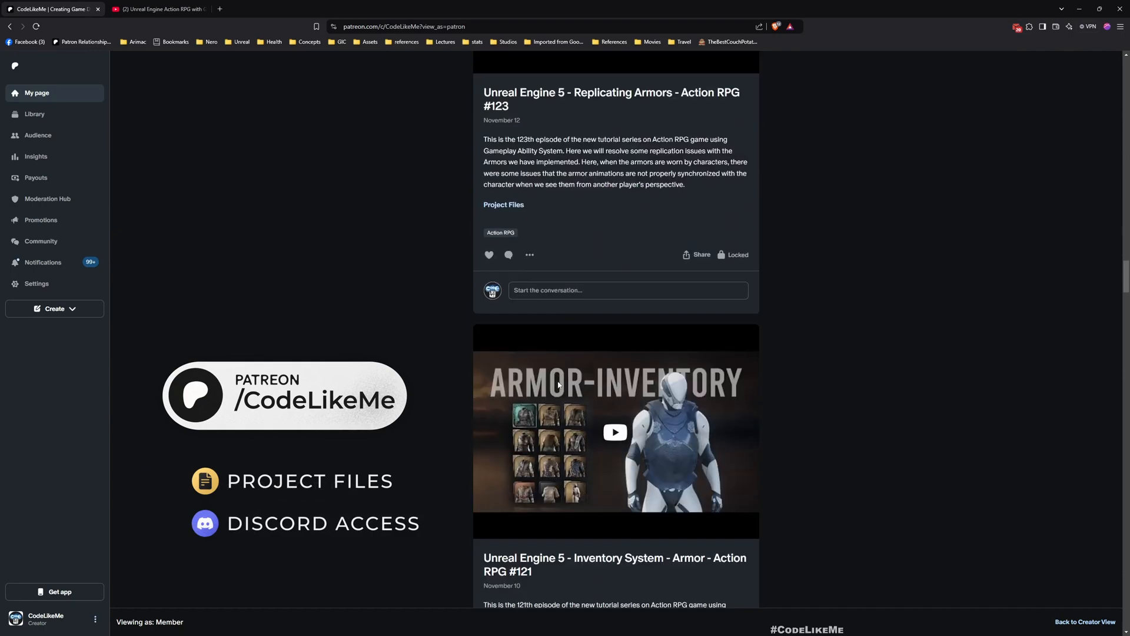
scroll(down, 3)
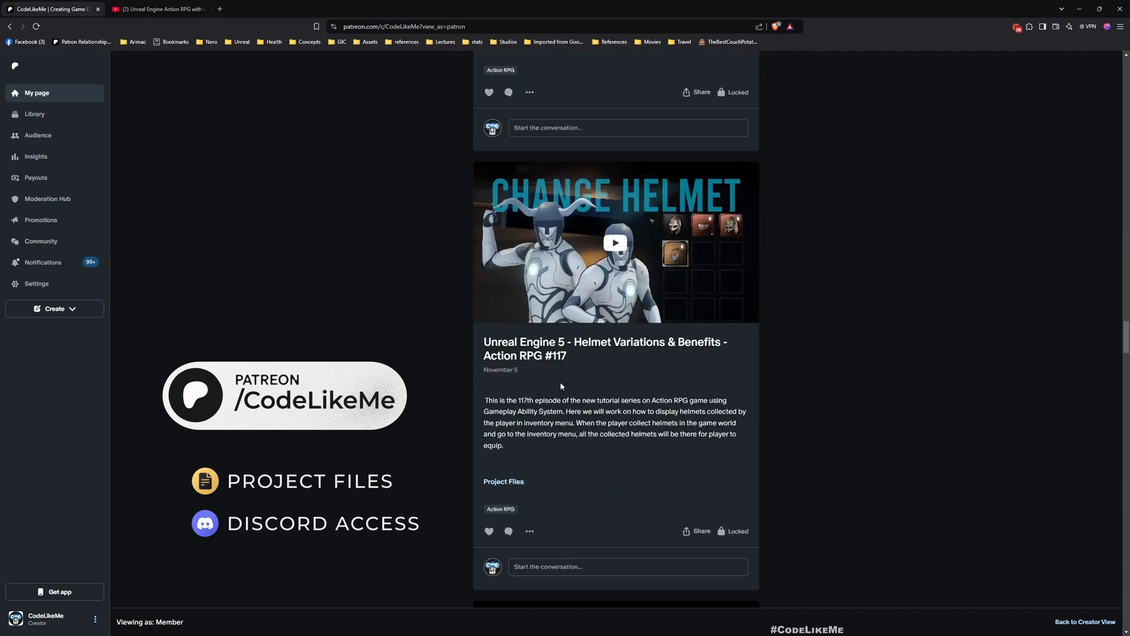
click(158, 9)
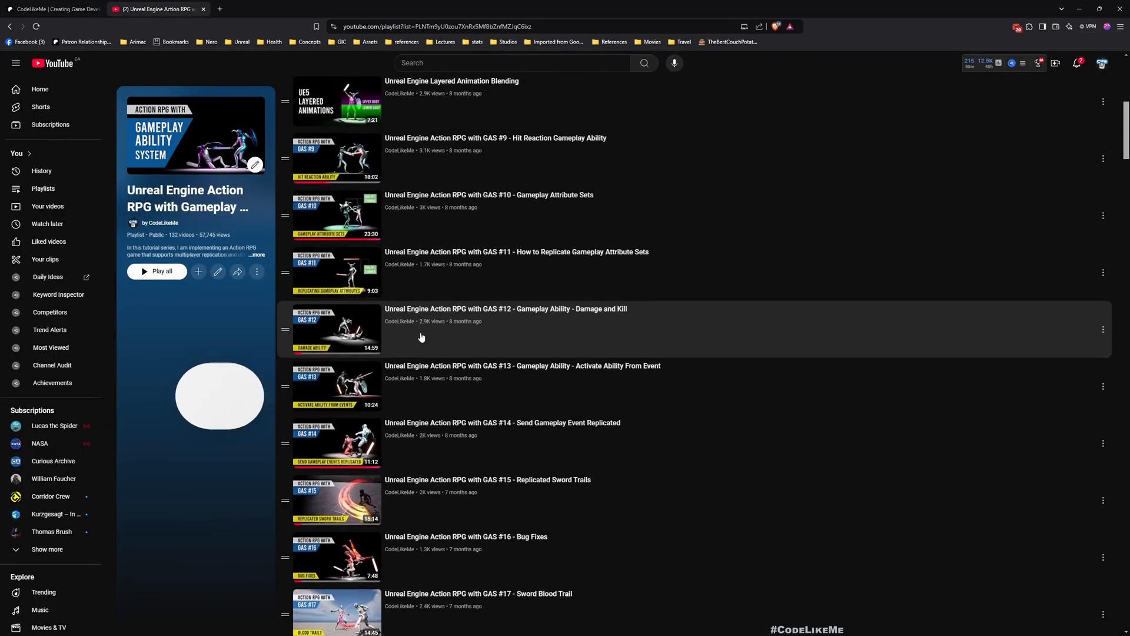
scroll(down, 3)
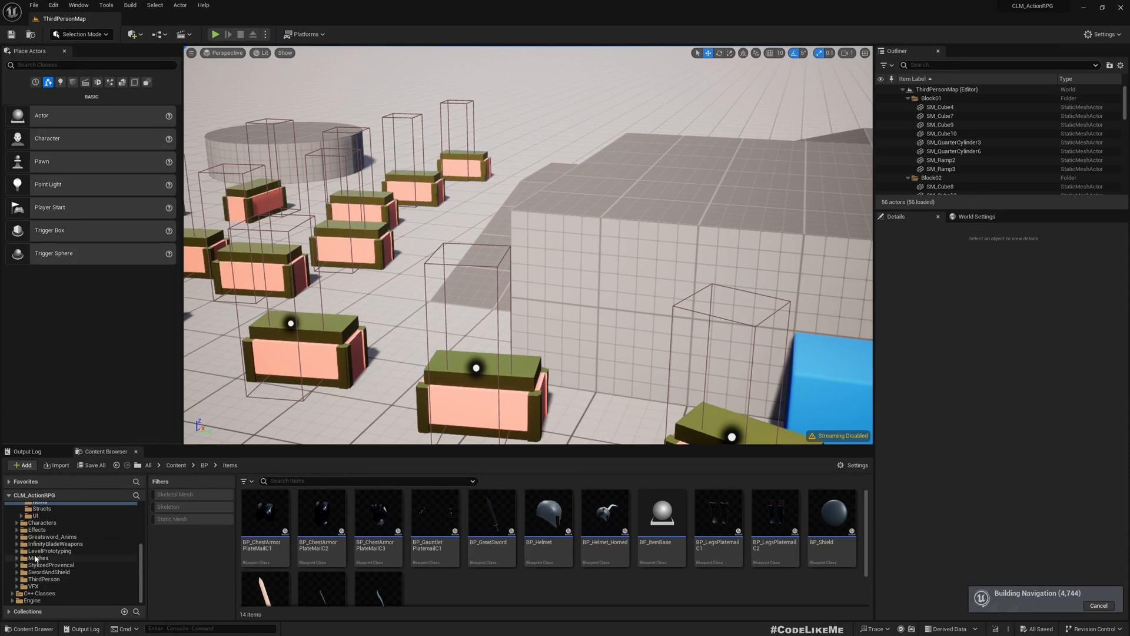
Browse into the Meshes > Platemail folder in the Content Browser
click(38, 558)
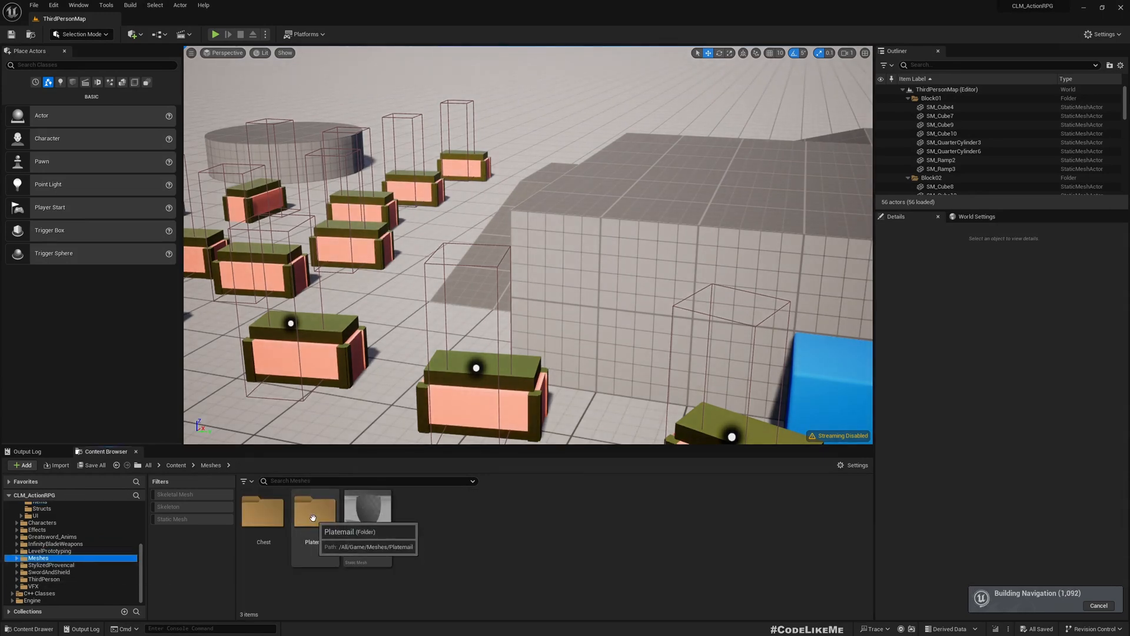
double_click(315, 512)
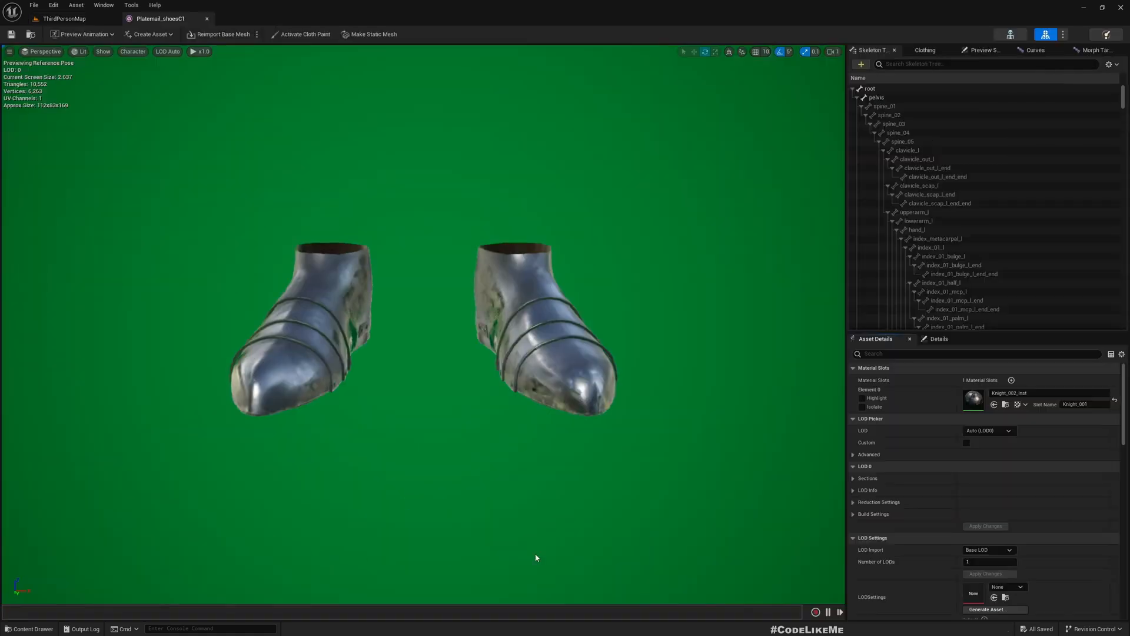
scroll(down, 3)
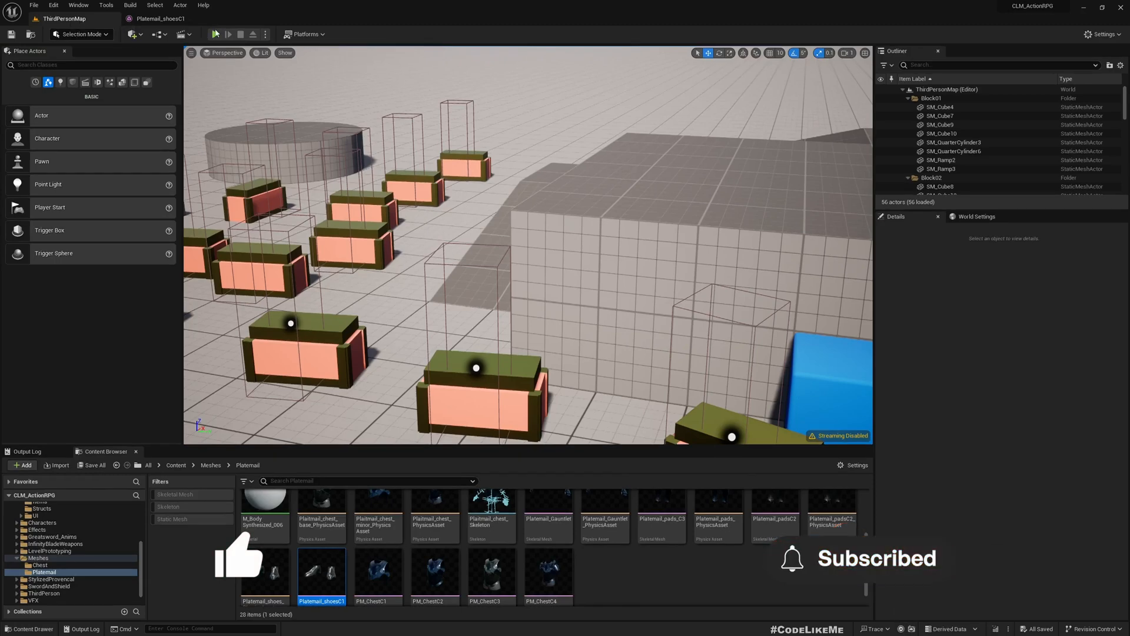
Play-test the level to check the unarmored character, then stop
click(203, 34)
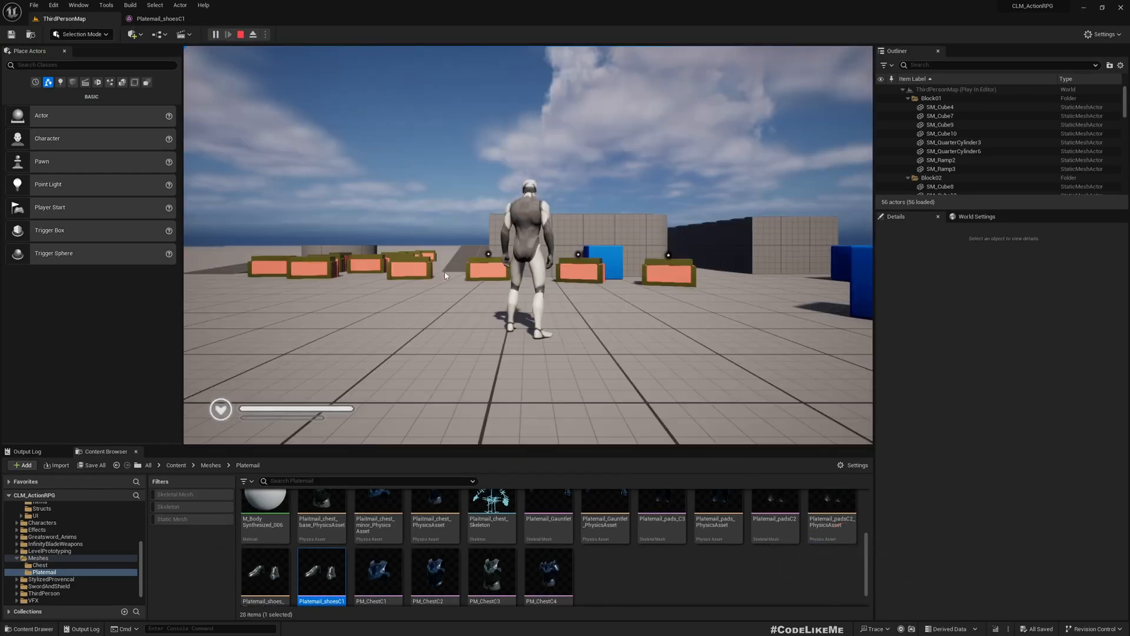
click(216, 34)
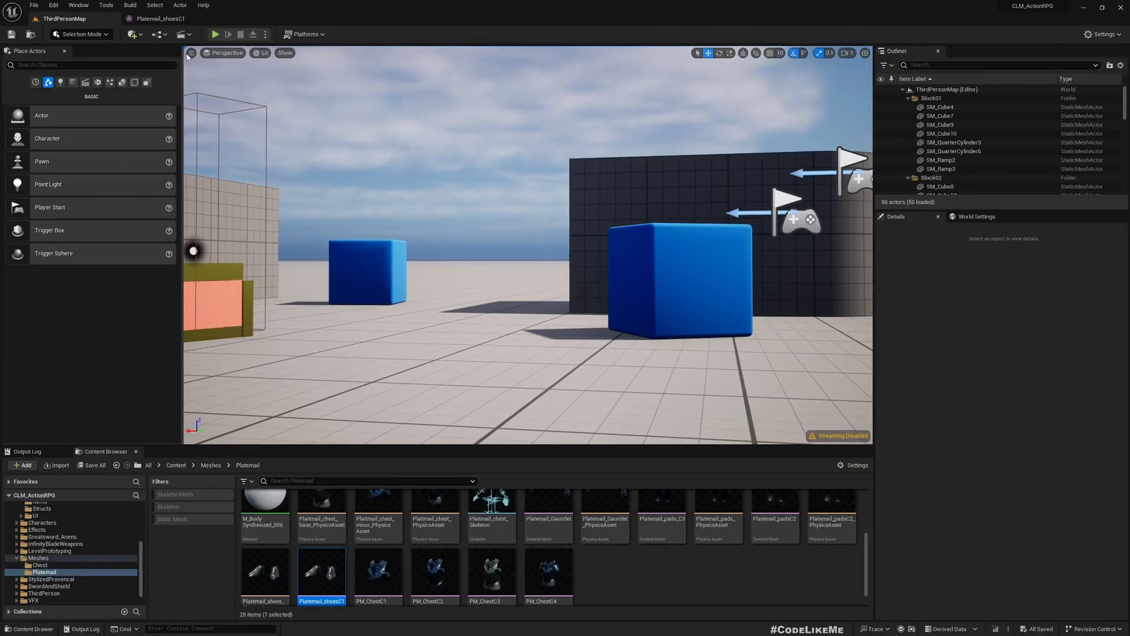
click(191, 52)
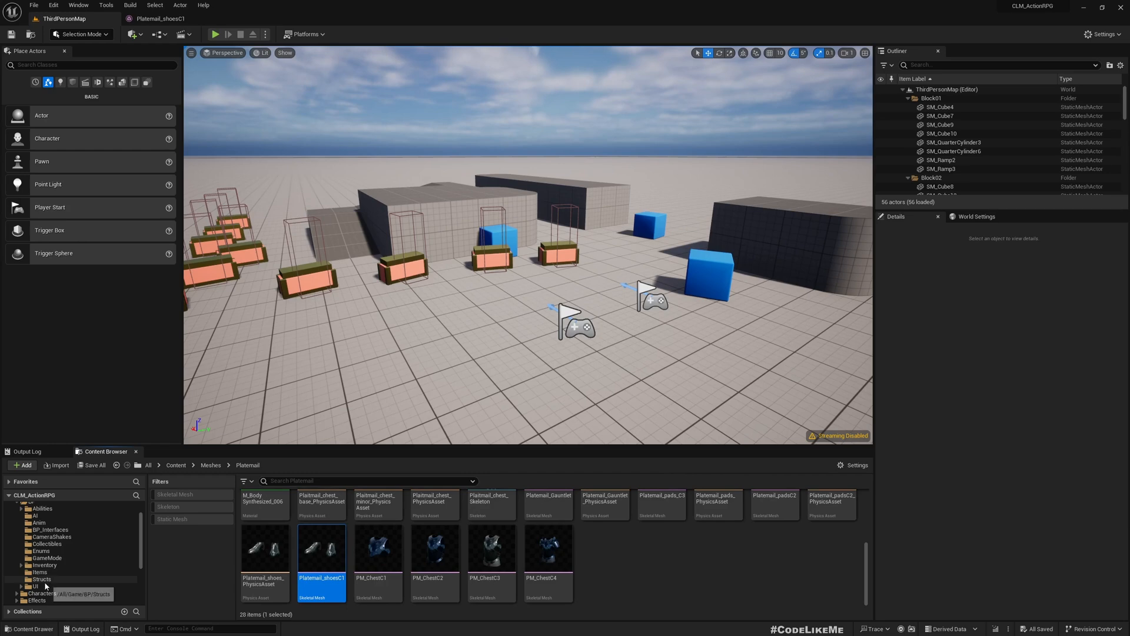
Open BP_LegsPlatemailC1 and set its Shoes component mesh to Platemail_shoesC1
click(38, 572)
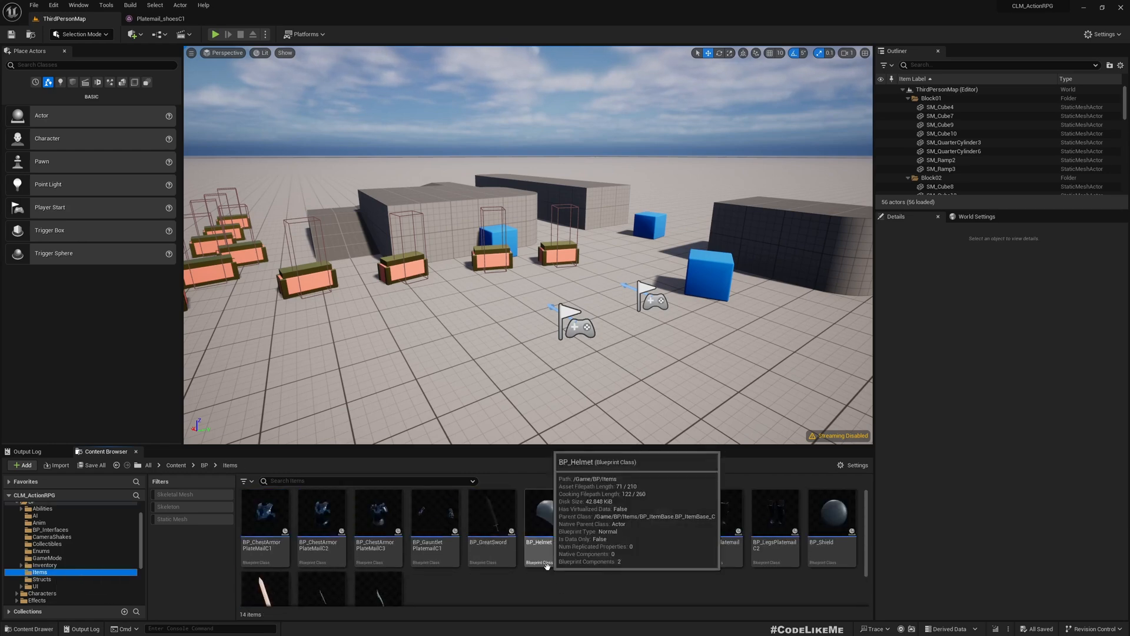
mouse_move(813, 519)
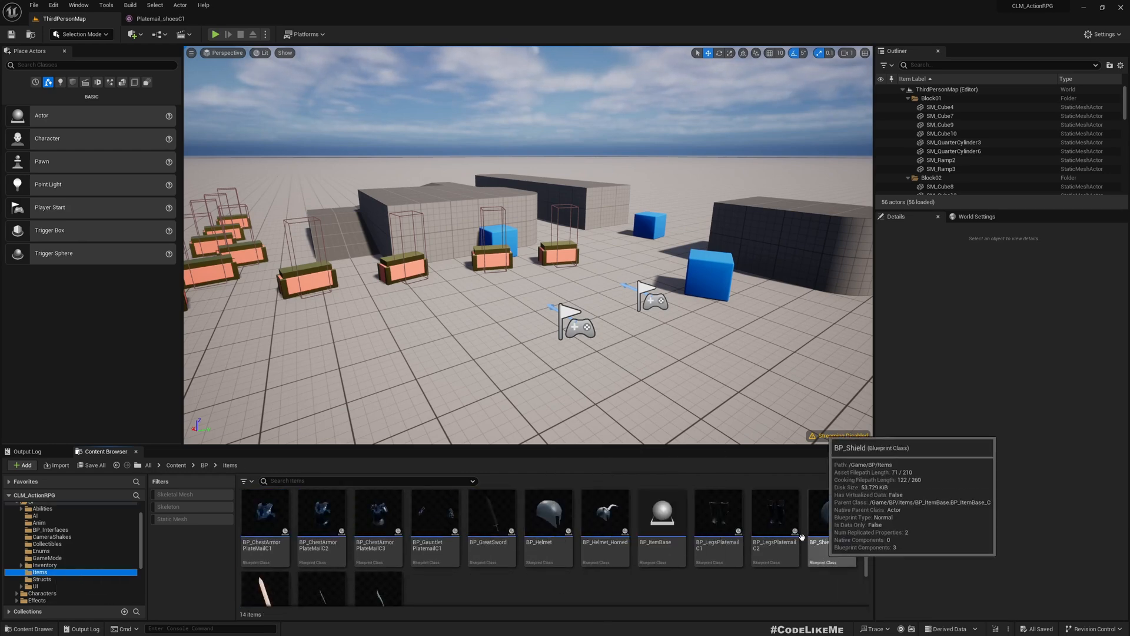
double_click(718, 513)
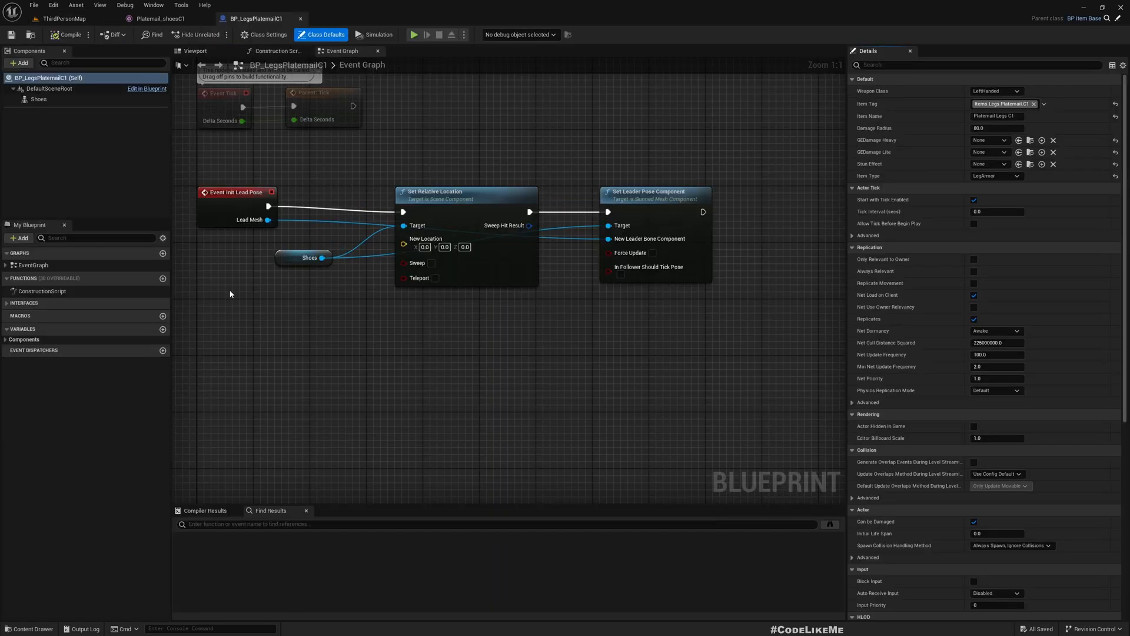
click(194, 50)
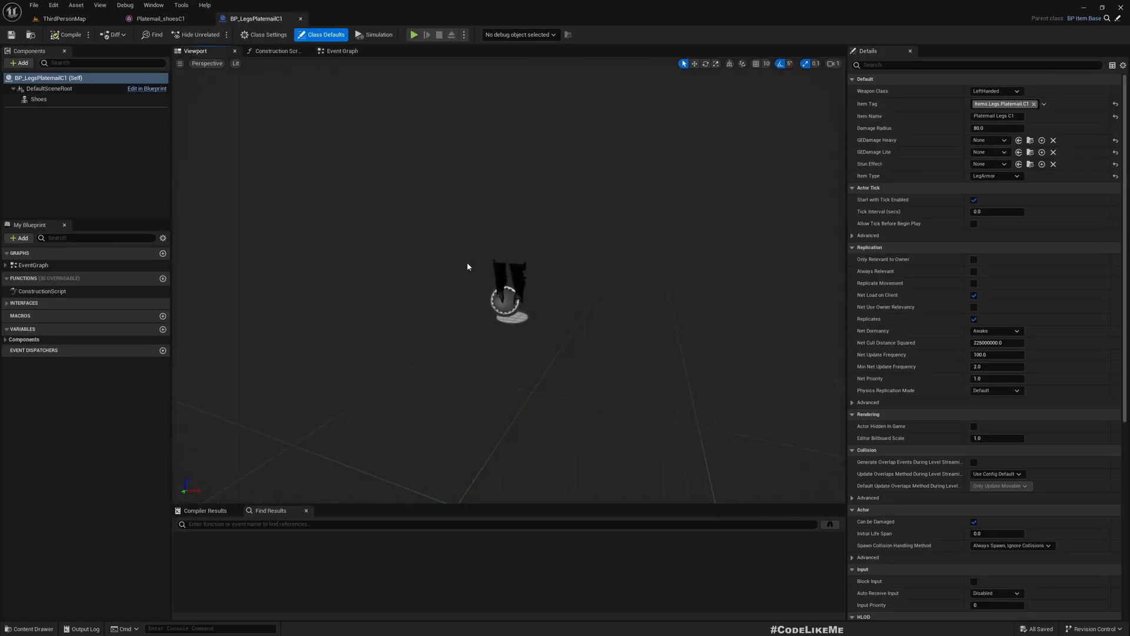
click(39, 99)
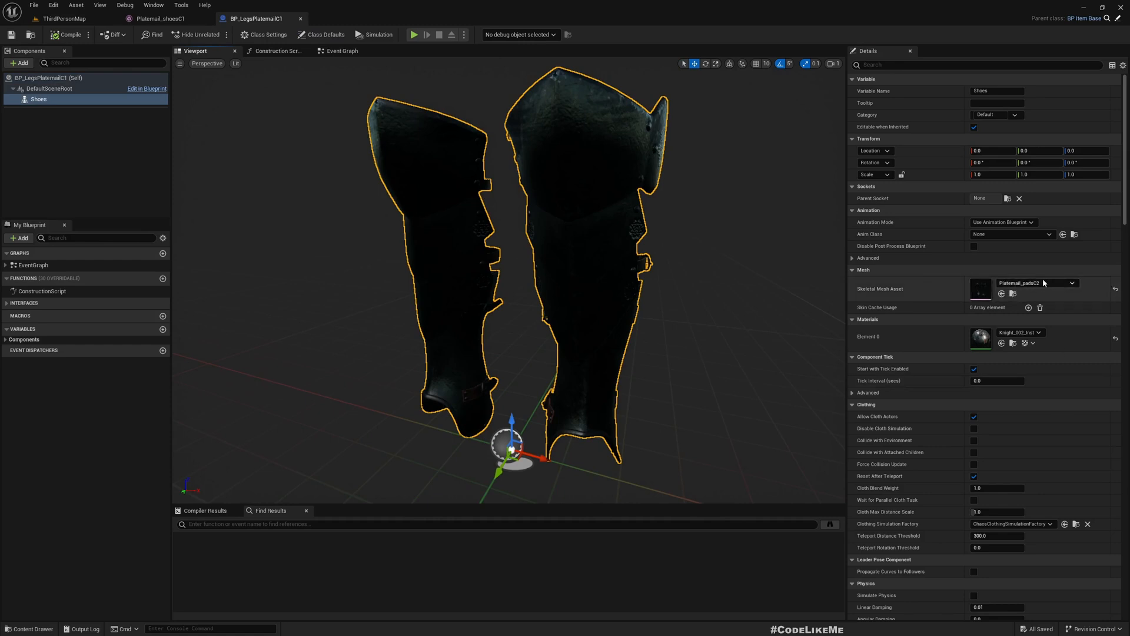
mouse_move(1007, 326)
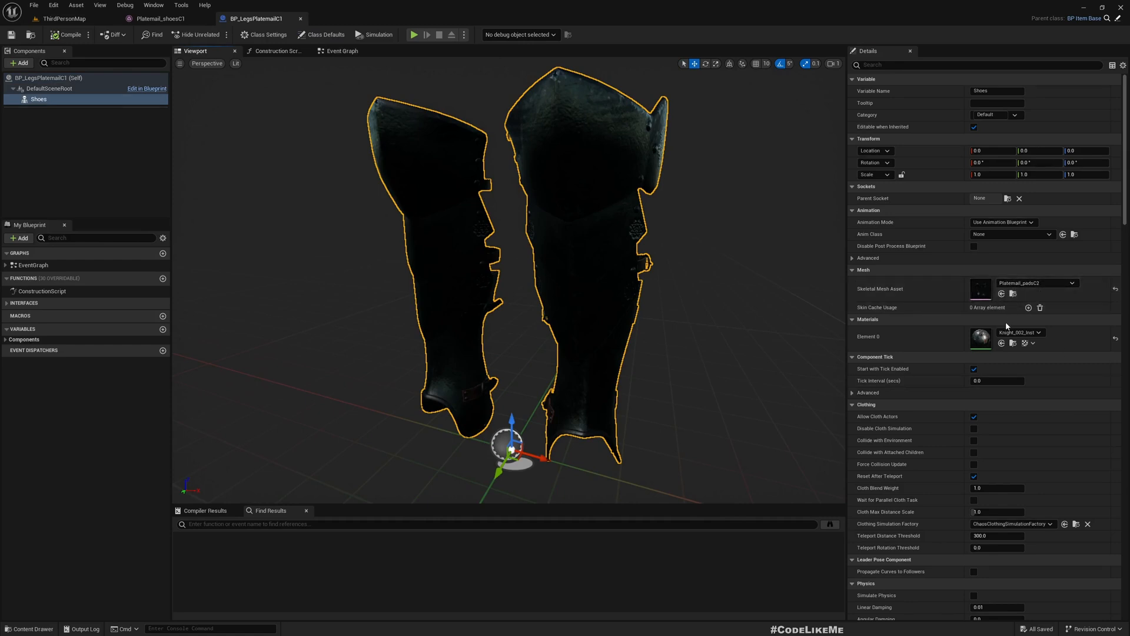
mouse_move(61, 18)
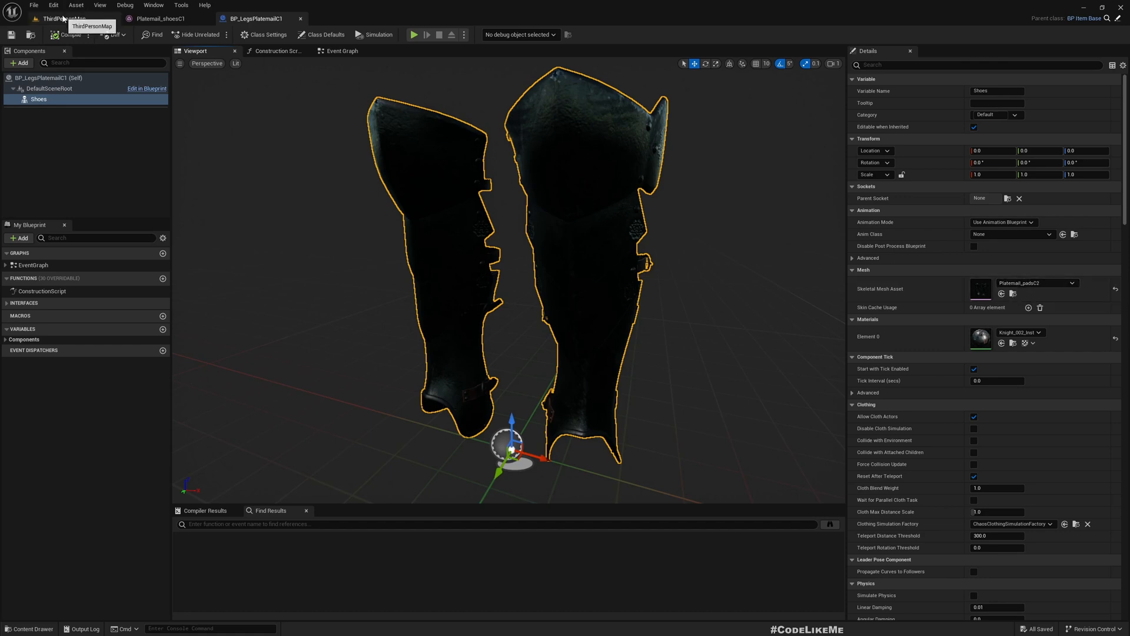
click(1064, 282)
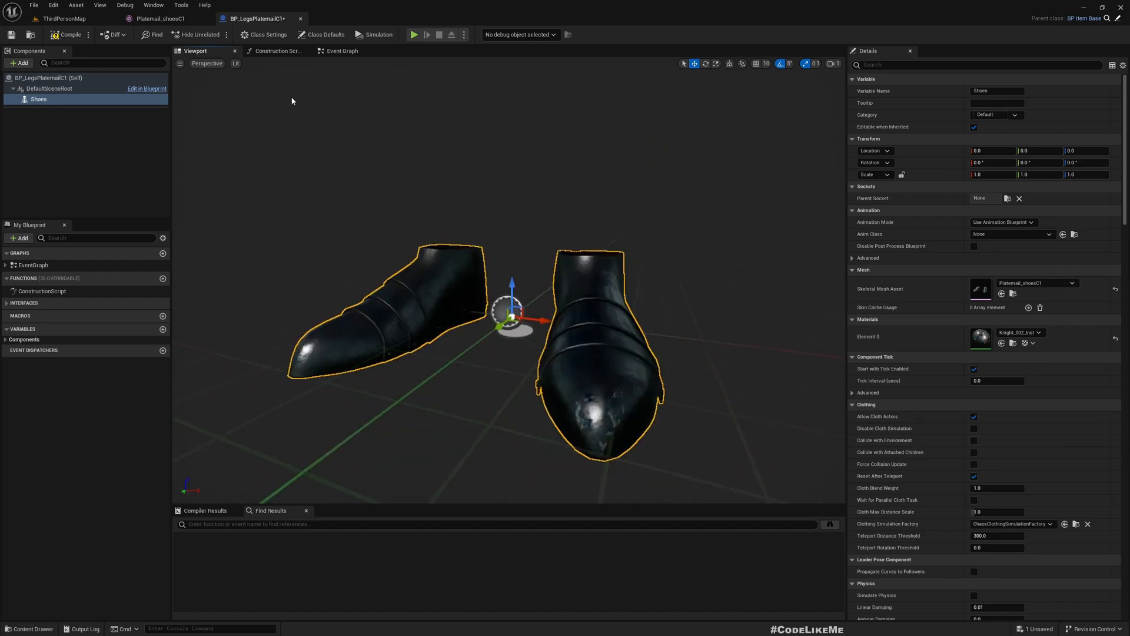
Switch back to the ThirdPersonMap level editor tab
click(63, 18)
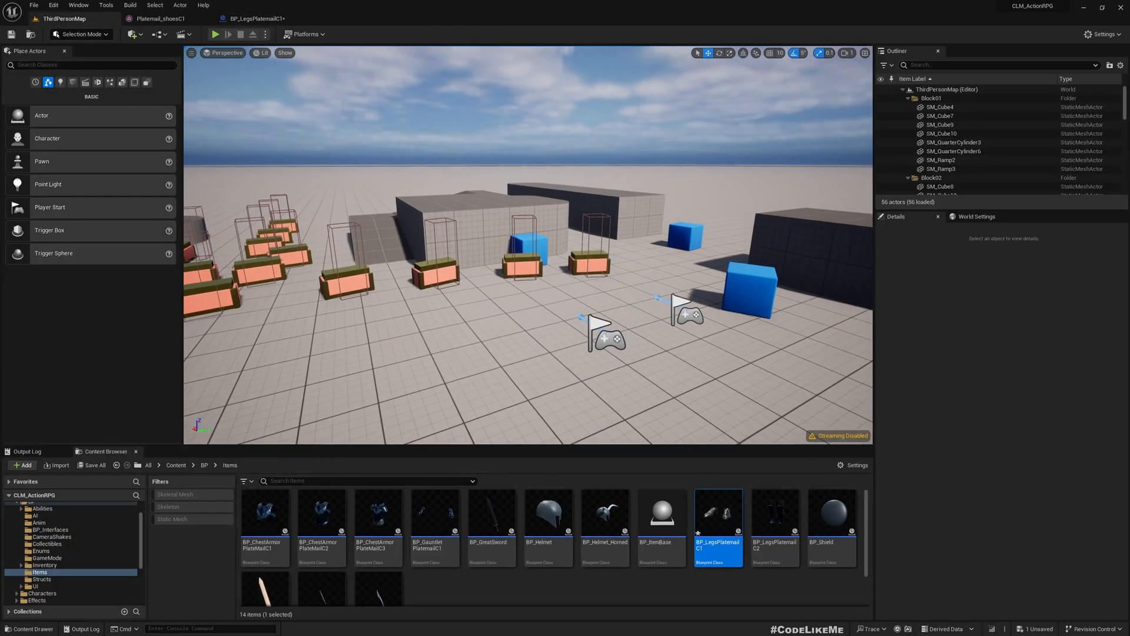
click(215, 34)
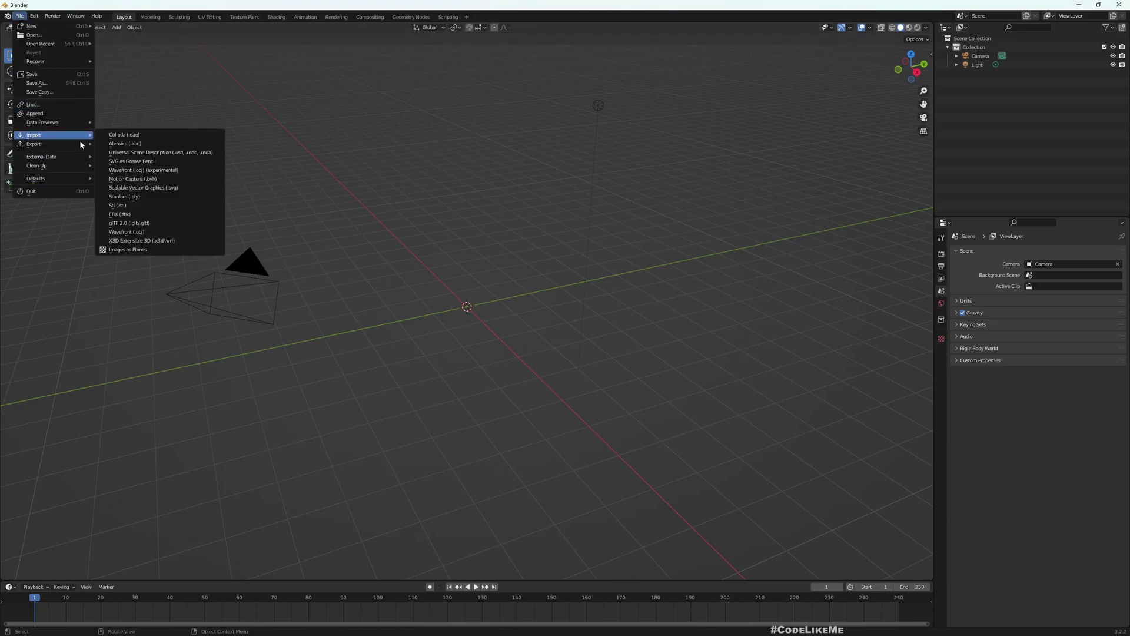
Import Platemail_shoes.fbx from the platemail FBX folder into the Blender scene
click(119, 213)
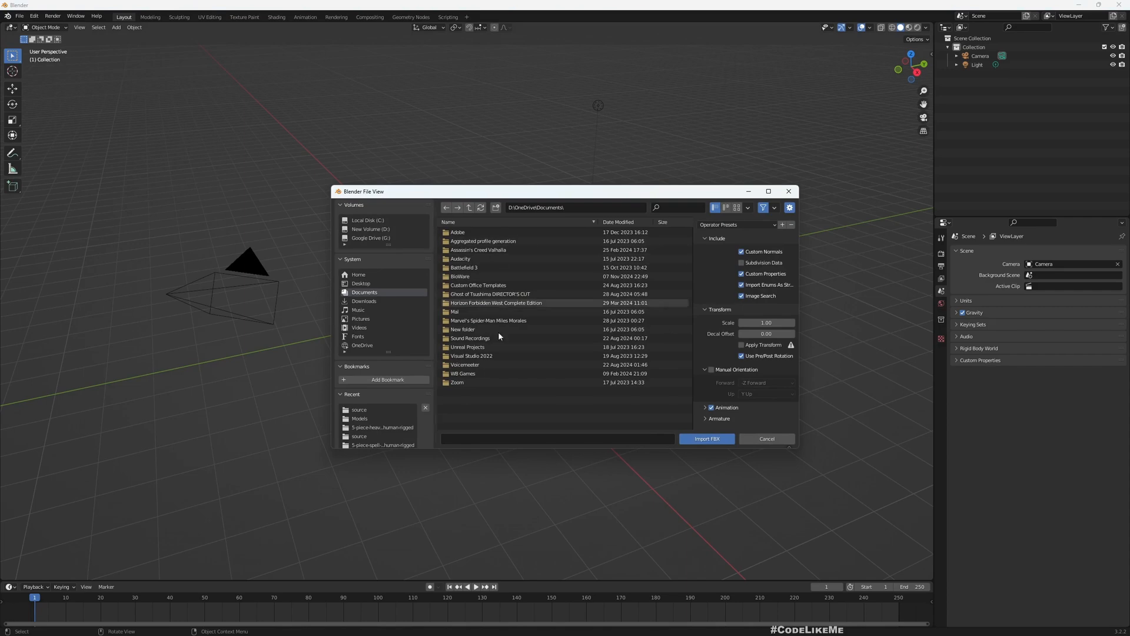
click(360, 410)
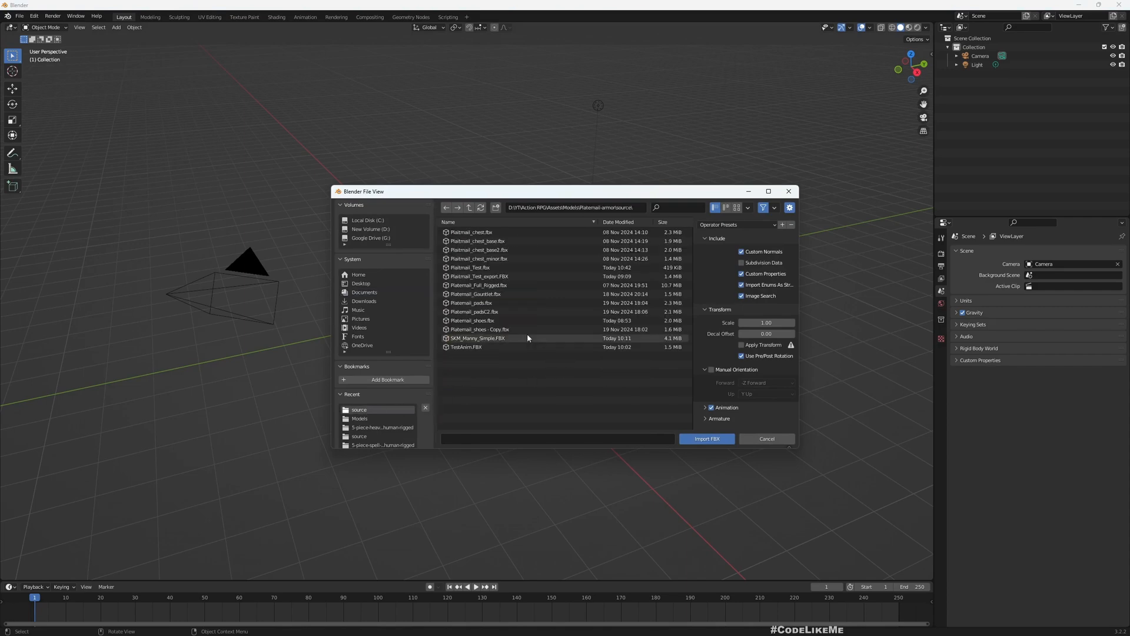
click(473, 320)
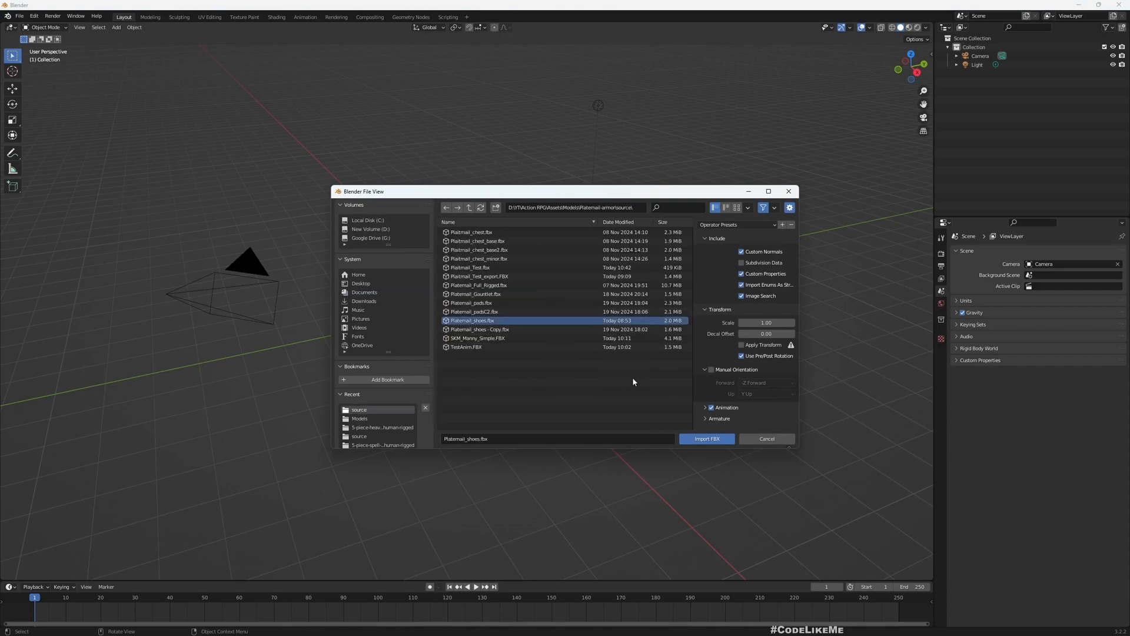
mouse_move(706, 439)
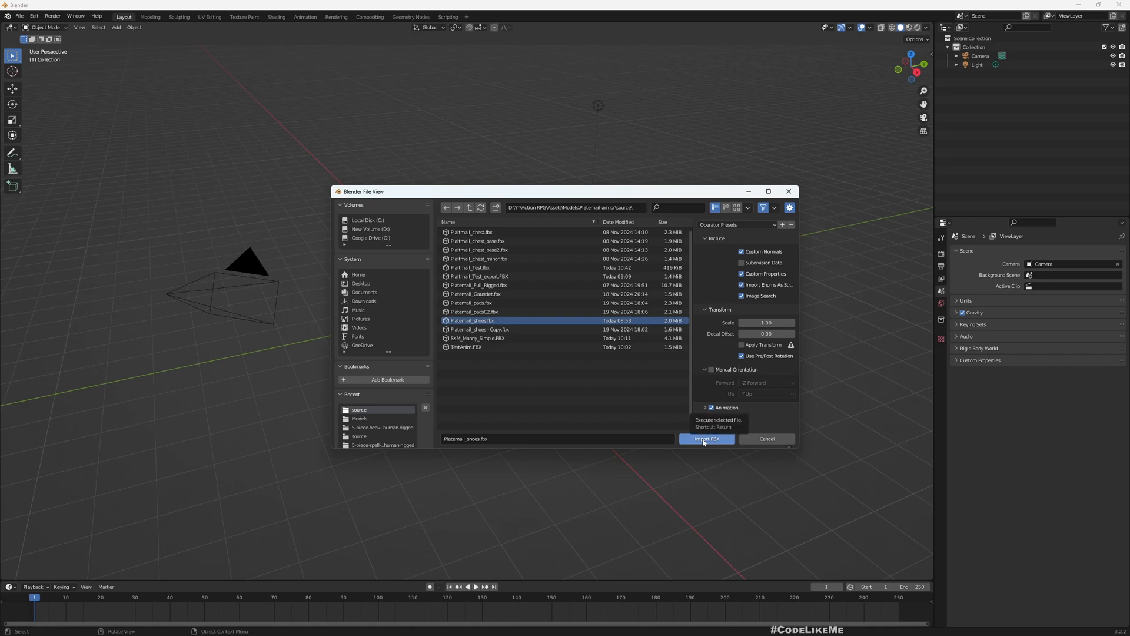
click(705, 438)
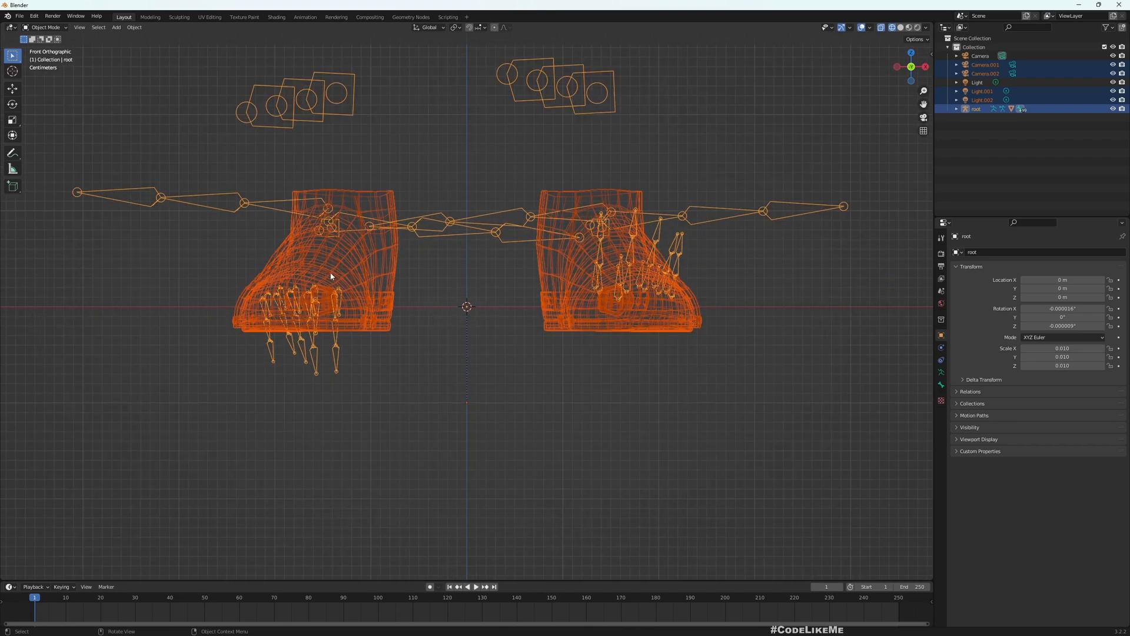
mouse_move(218, 155)
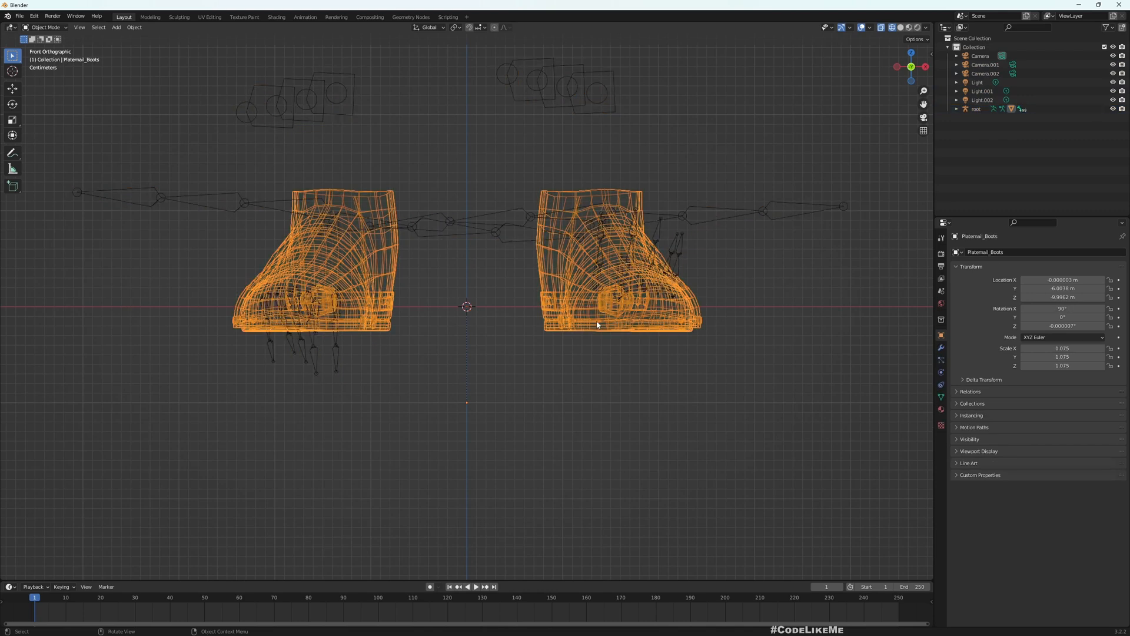
mouse_move(435, 319)
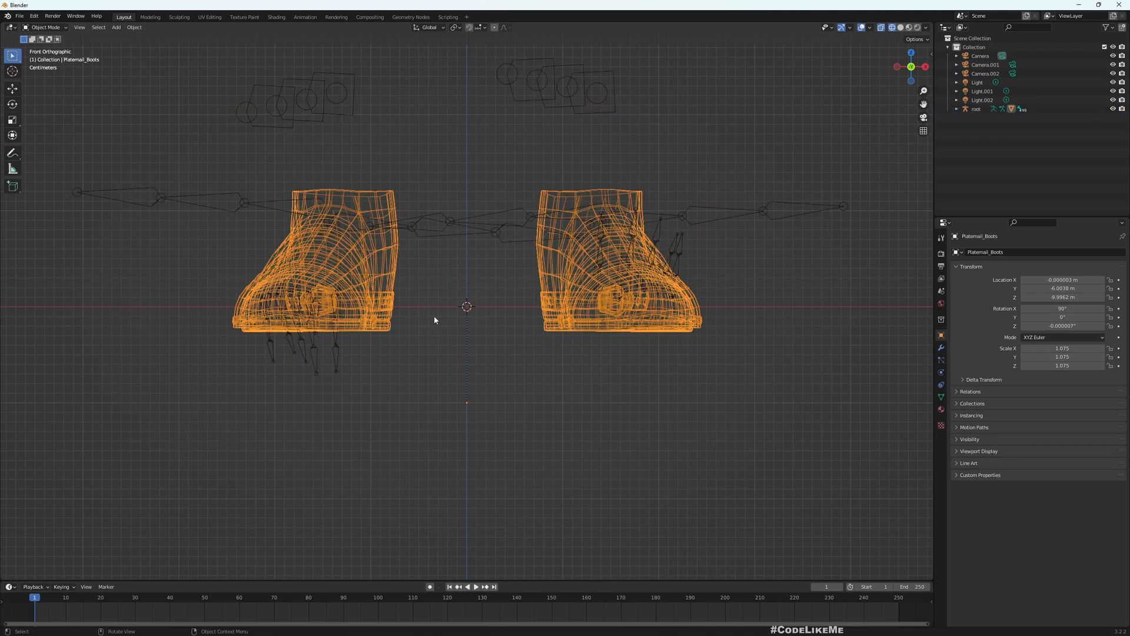
Move the boot mesh up in Edit Mode and export over Platemail_shoes.fbx (X Forward, Z Up)
key(Tab)
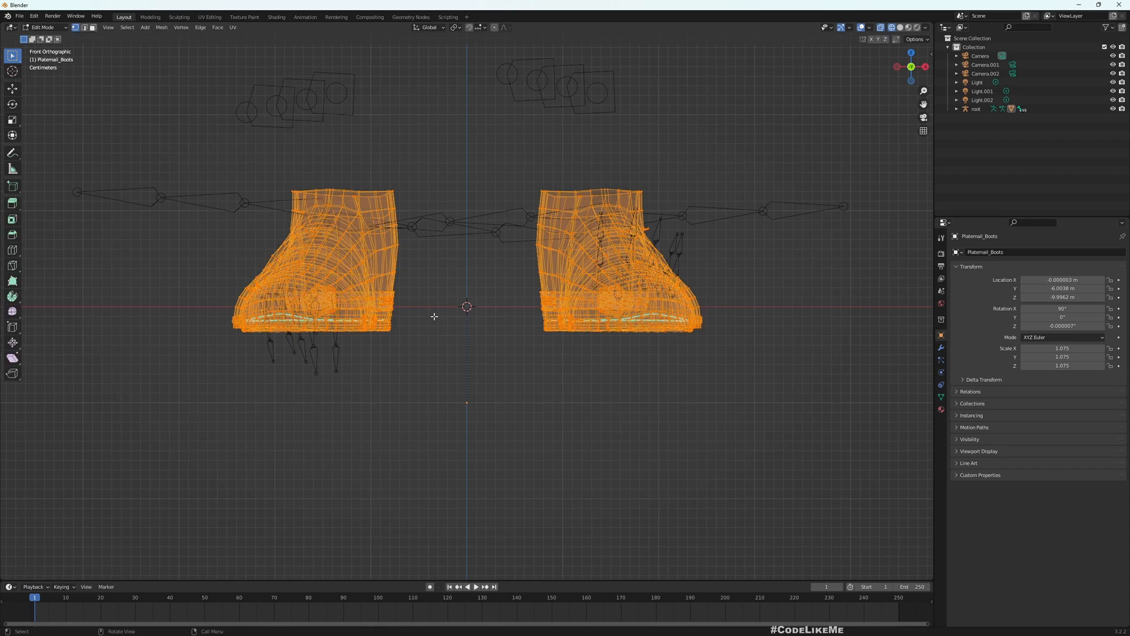
mouse_move(785, 420)
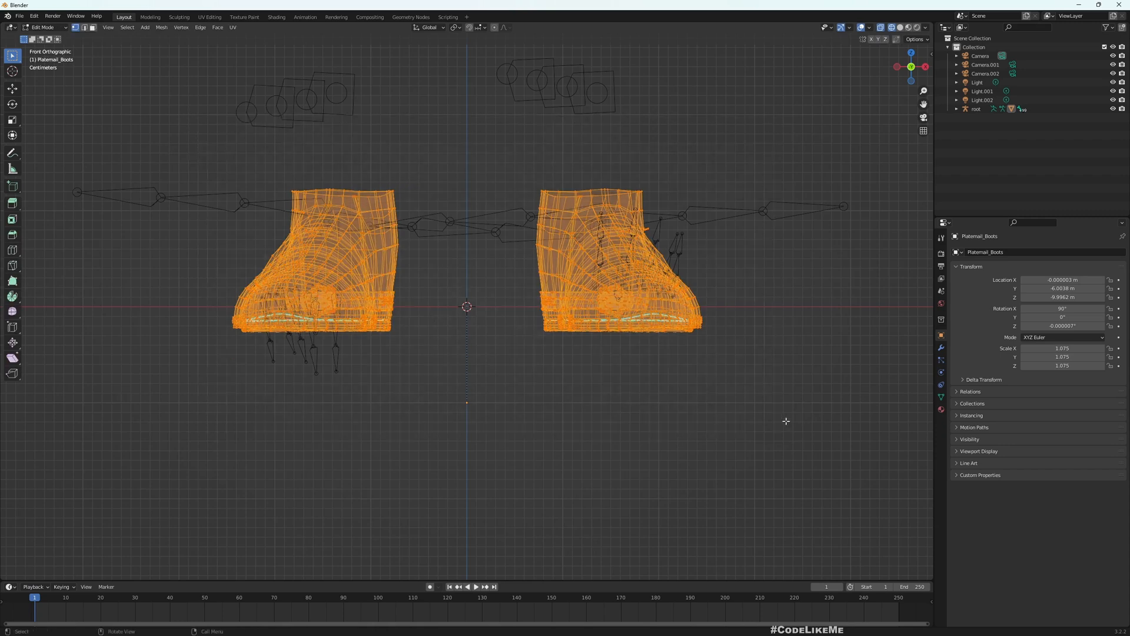
key(g)
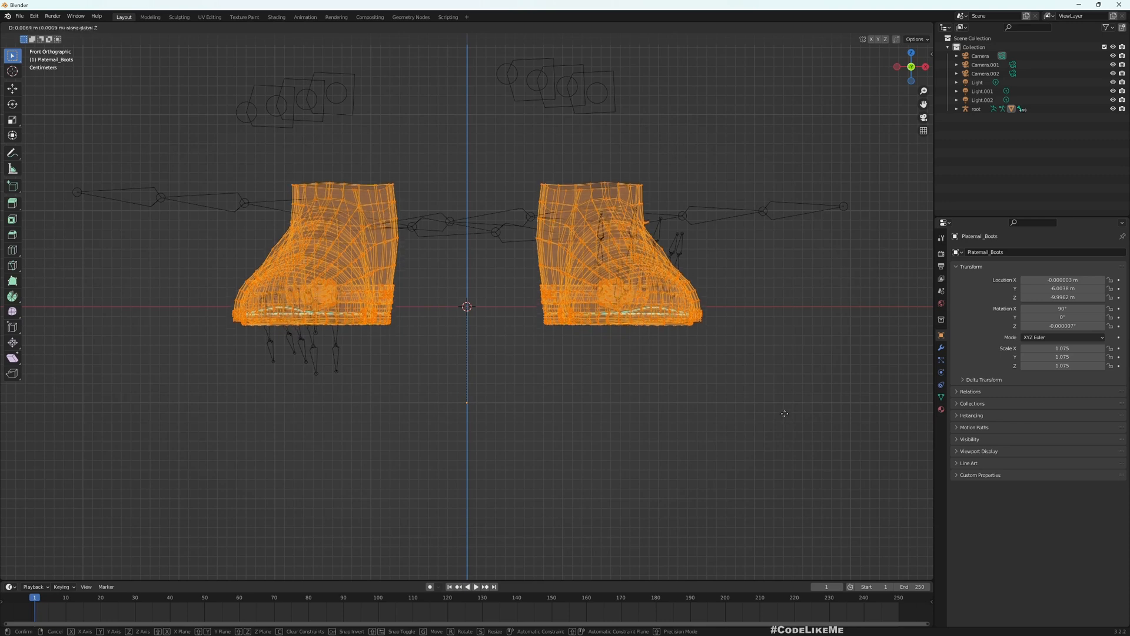
mouse_move(784, 399)
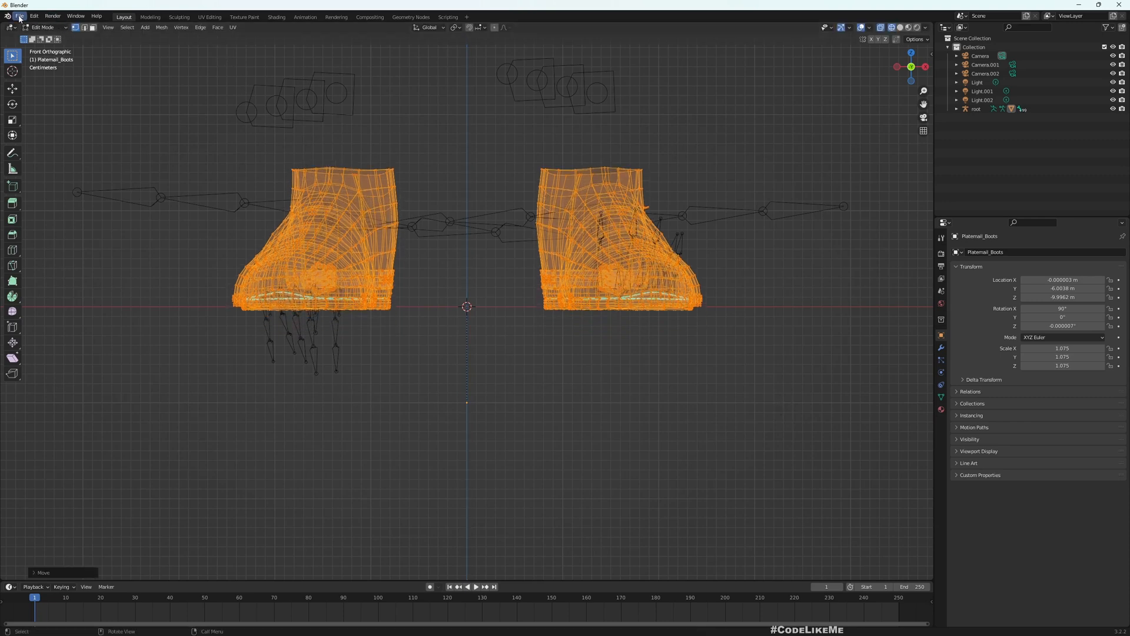
click(19, 16)
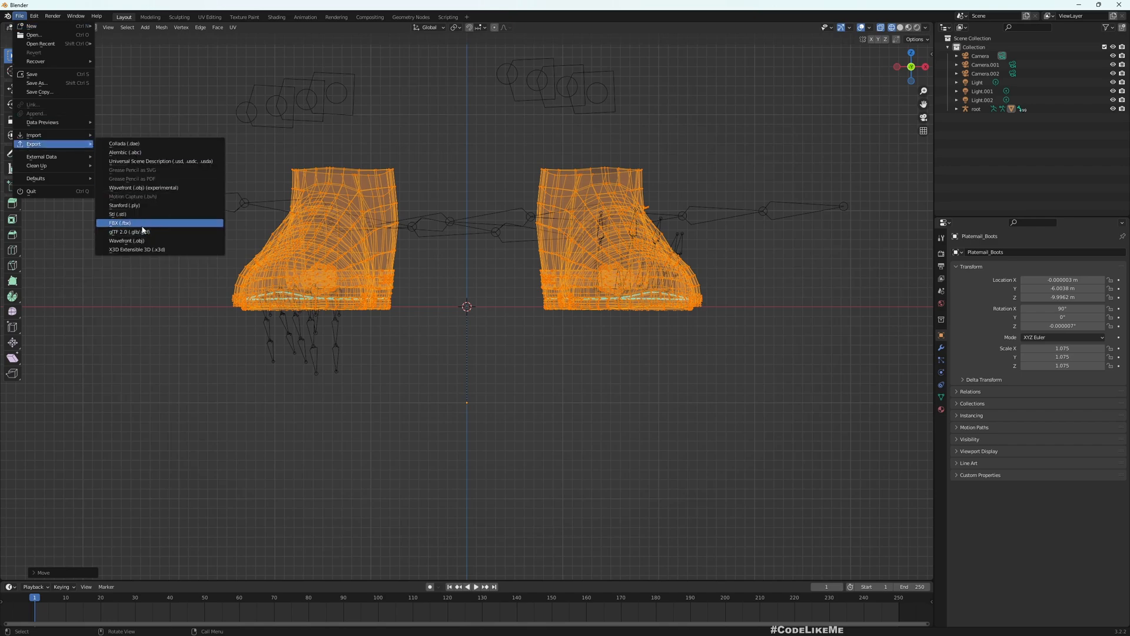
click(118, 221)
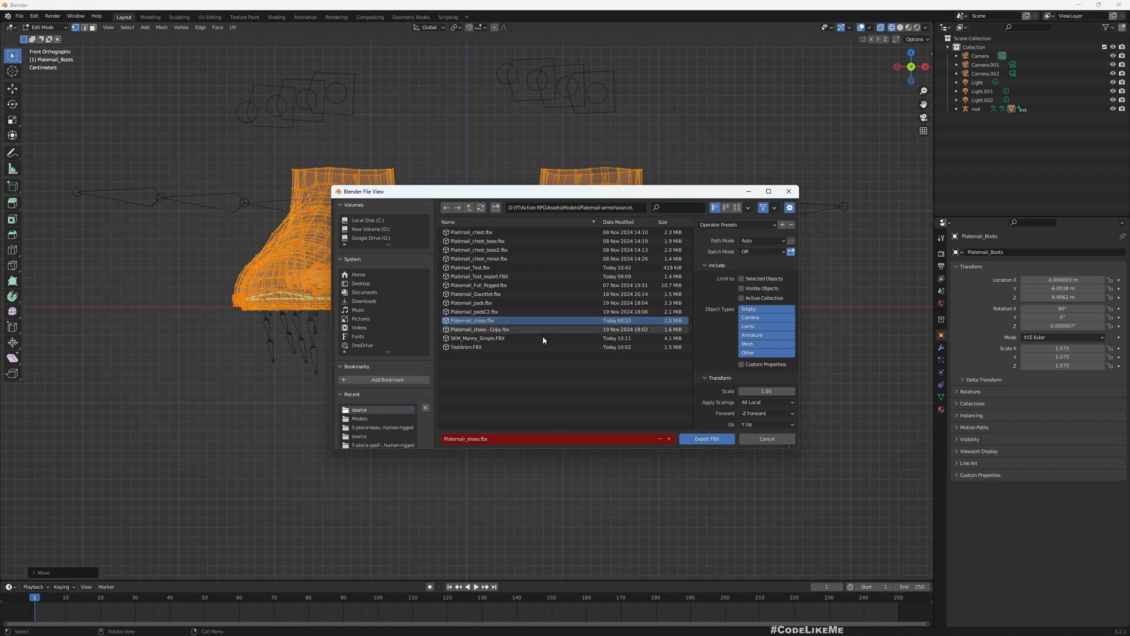
click(767, 413)
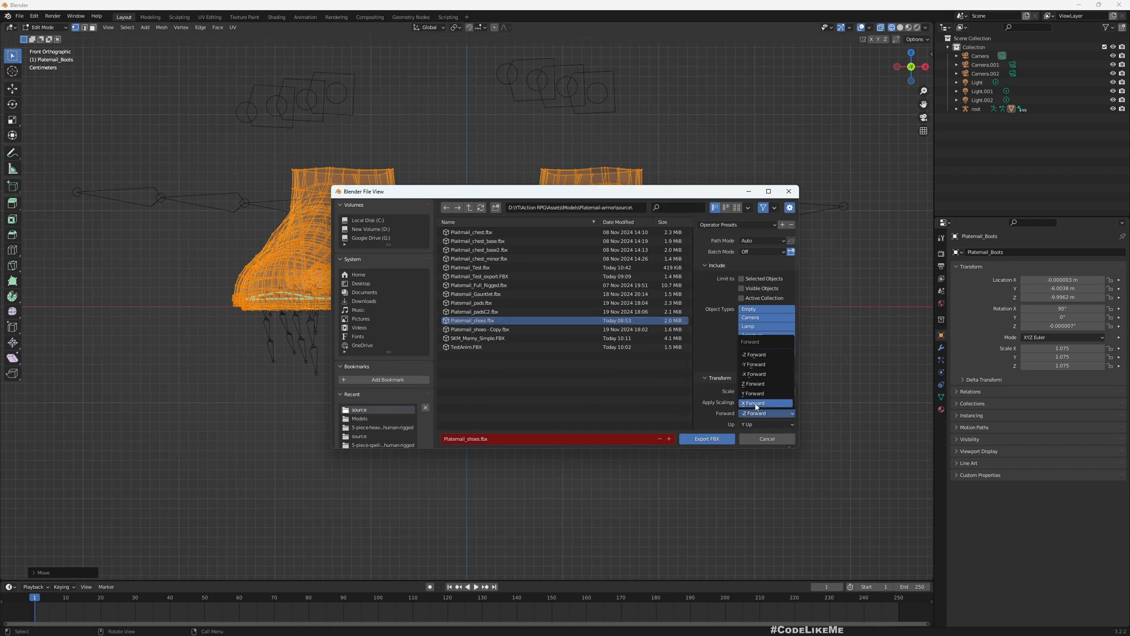
click(767, 424)
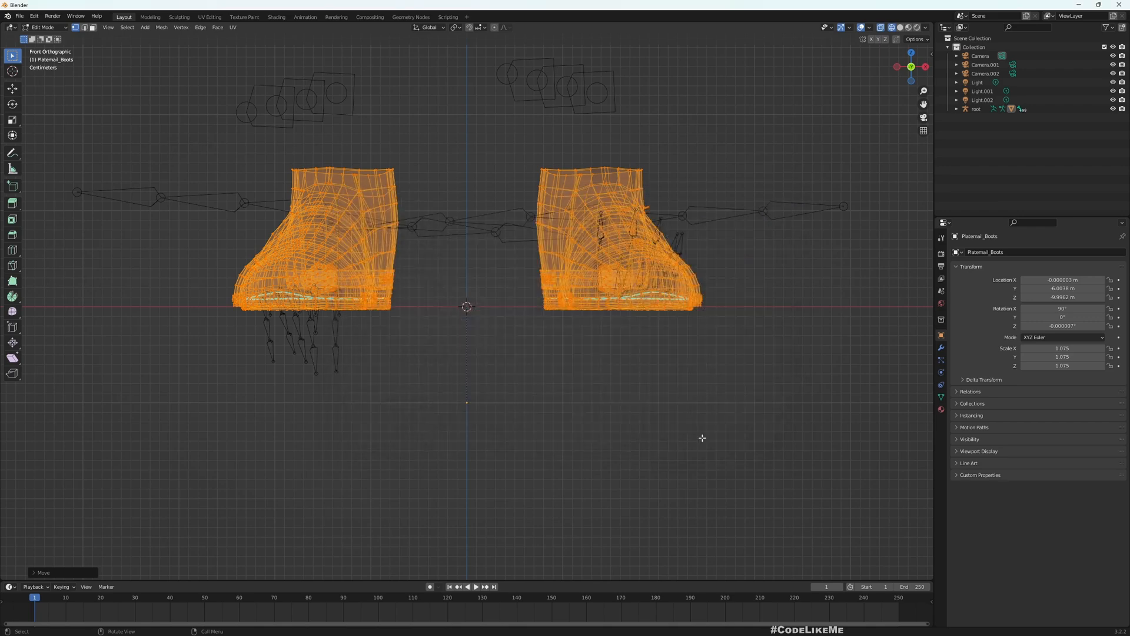
mouse_move(33, 16)
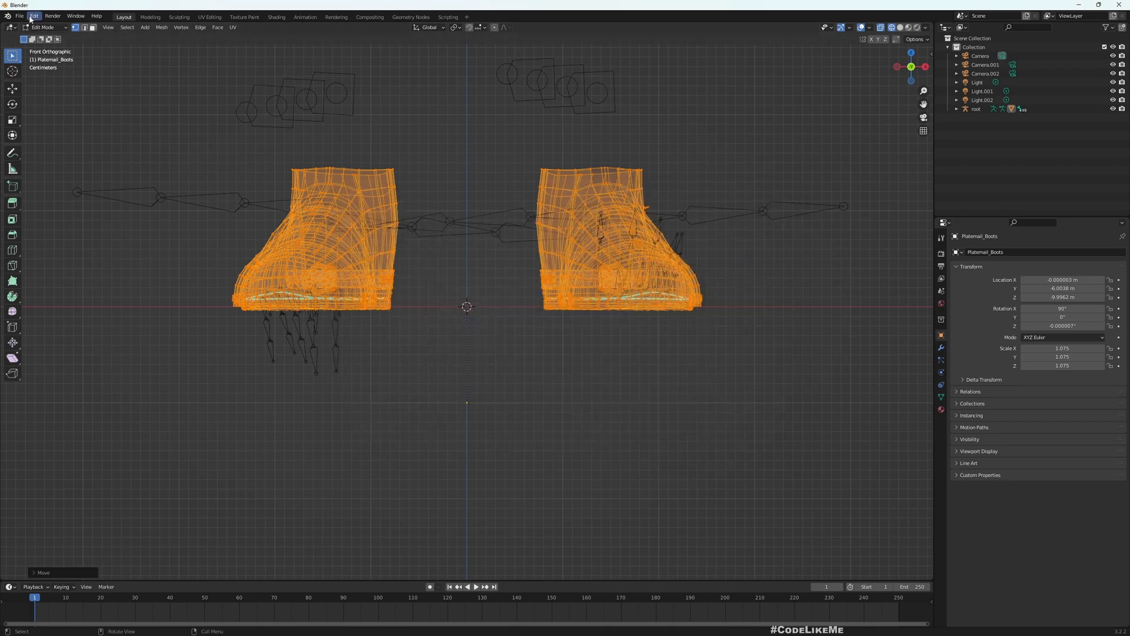
click(20, 16)
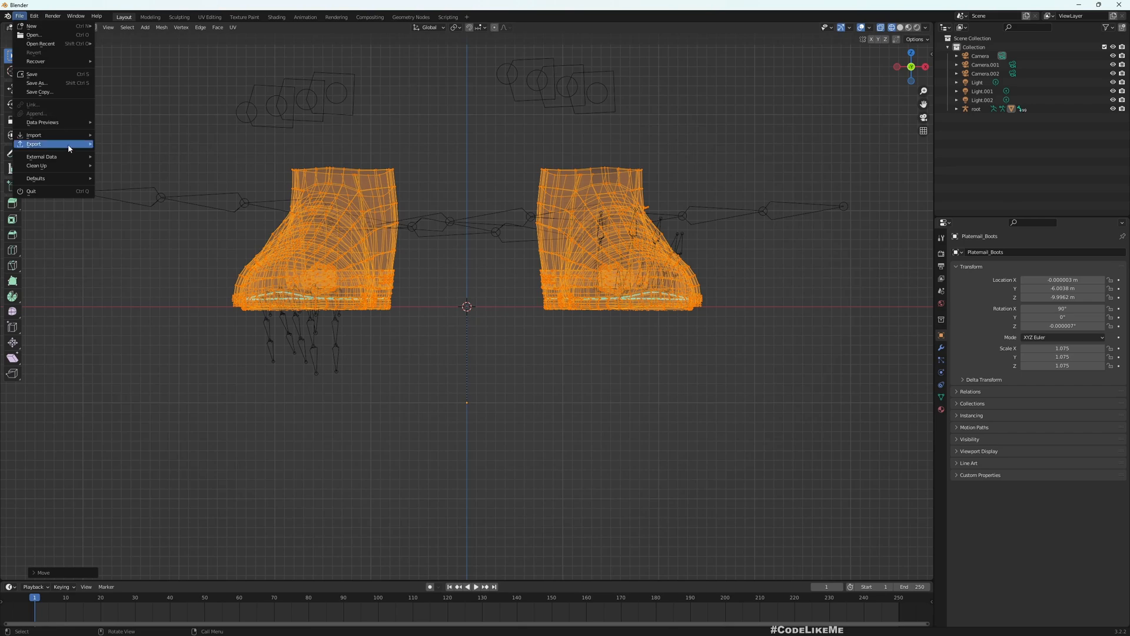
click(33, 143)
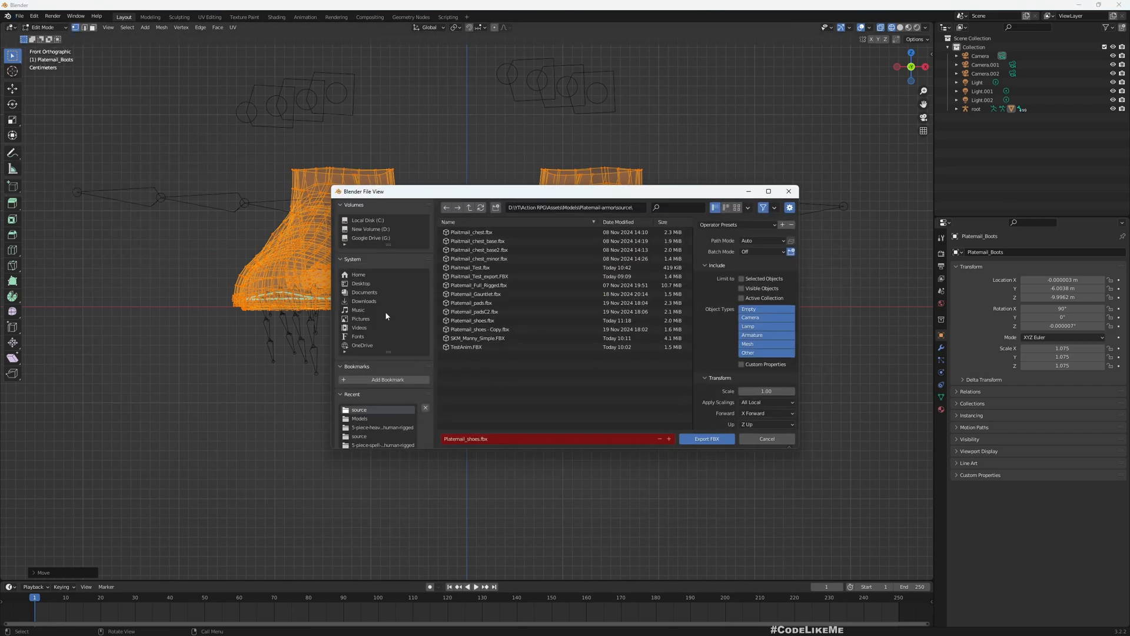
mouse_move(489, 402)
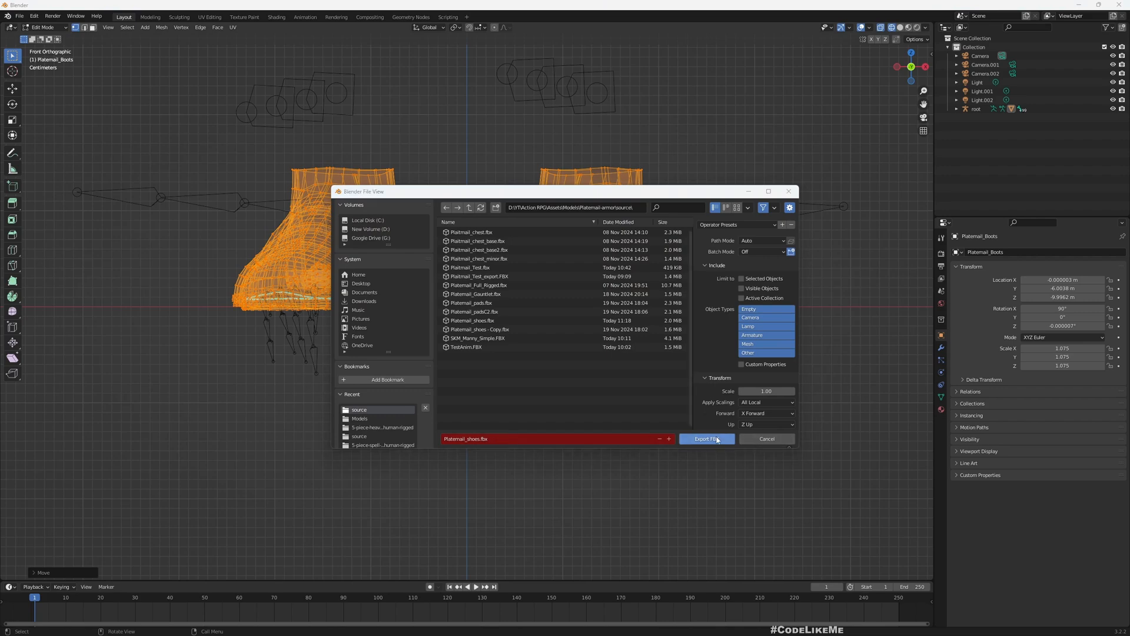
click(707, 438)
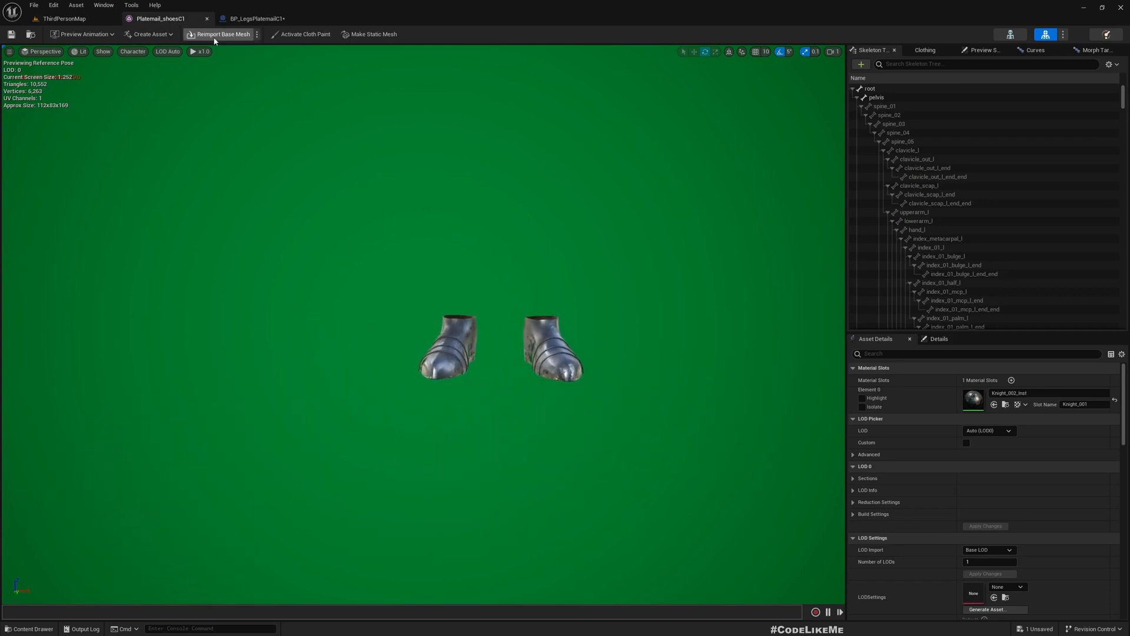
Reimport the Platemail_shoesC1 base mesh and play-test collecting Platemail Legs C1 in ThirdPersonMap
click(220, 34)
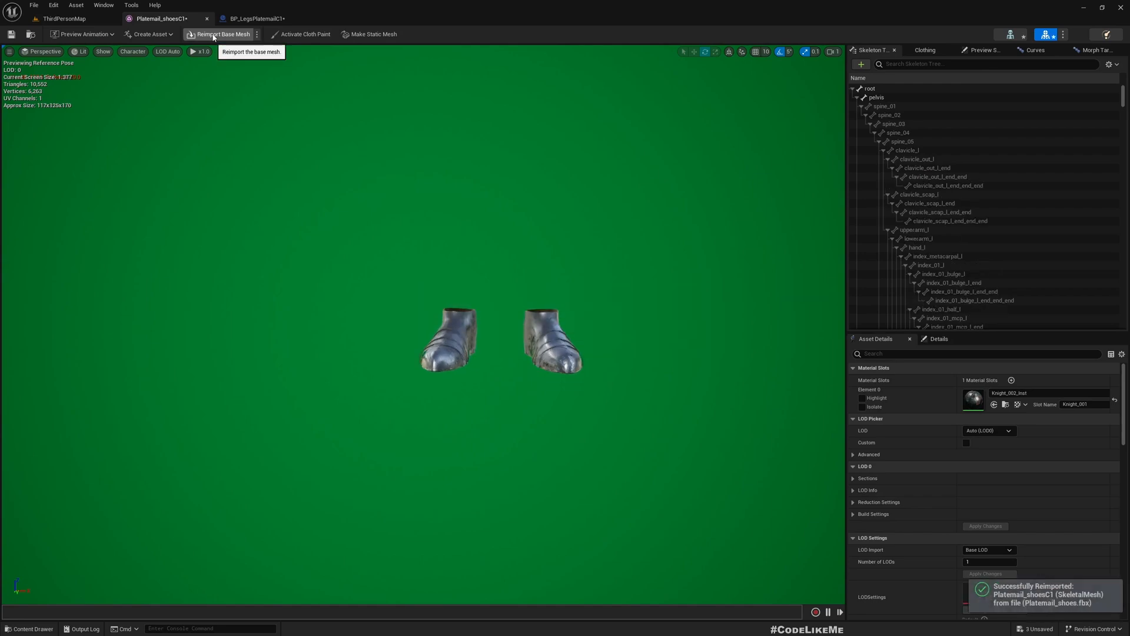
click(65, 18)
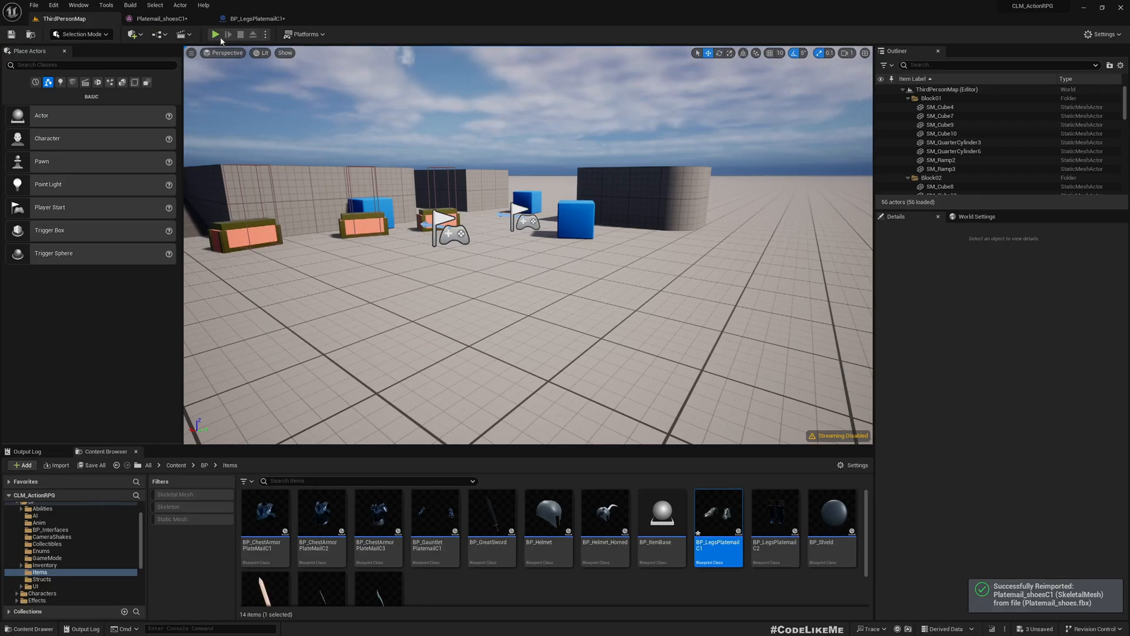
click(214, 35)
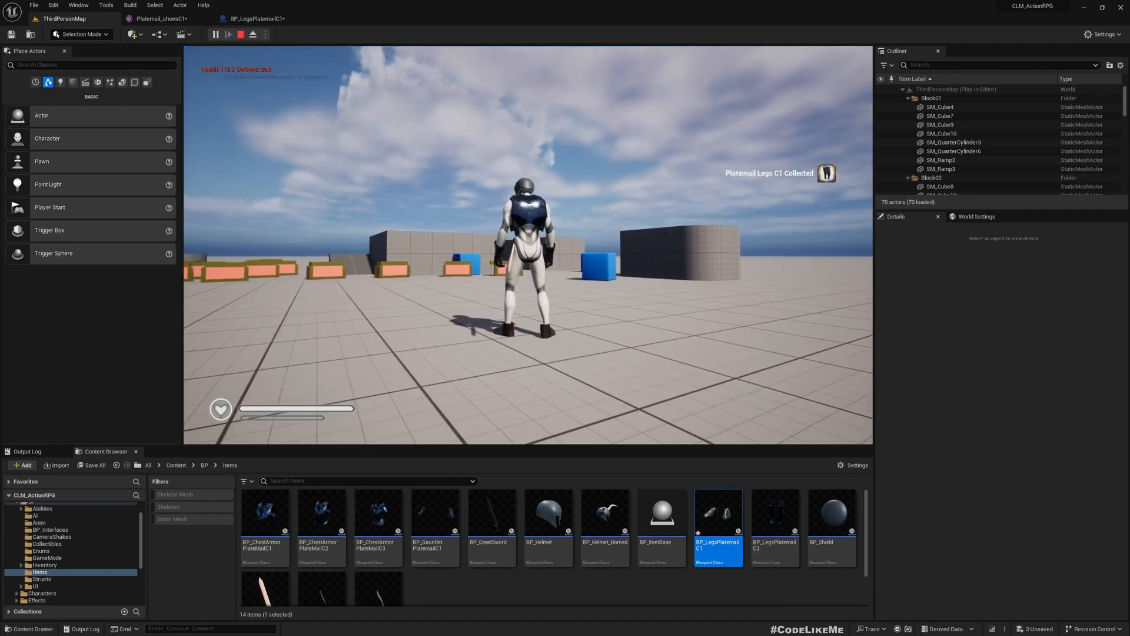
click(242, 34)
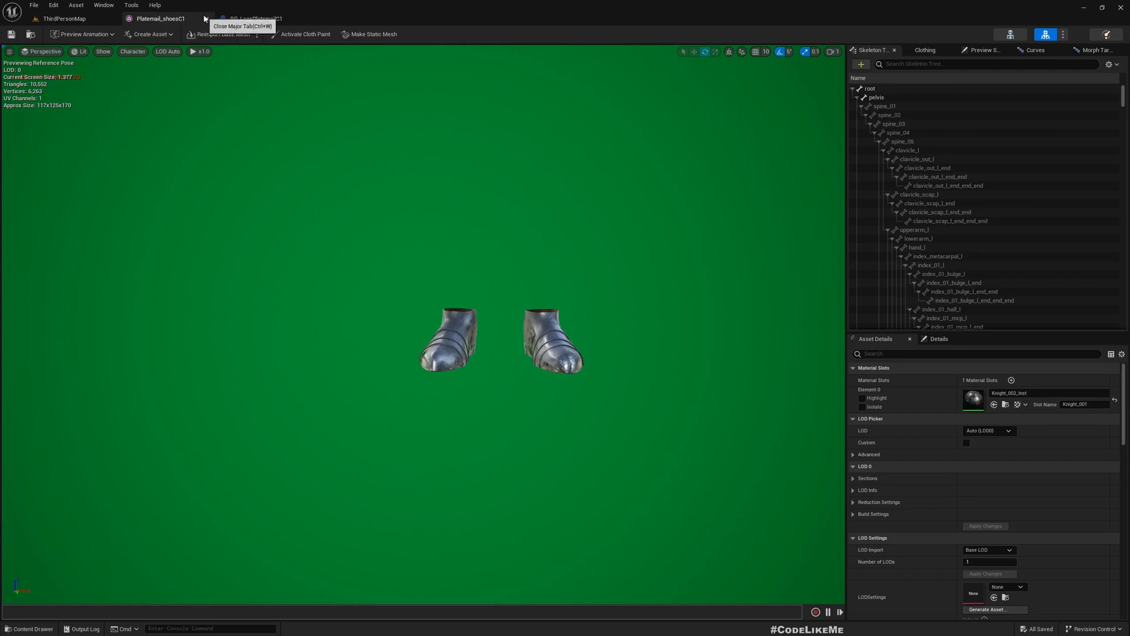
Compare against C1, then set BP_LegsPlatemailC2's Shoes component mesh to Platemail_shoesC1
click(254, 18)
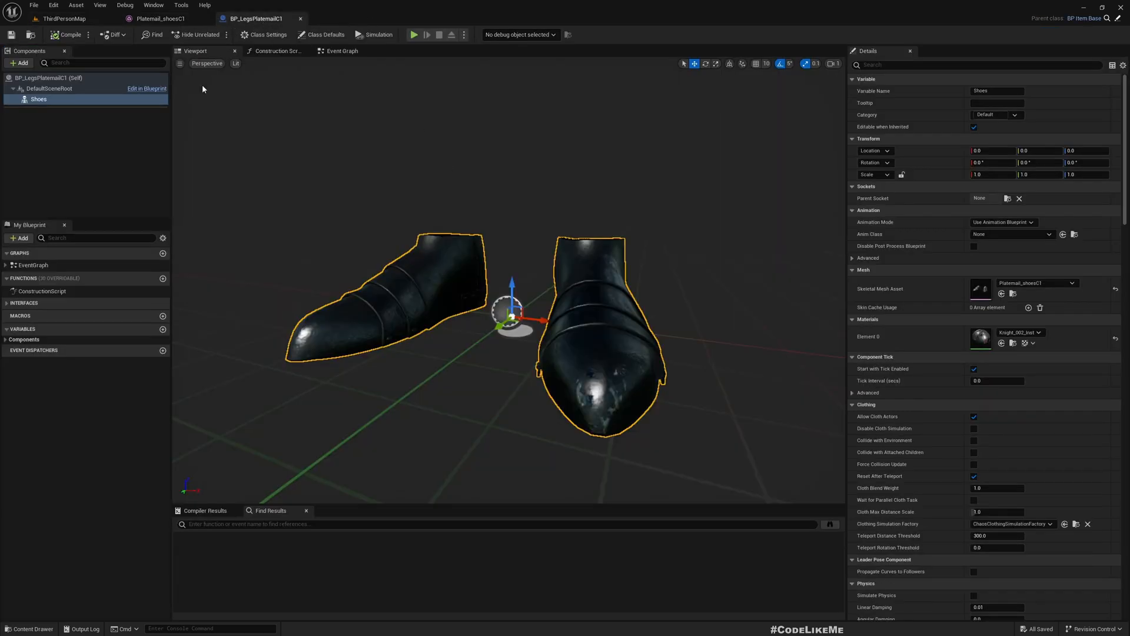
click(63, 19)
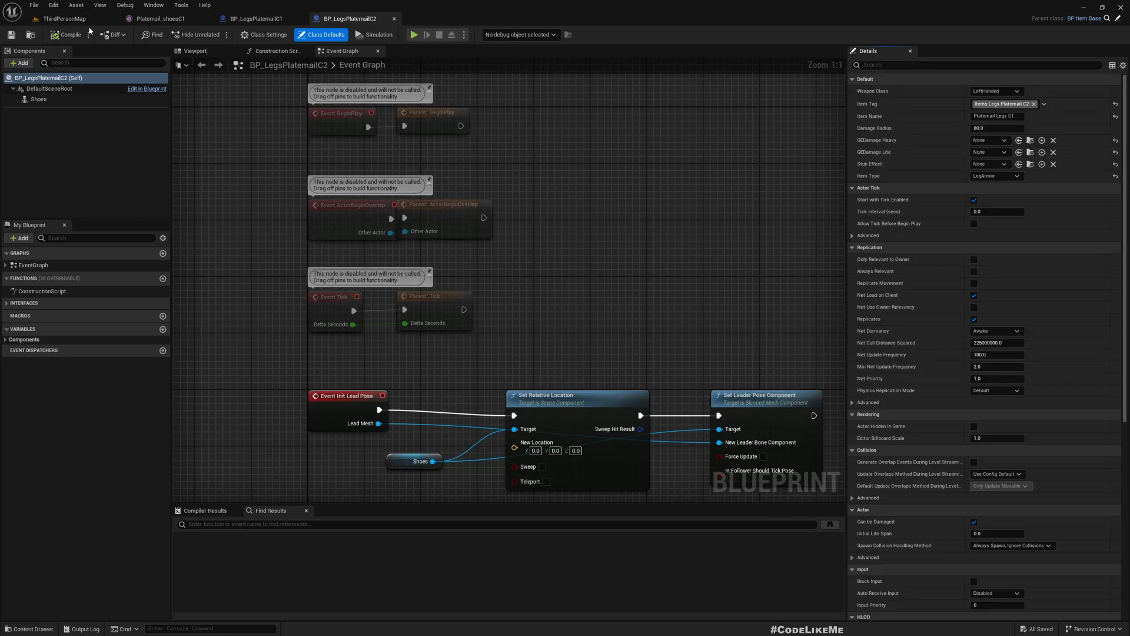
click(194, 50)
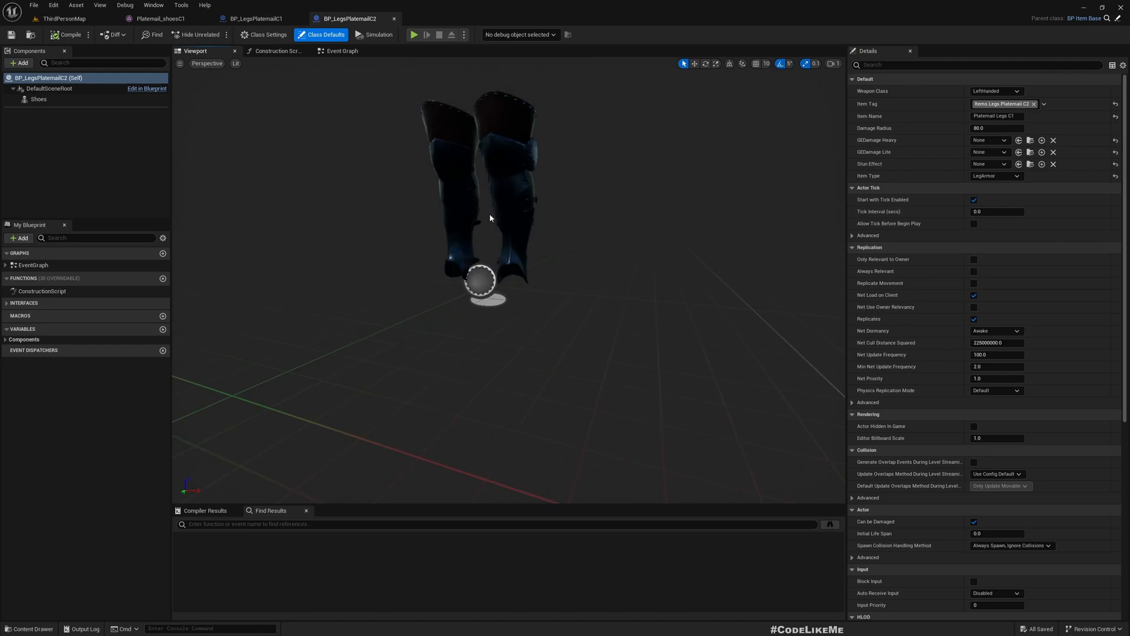
click(39, 99)
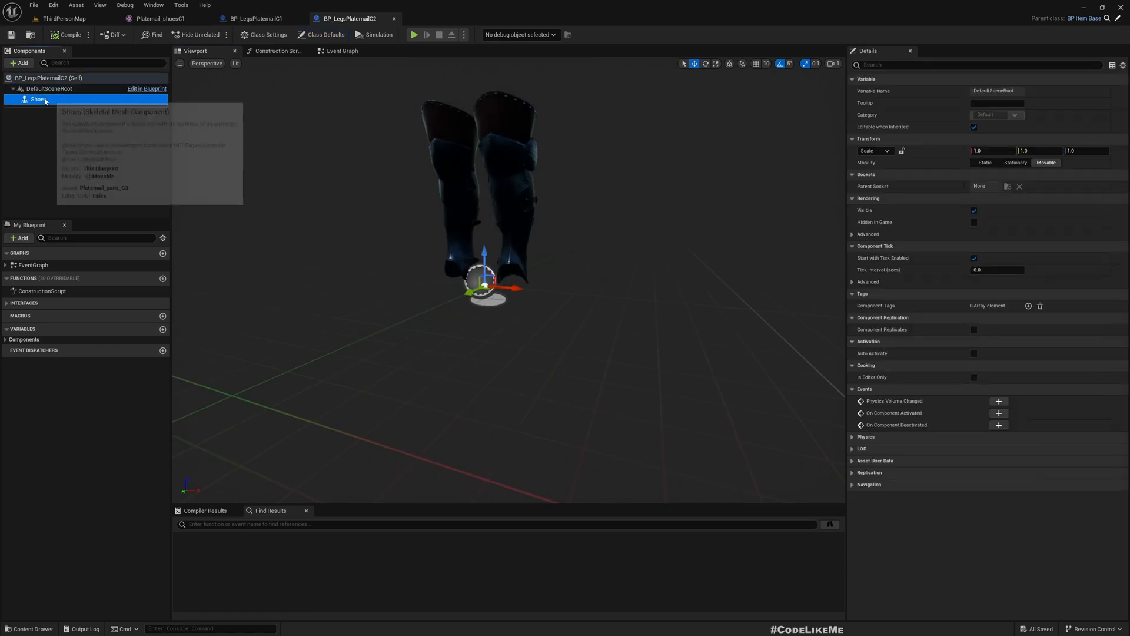
click(38, 99)
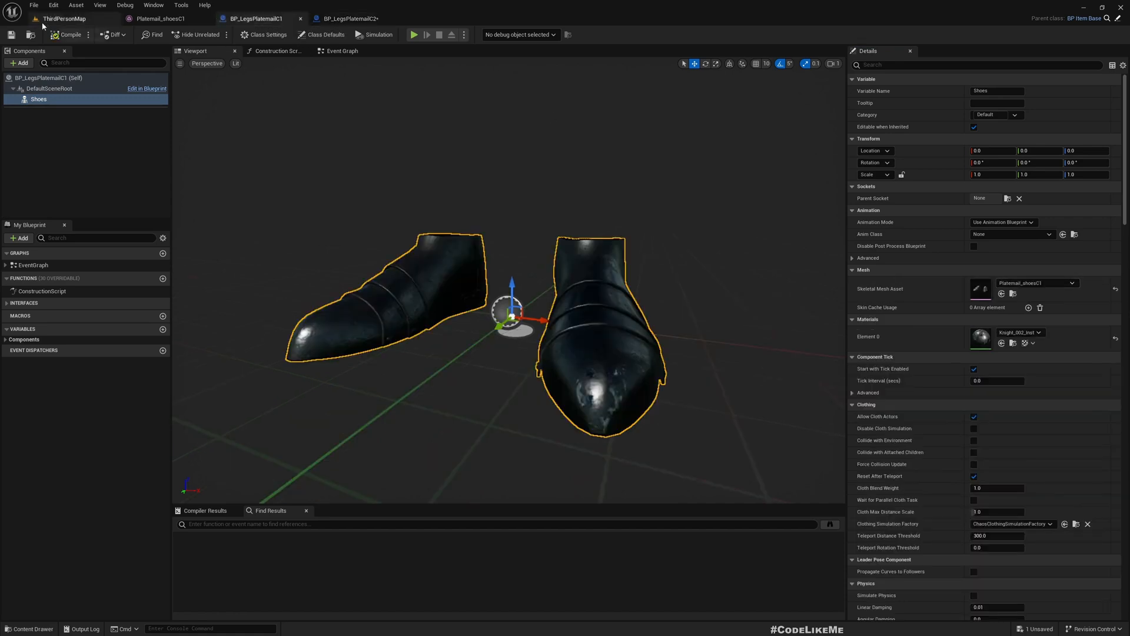
click(349, 19)
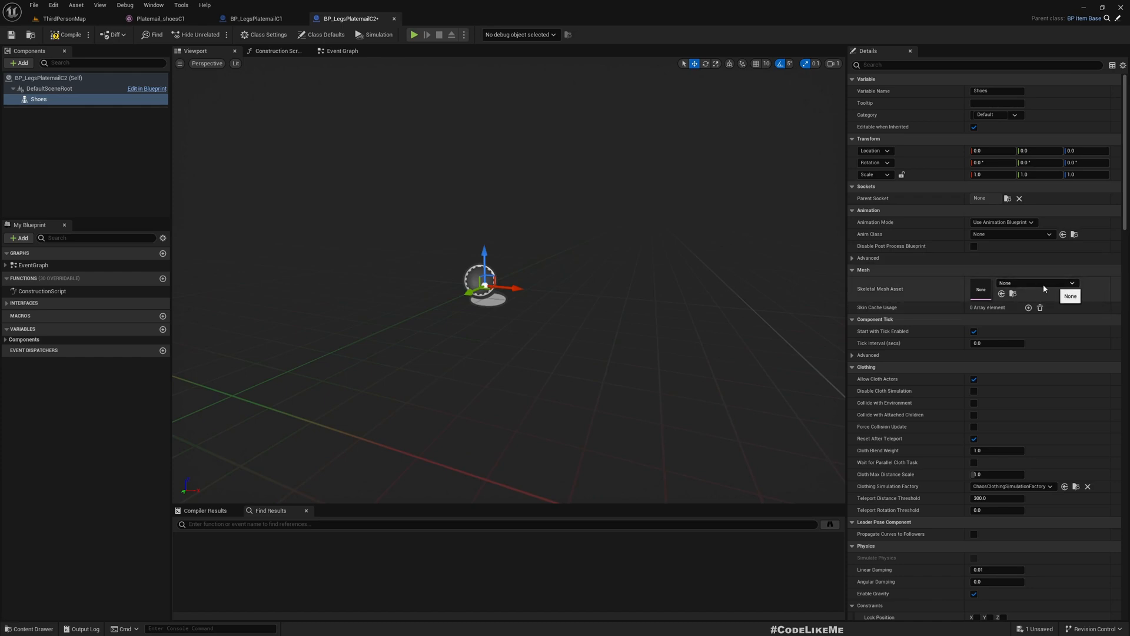
click(1072, 282)
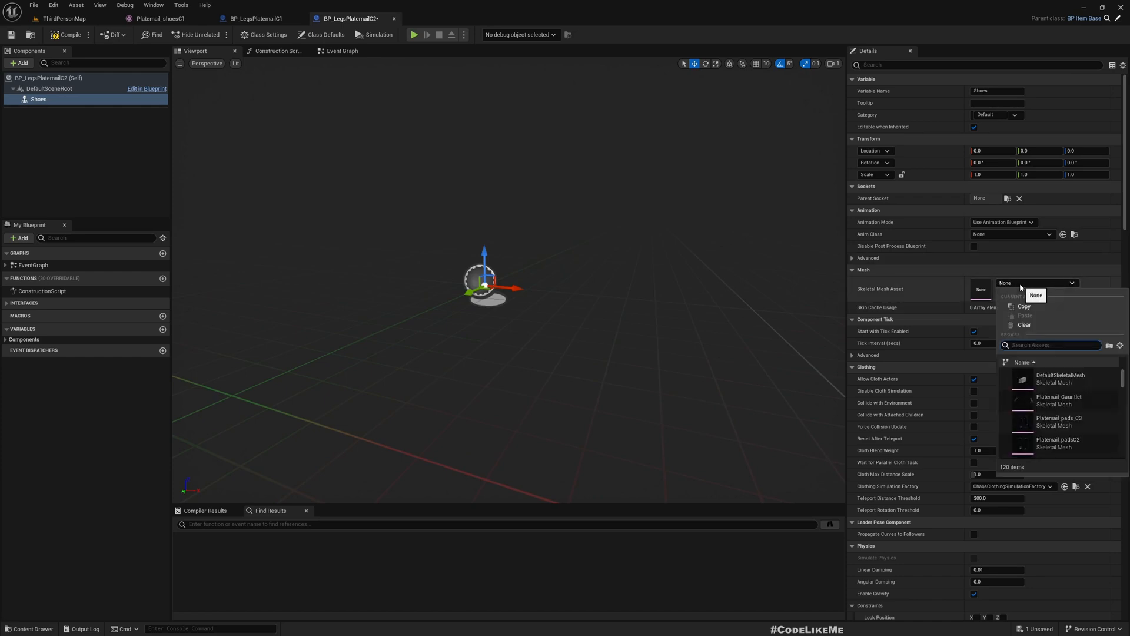
mouse_move(1056, 436)
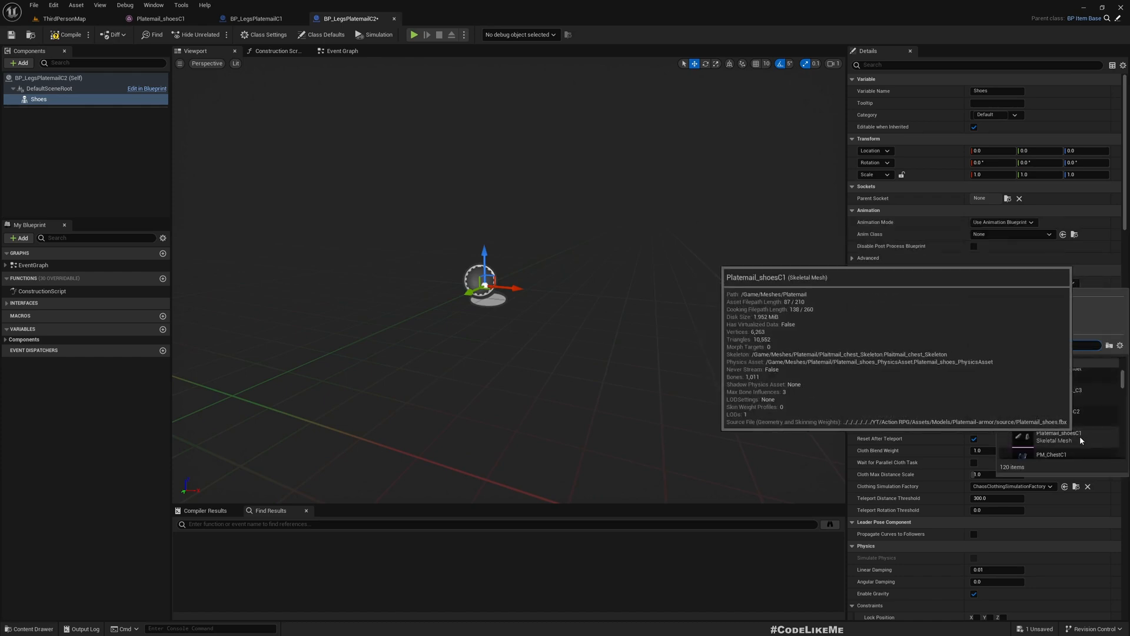
click(1059, 436)
text(pads)
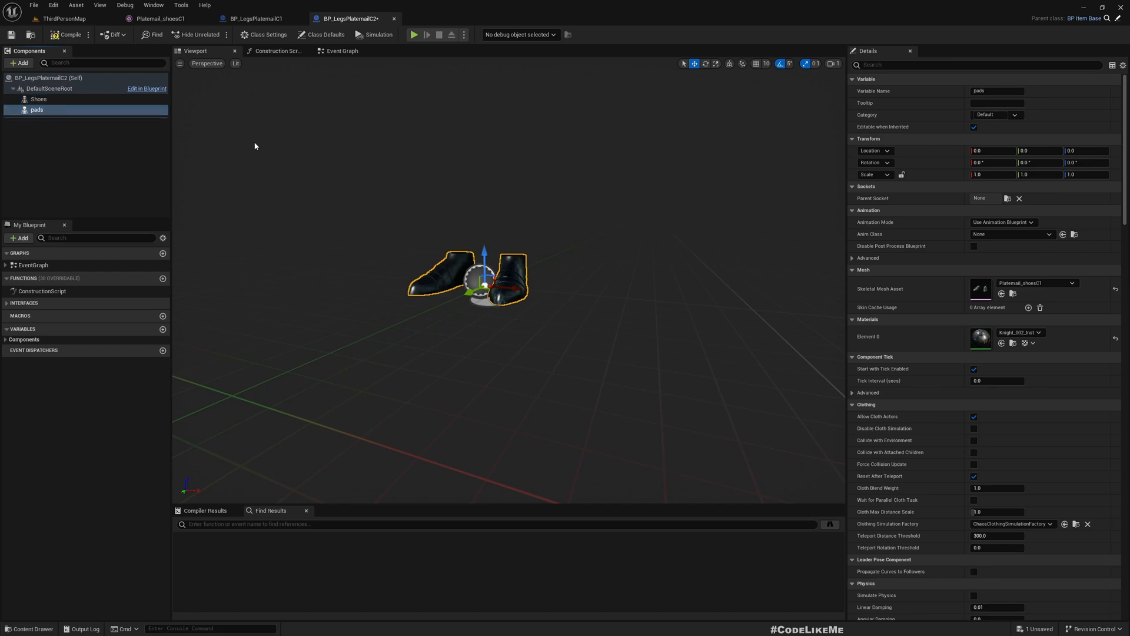
Preview the shoes C1 mesh, select the Platemail_padsC2 asset, and return to ThirdPersonMap
click(160, 18)
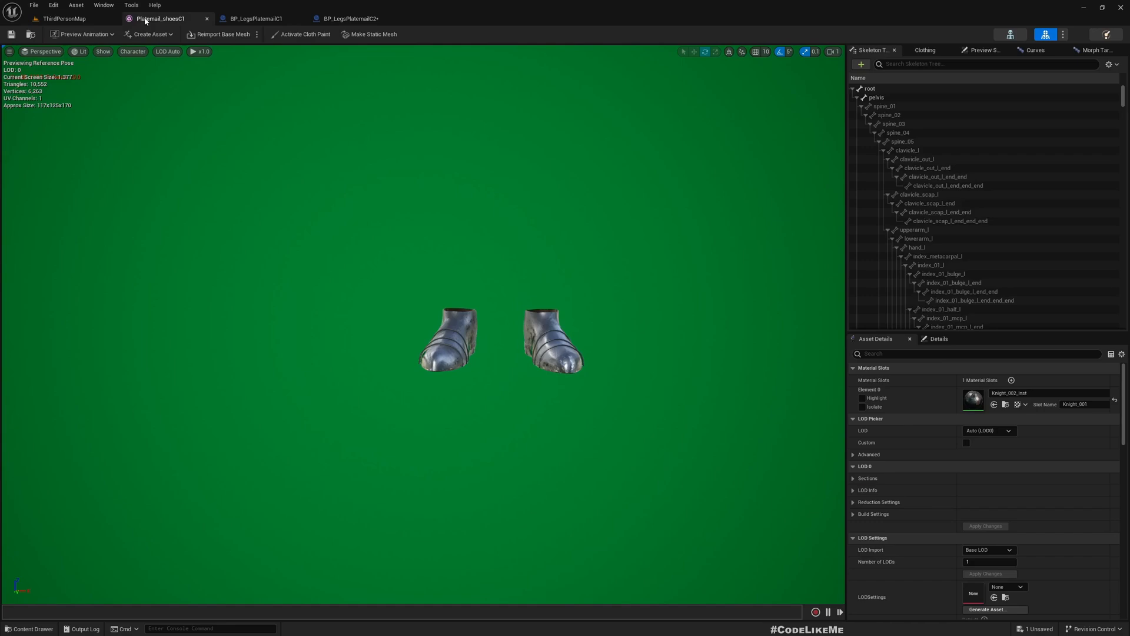
click(64, 19)
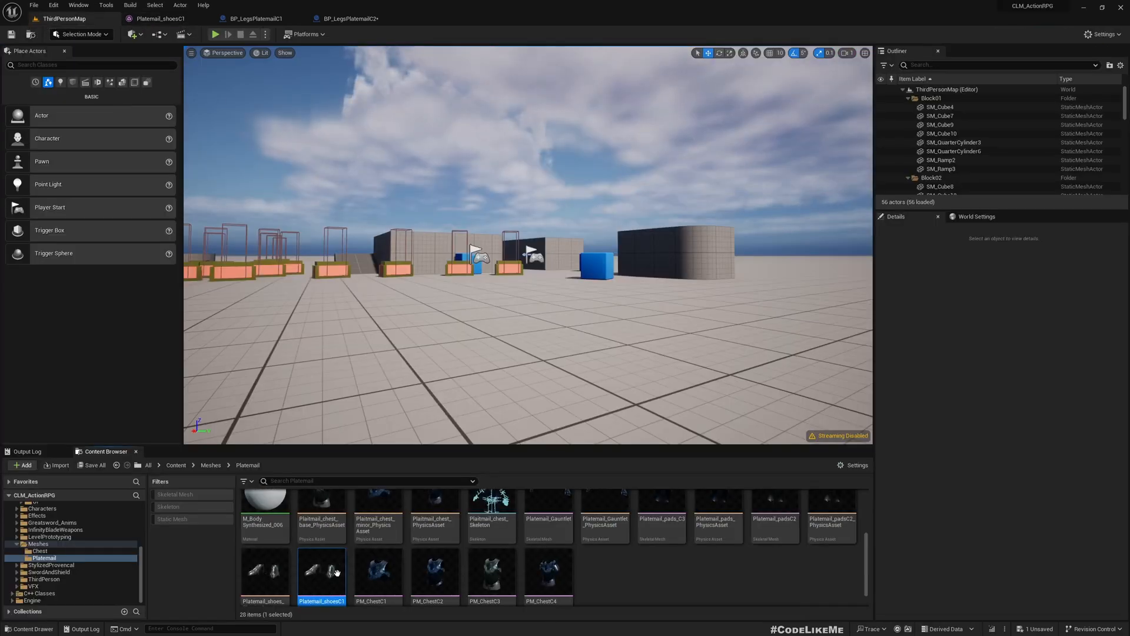
scroll(up, 3)
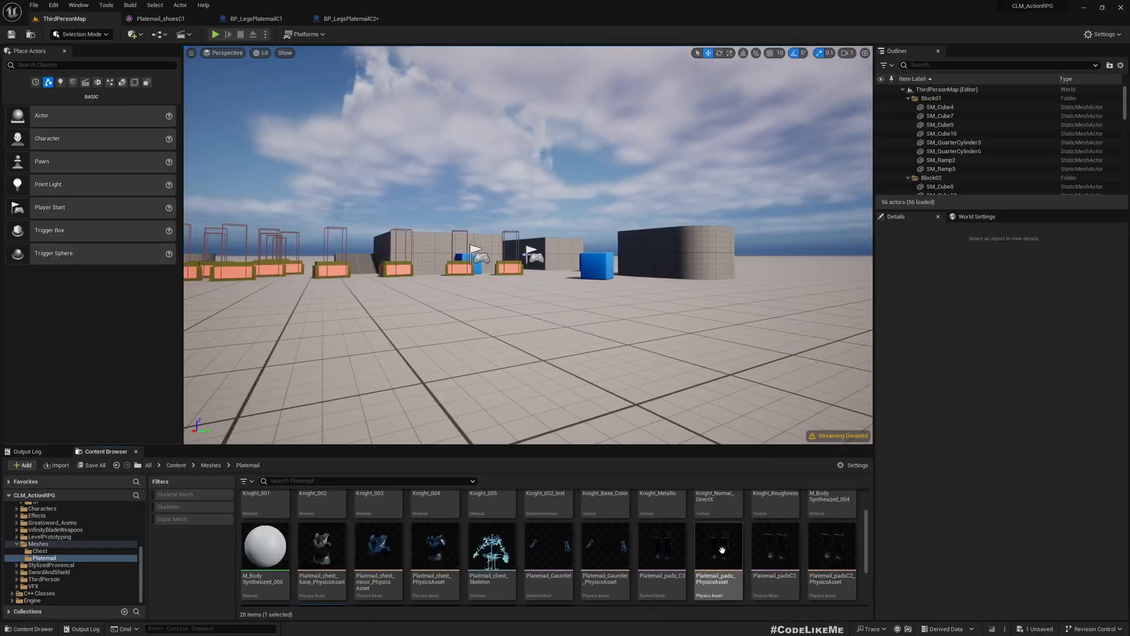
click(775, 546)
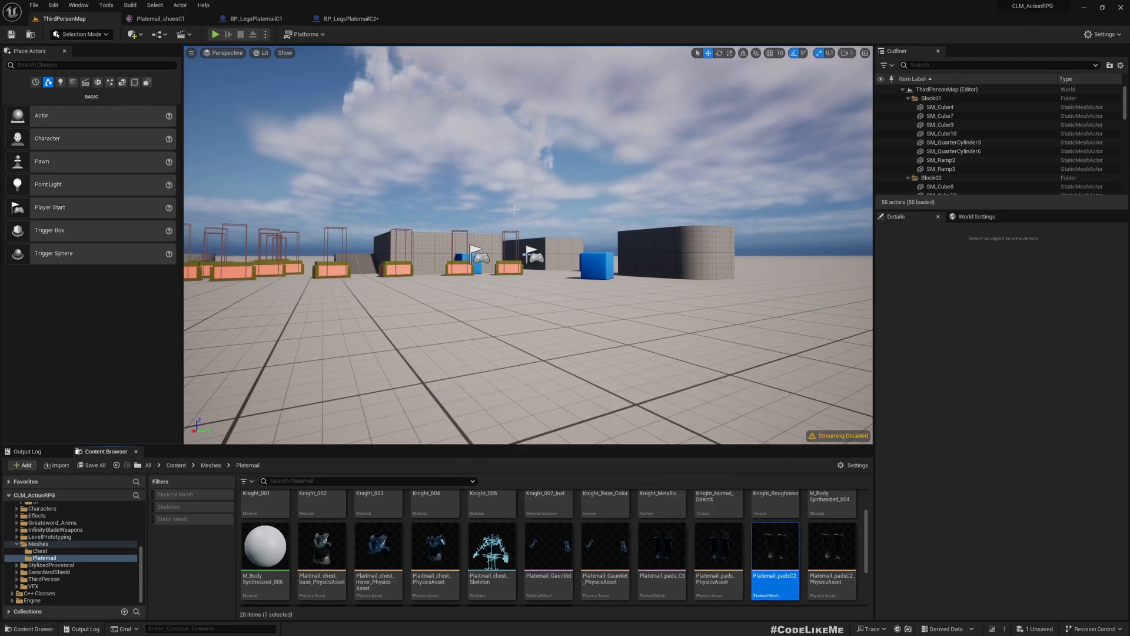
mouse_move(354, 18)
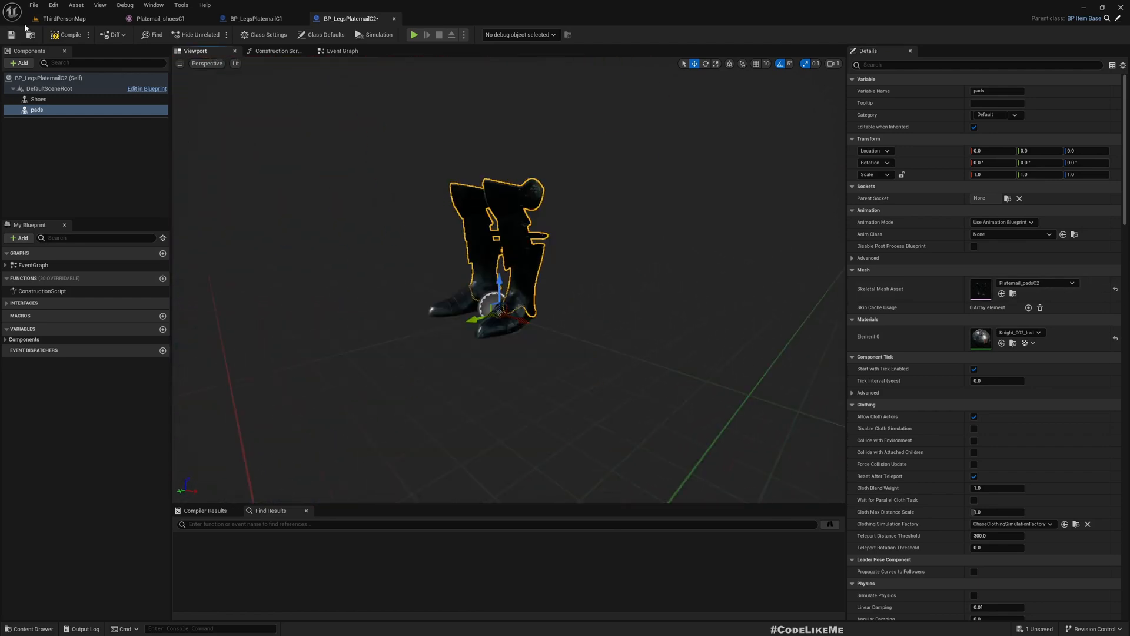
click(61, 18)
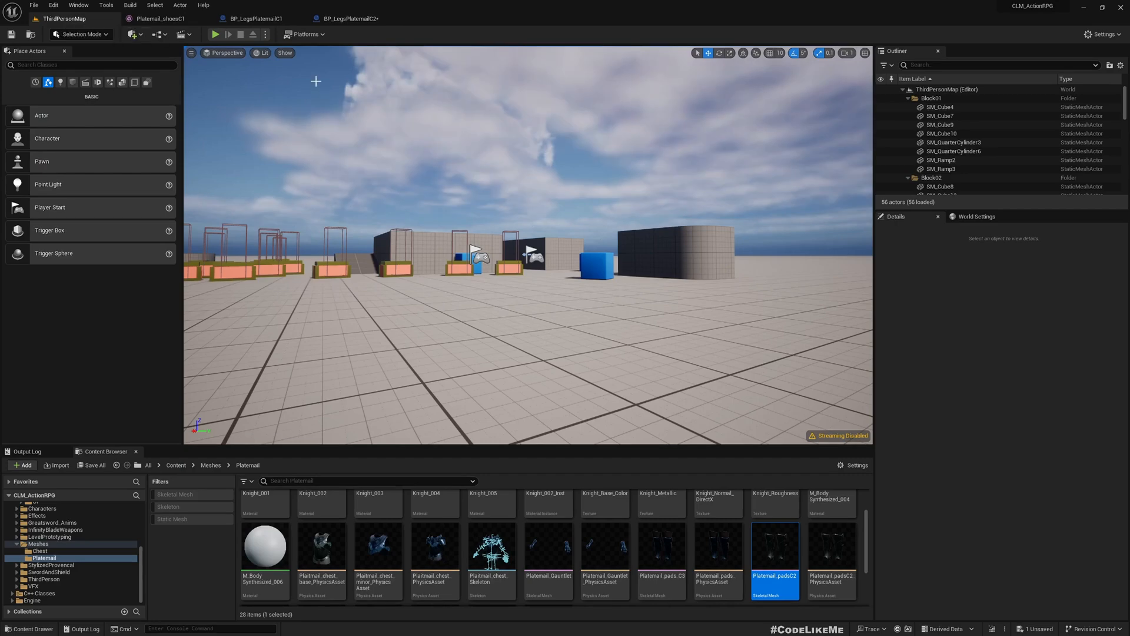
Give chest BP_Collectible7 the GA_CollectLegArmorPlatemailC2 ability and play-test collecting it
click(215, 35)
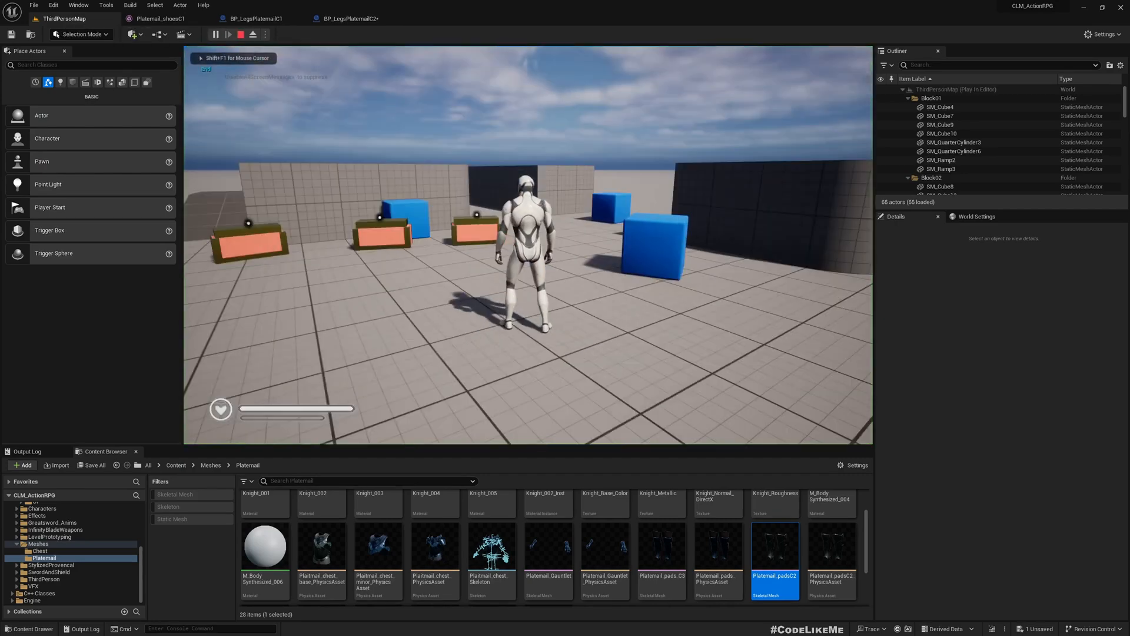
click(240, 34)
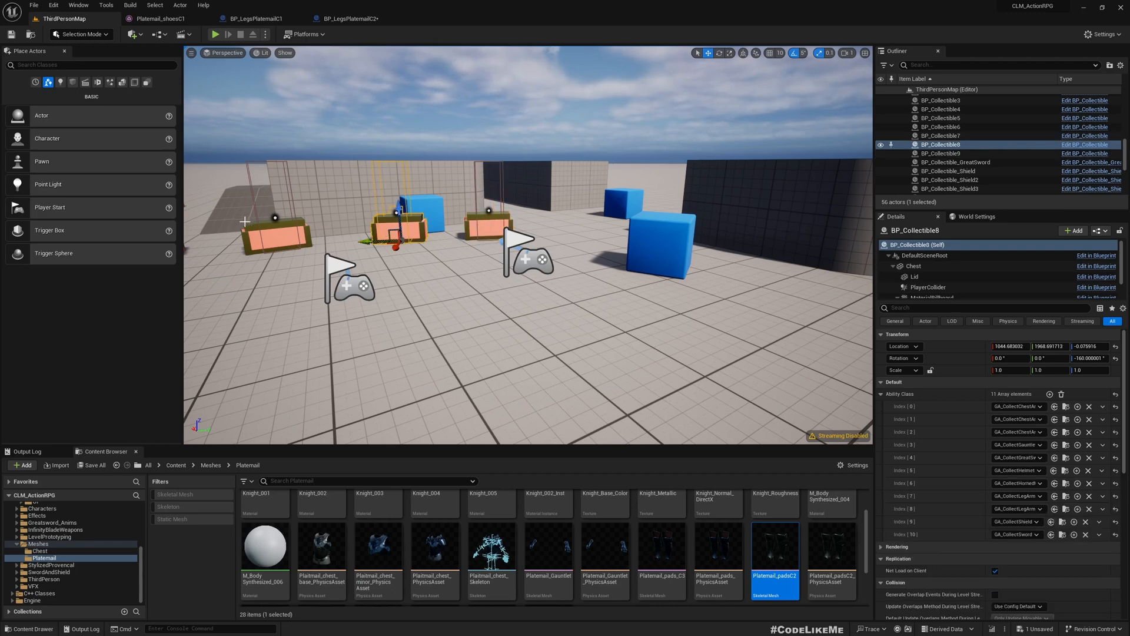
click(941, 136)
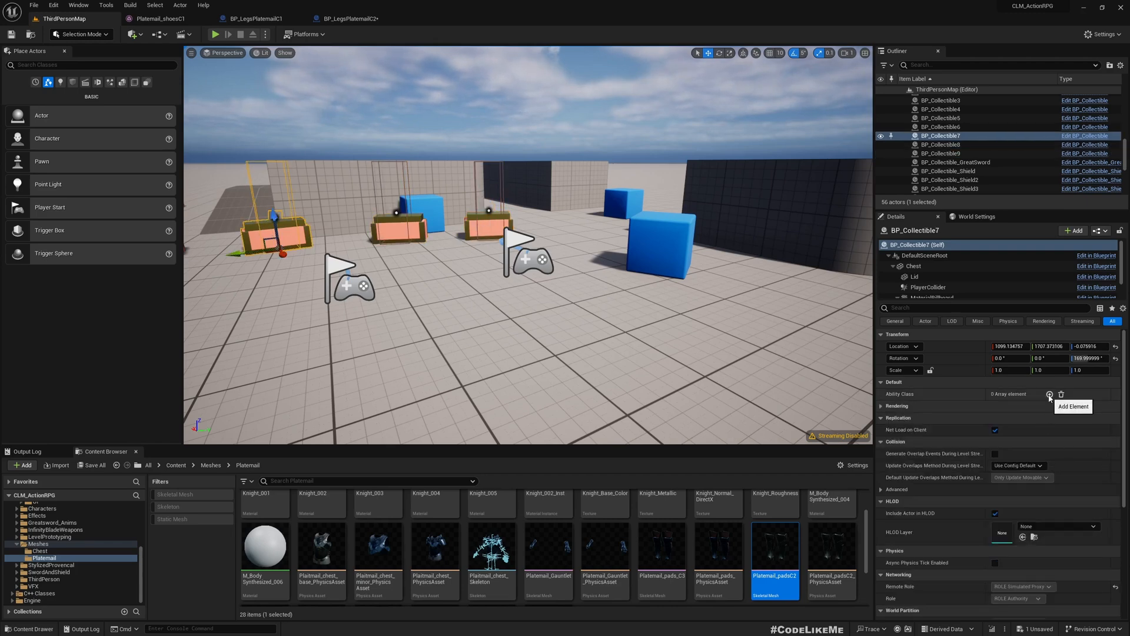
click(1050, 394)
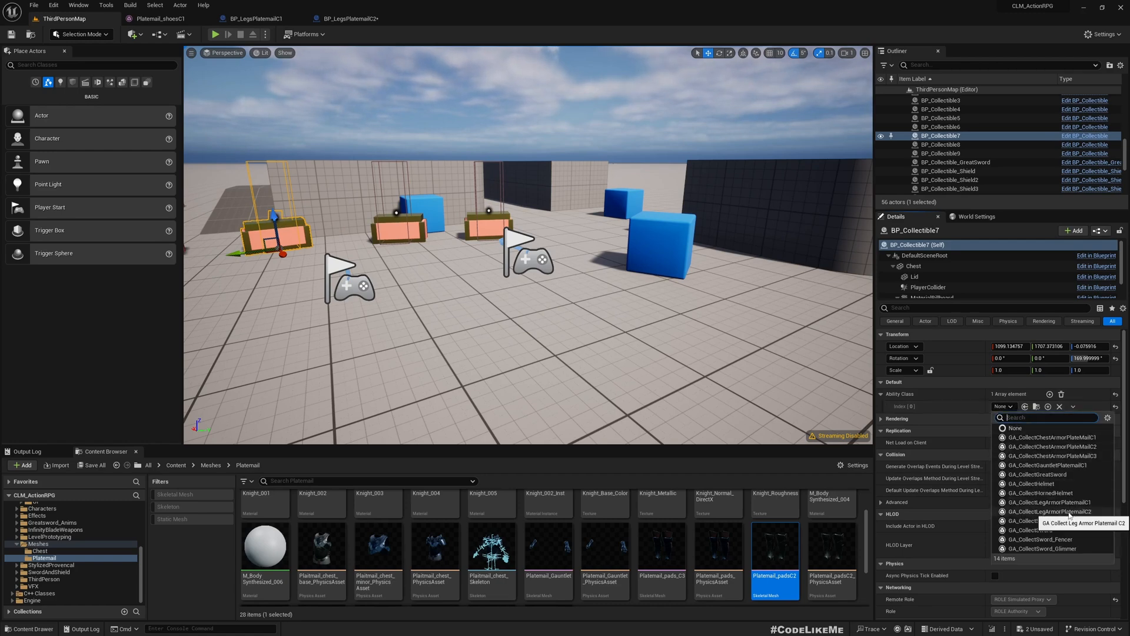
click(1052, 502)
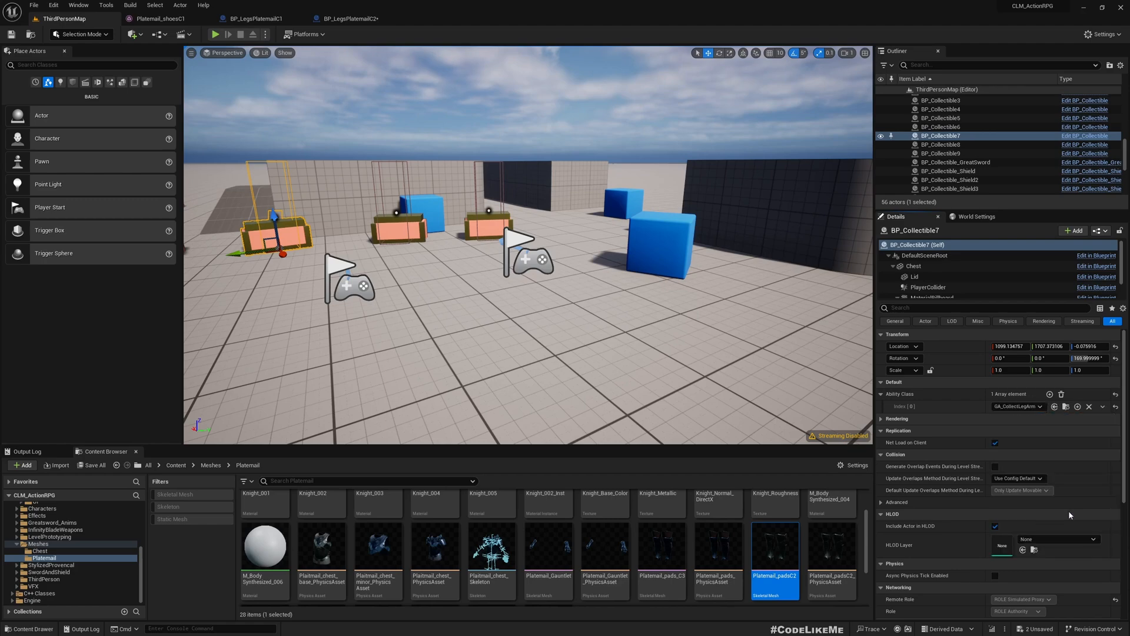
click(214, 34)
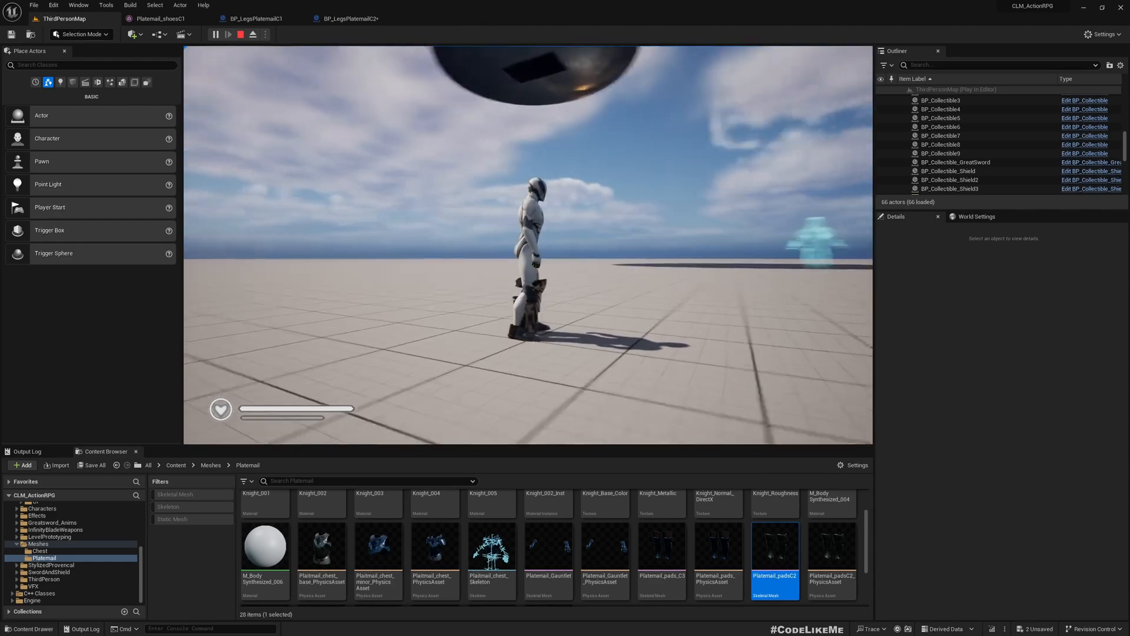
click(253, 34)
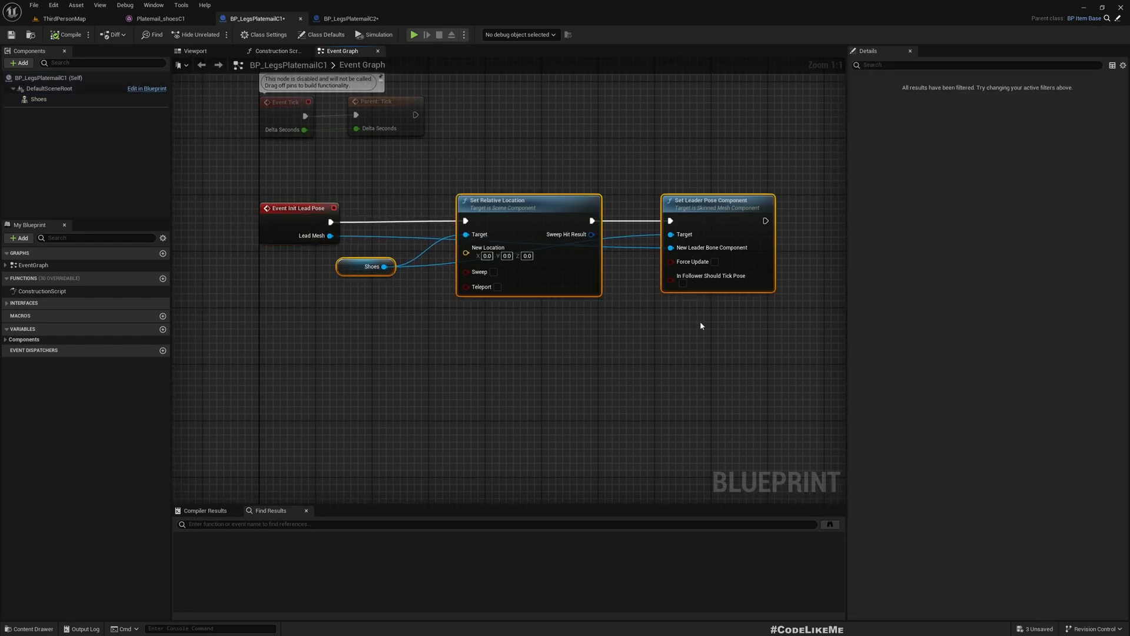
Bring the copied C1 relative-location and leader-pose nodes into BP_LegsPlatemailC2's Event Graph
click(498, 144)
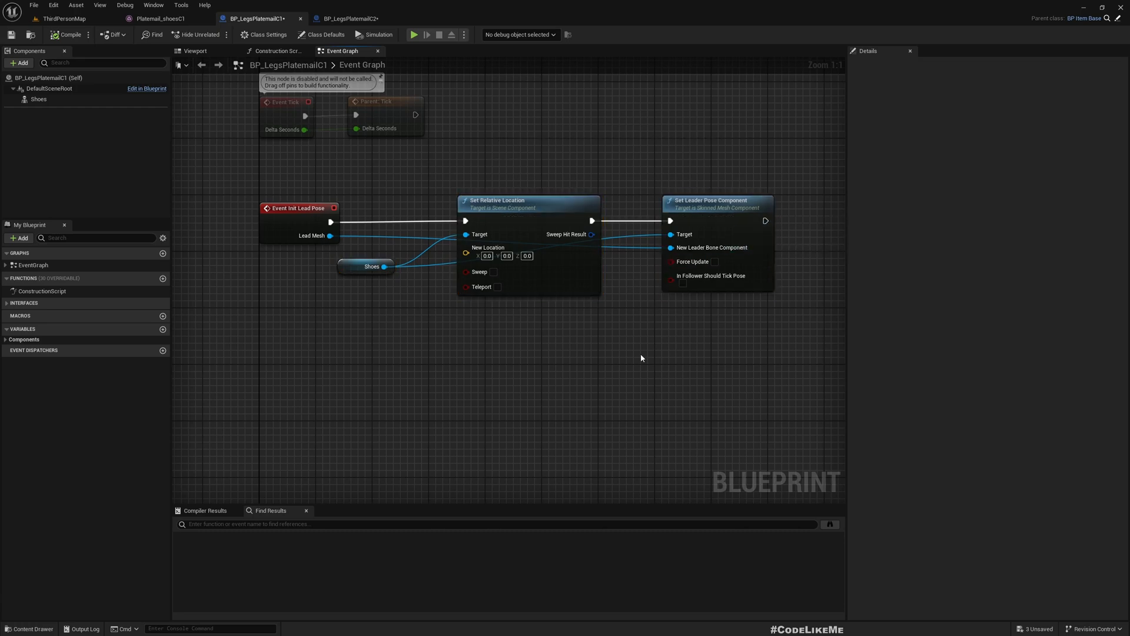
mouse_move(467, 5)
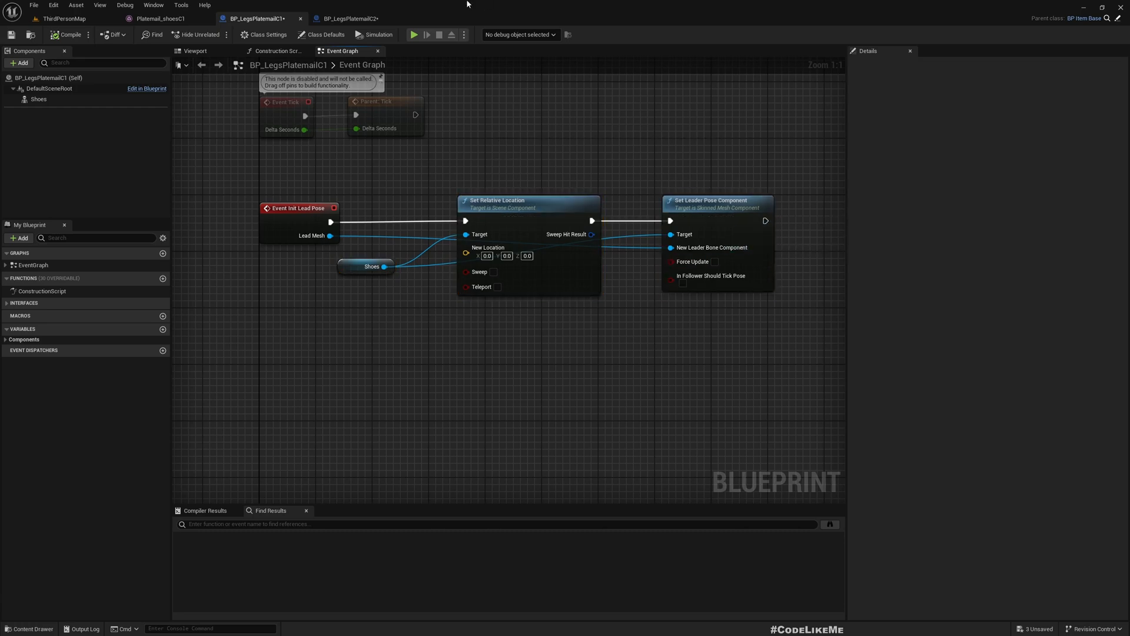
click(347, 18)
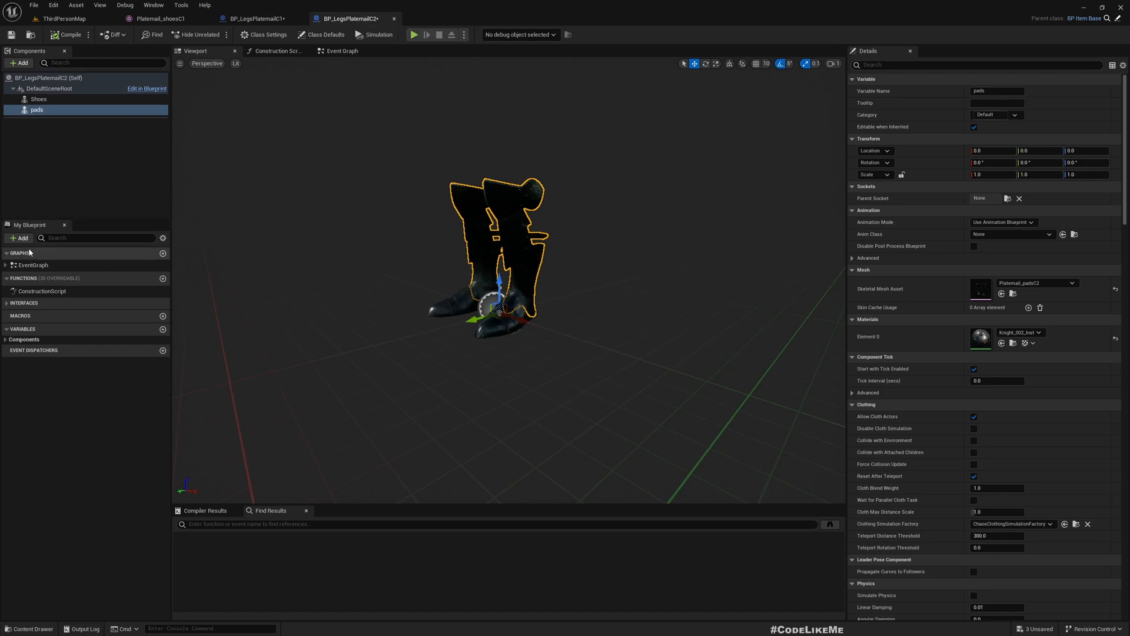
click(138, 278)
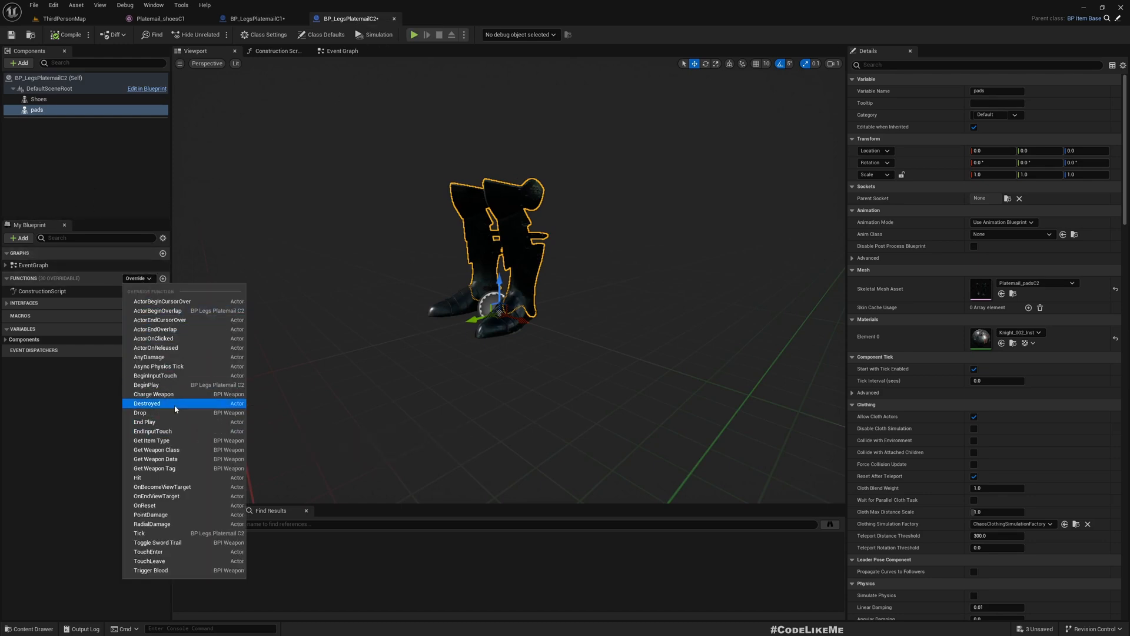
mouse_move(151, 338)
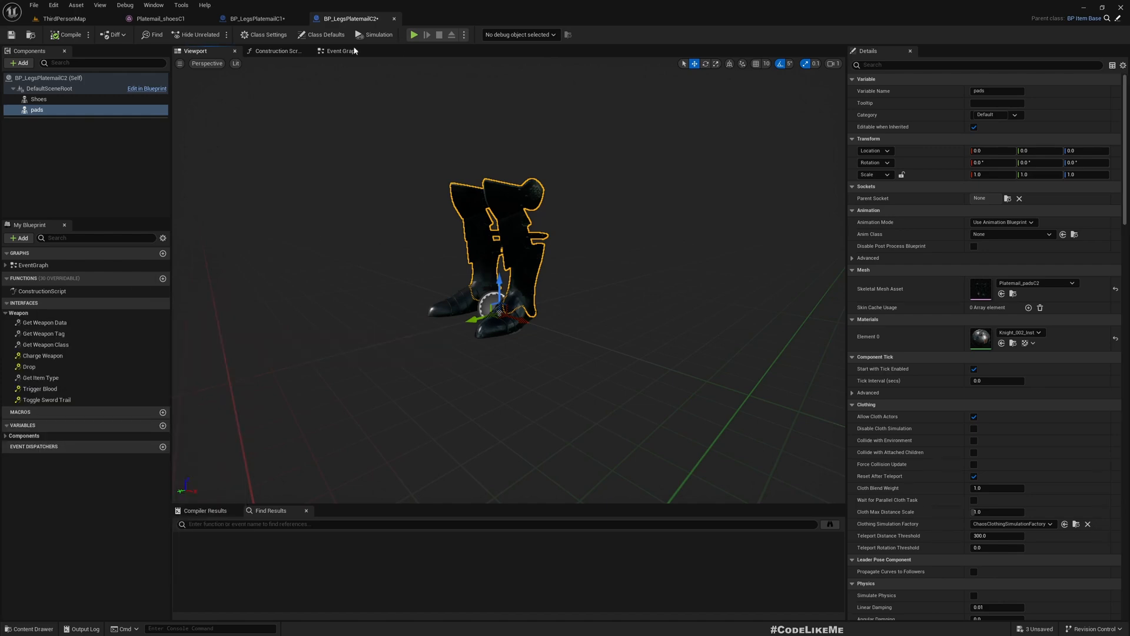
click(340, 50)
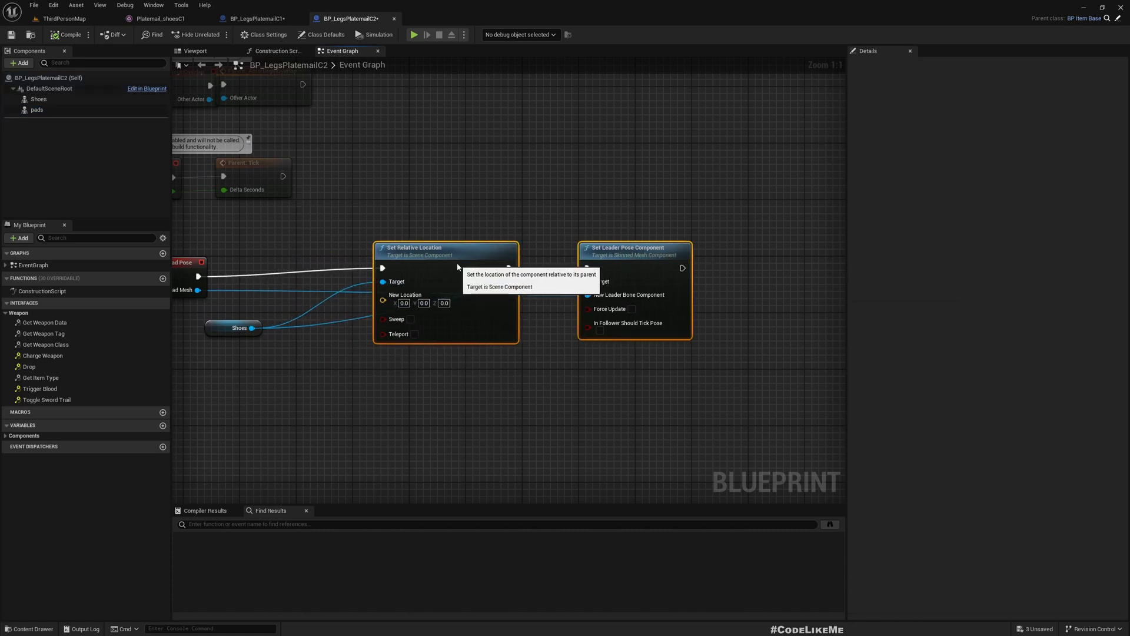
Wire the pads component into the C2 location and leader-pose node Target pins
click(37, 109)
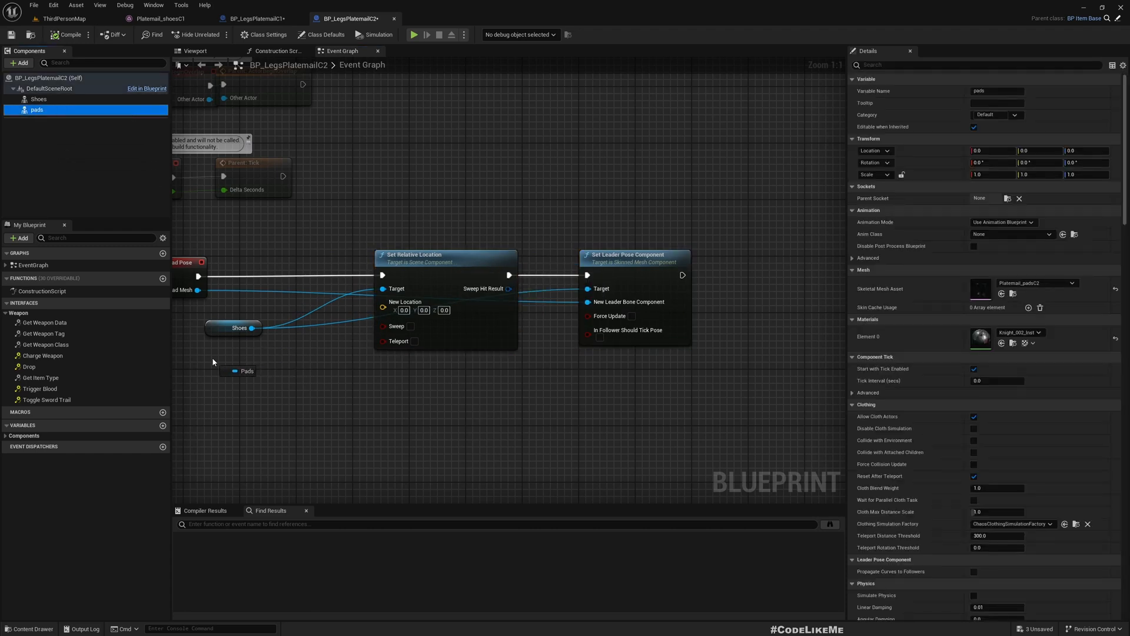
click(241, 363)
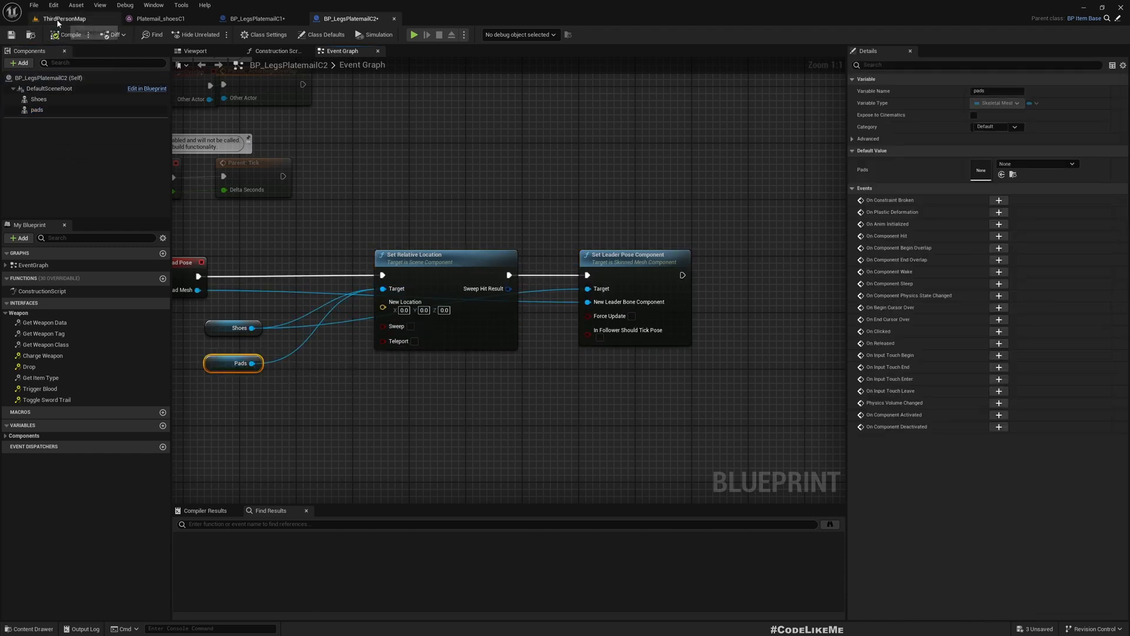
click(414, 34)
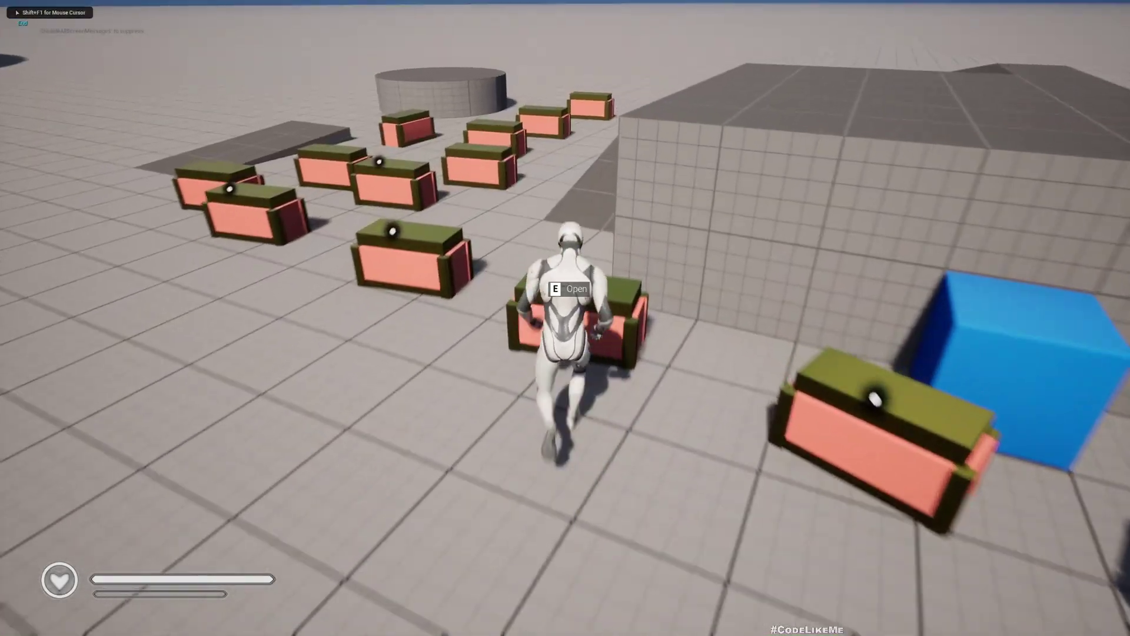
Play-test opening the chest to check the C2 shoes and pads on the character
key(e)
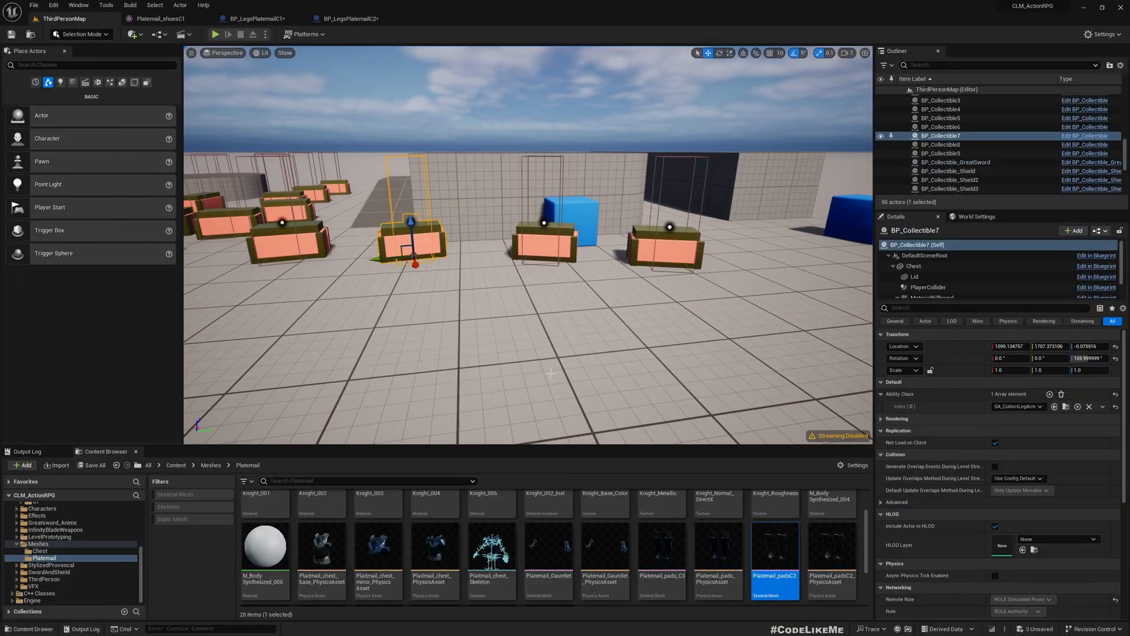
click(351, 18)
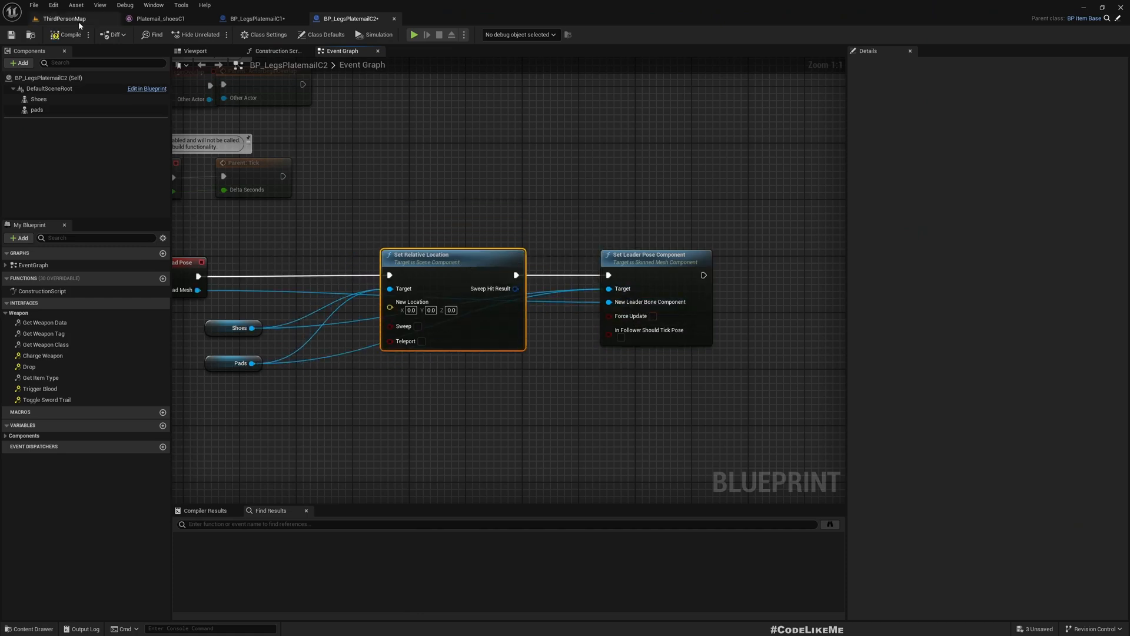
click(64, 18)
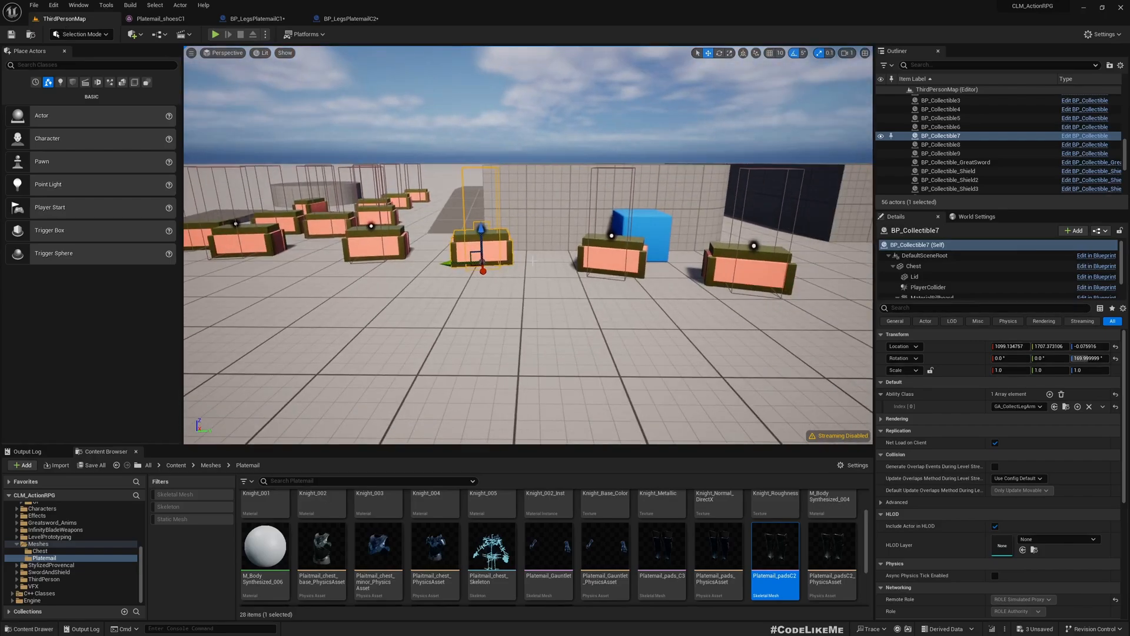
click(214, 35)
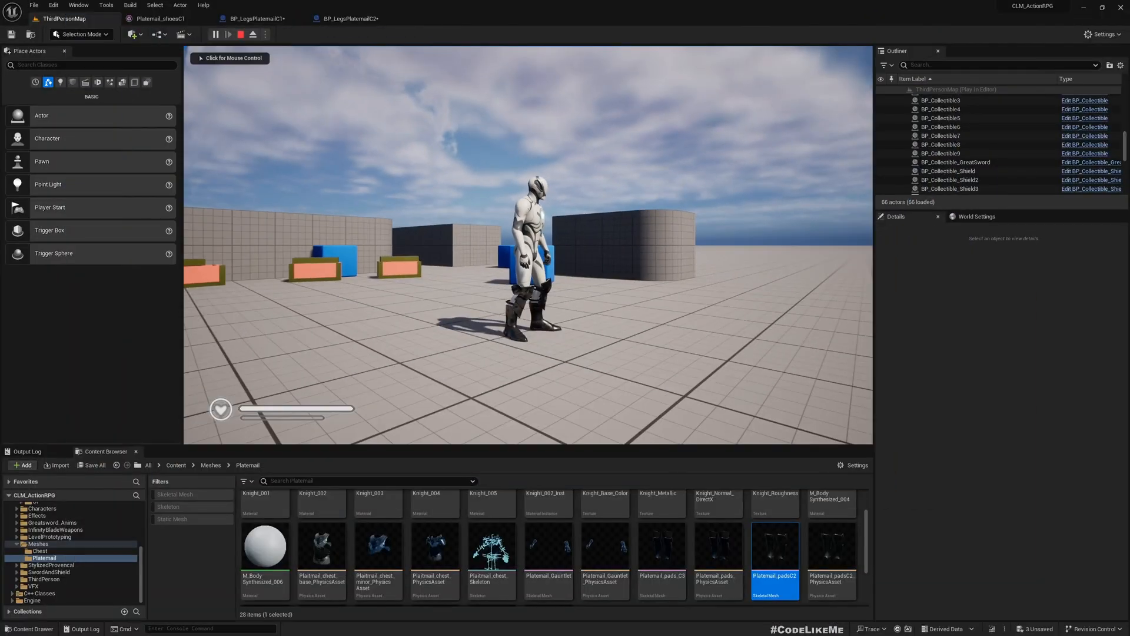
click(348, 19)
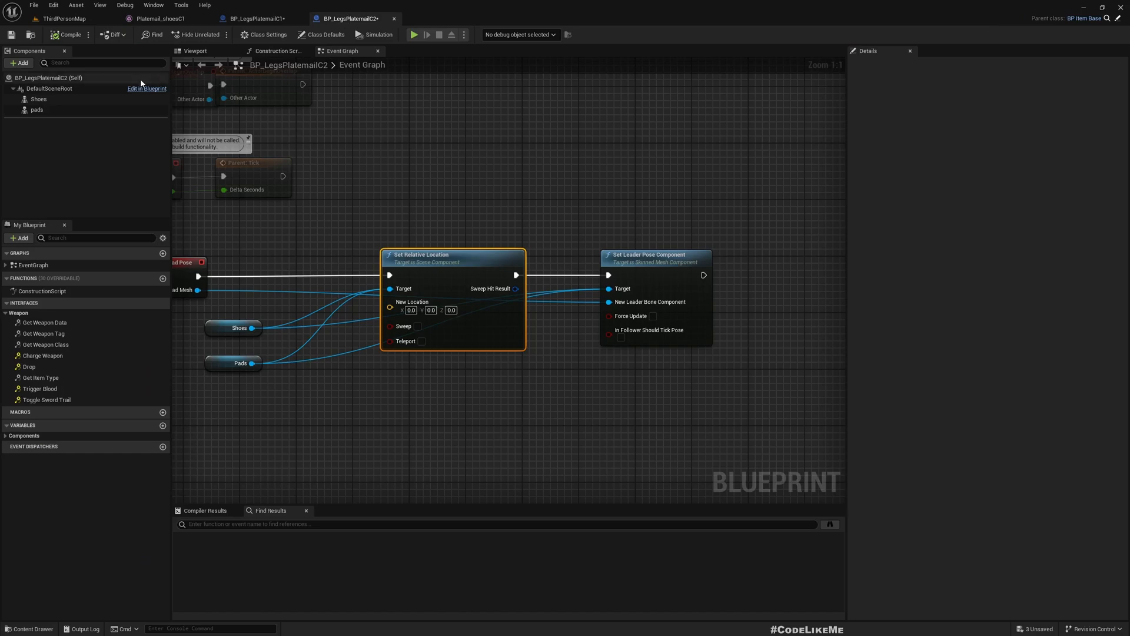
click(61, 18)
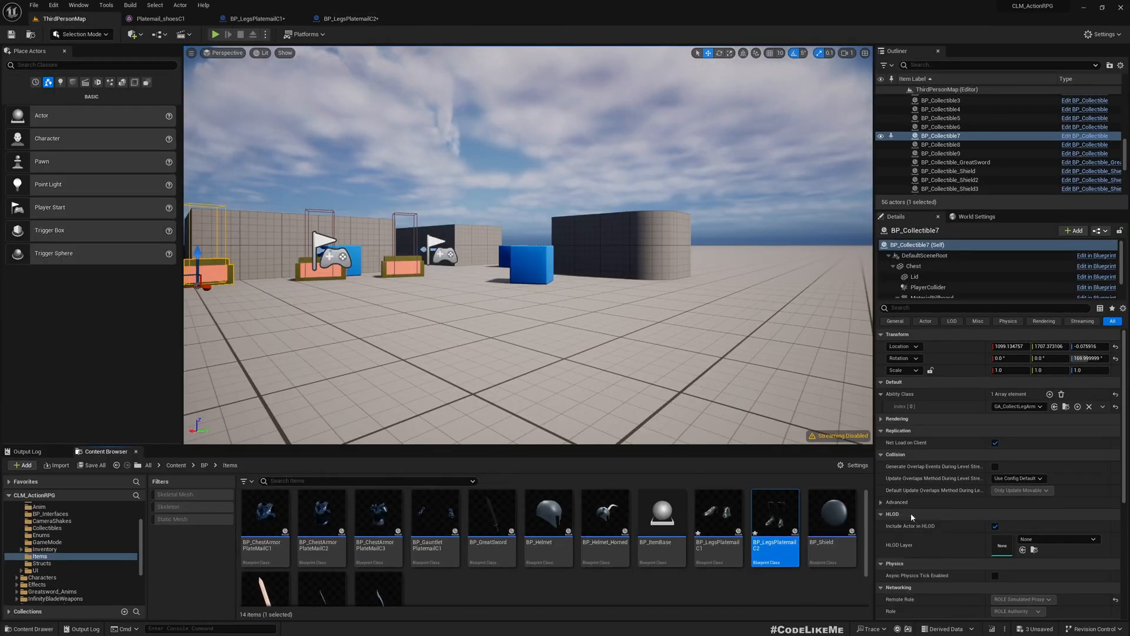
mouse_move(774, 523)
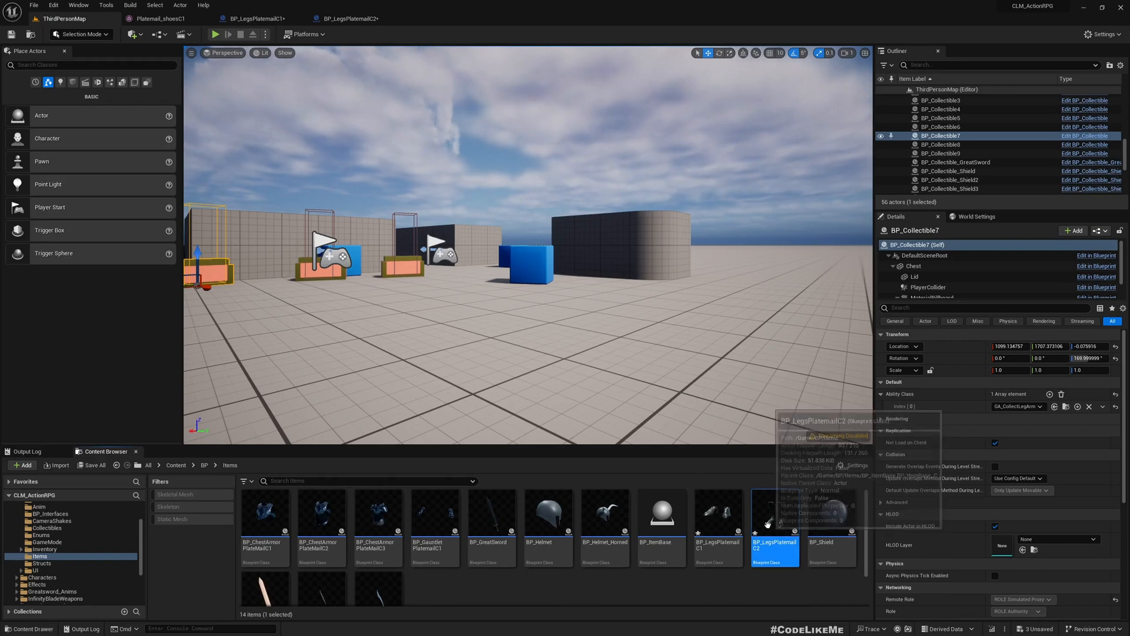
mouse_move(821, 527)
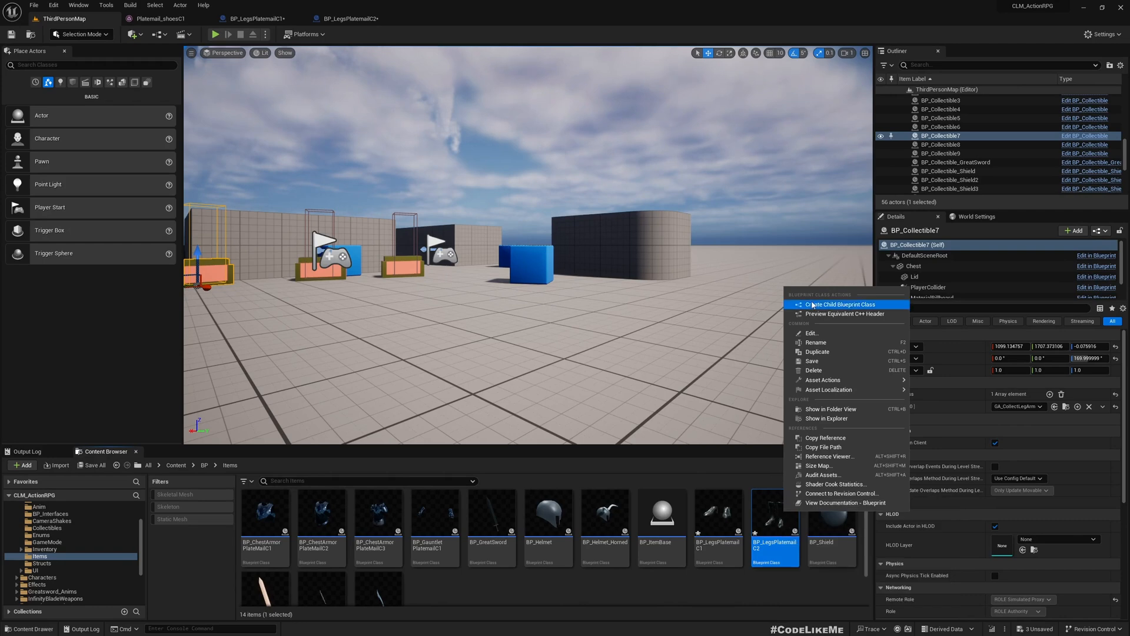
Create BP_LegsPlatemailC3 as a C2 child and give its pads the Platemail_pads_C3 mesh
click(841, 304)
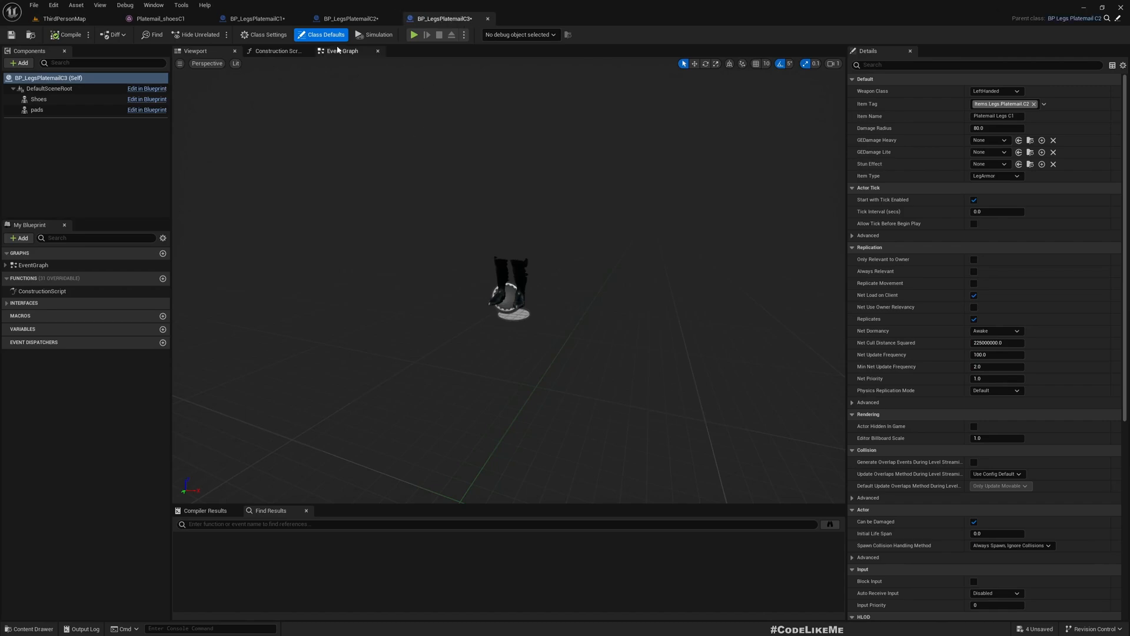
mouse_move(195, 51)
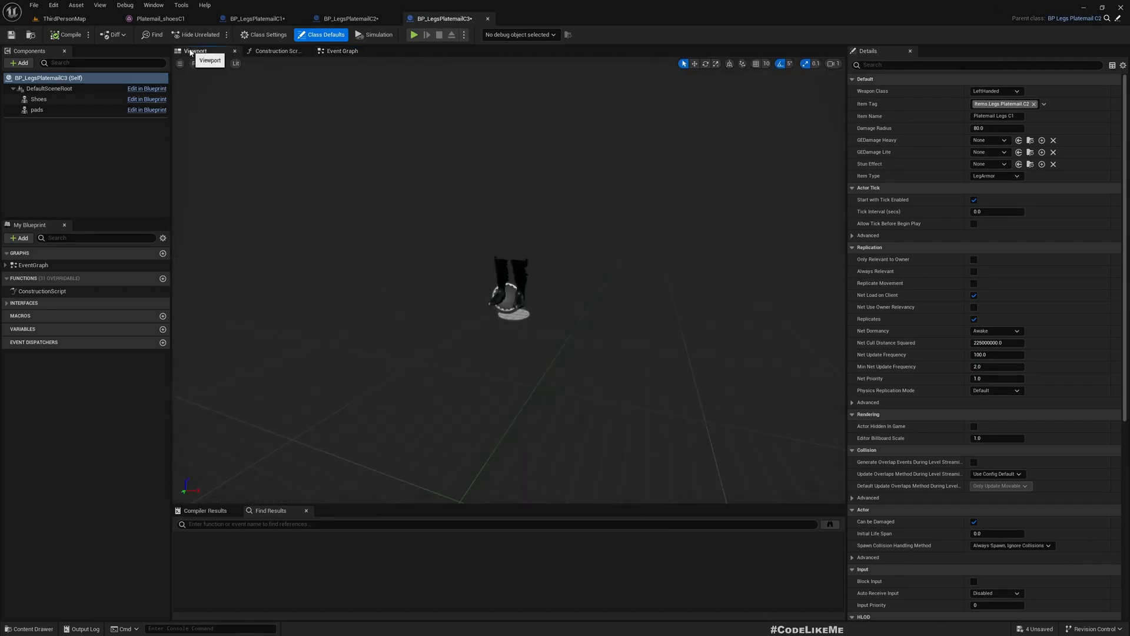
click(36, 110)
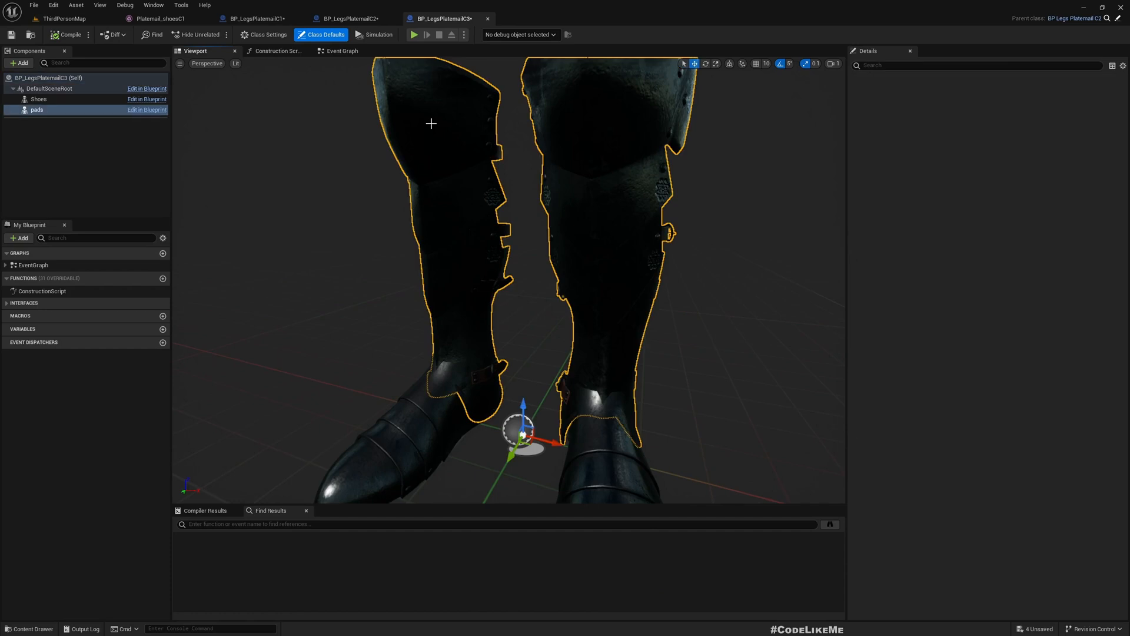
click(1074, 283)
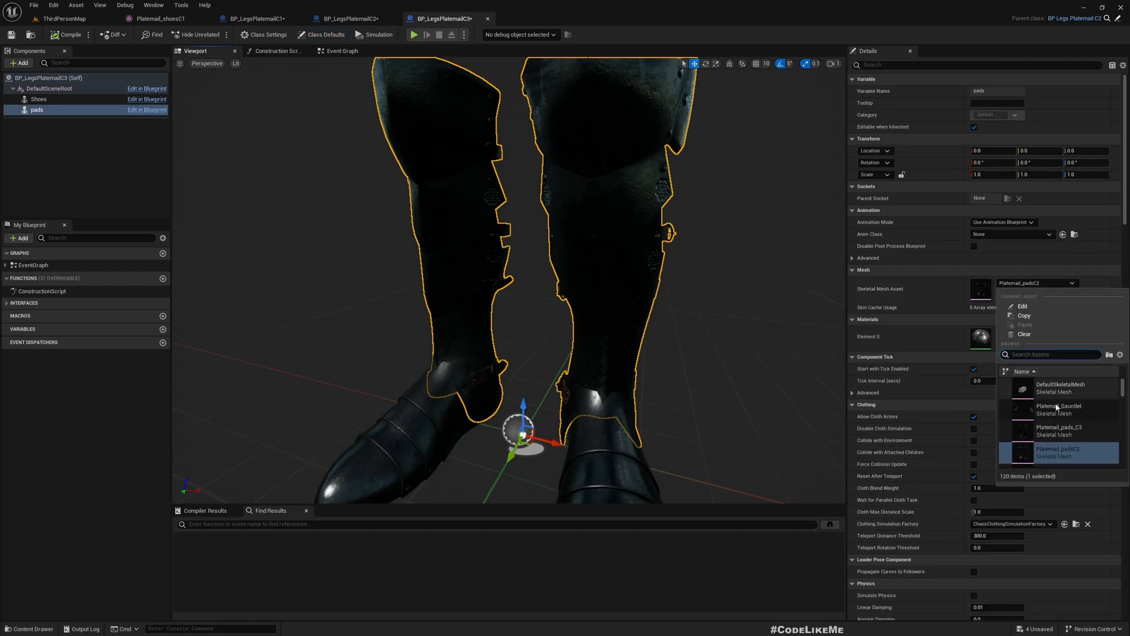
click(1059, 430)
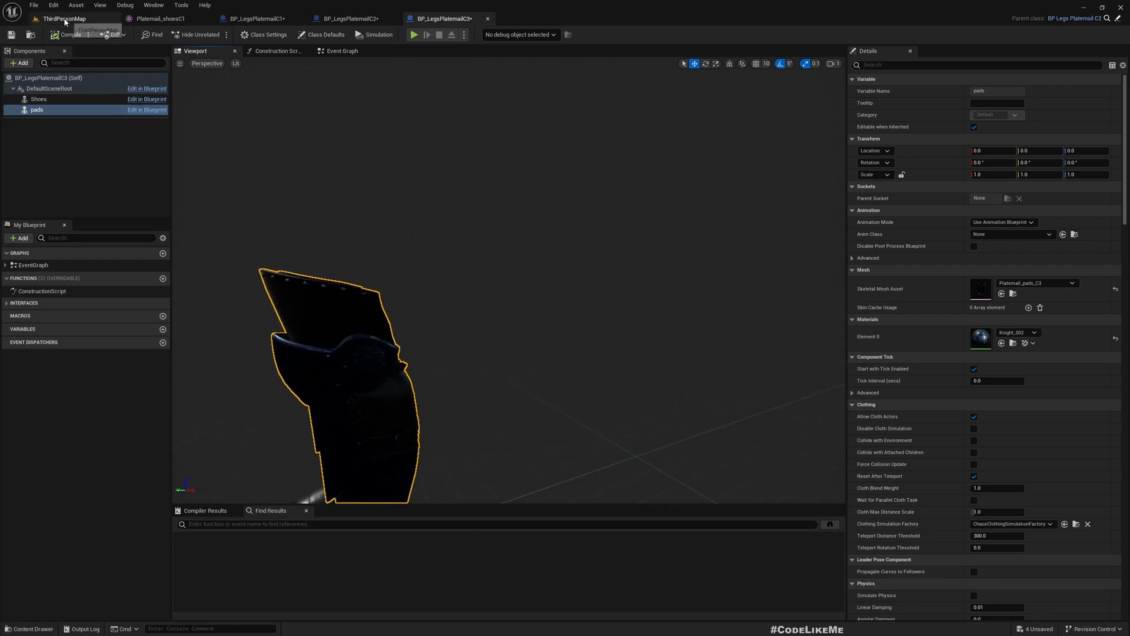
click(64, 18)
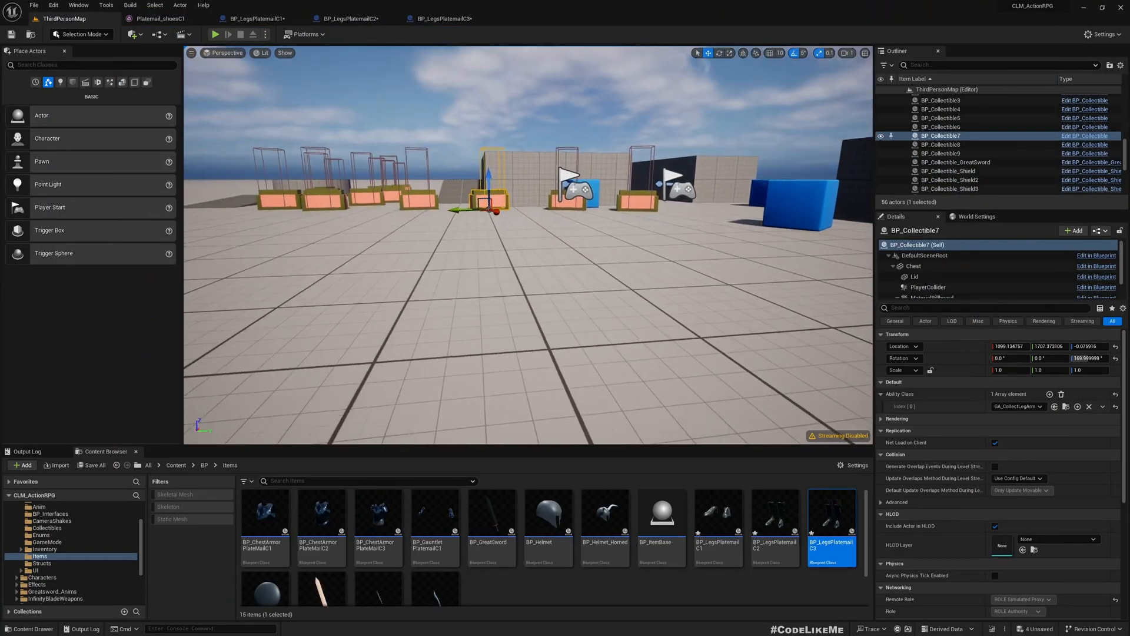
Add an empty ability entry to BP_Collectible6 and browse to Abilities > LegArmor
click(940, 127)
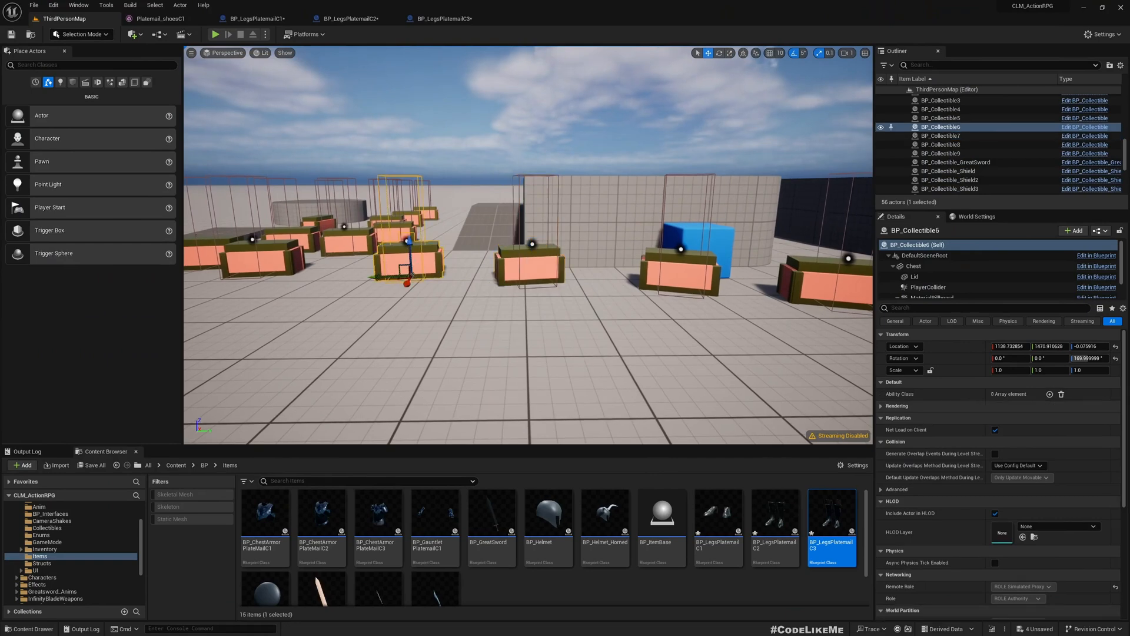
click(1049, 395)
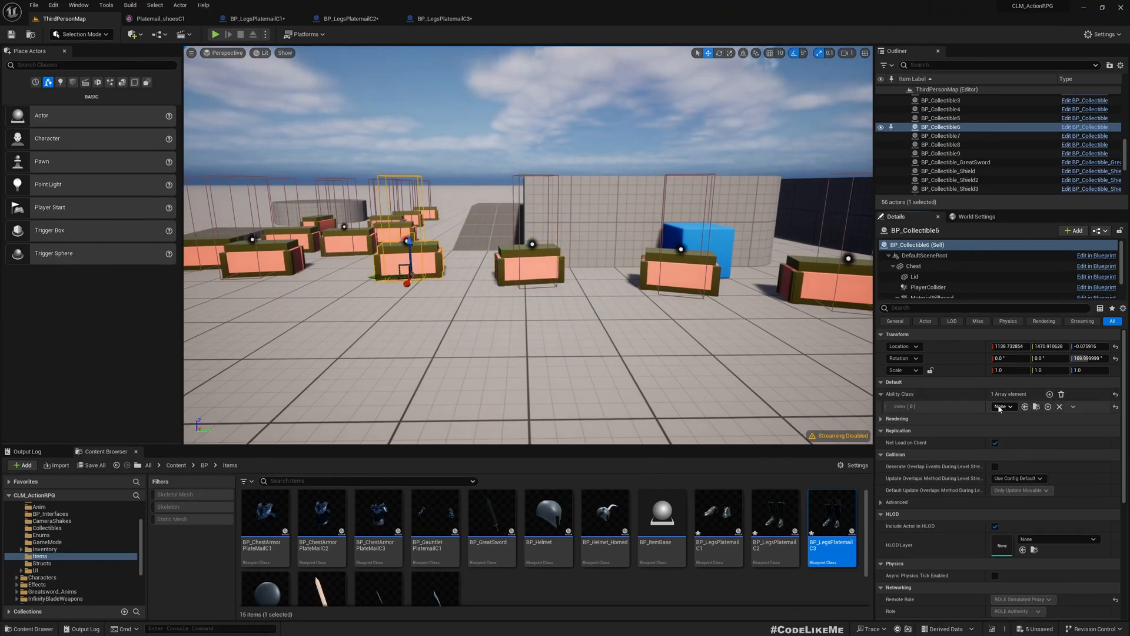
click(1002, 405)
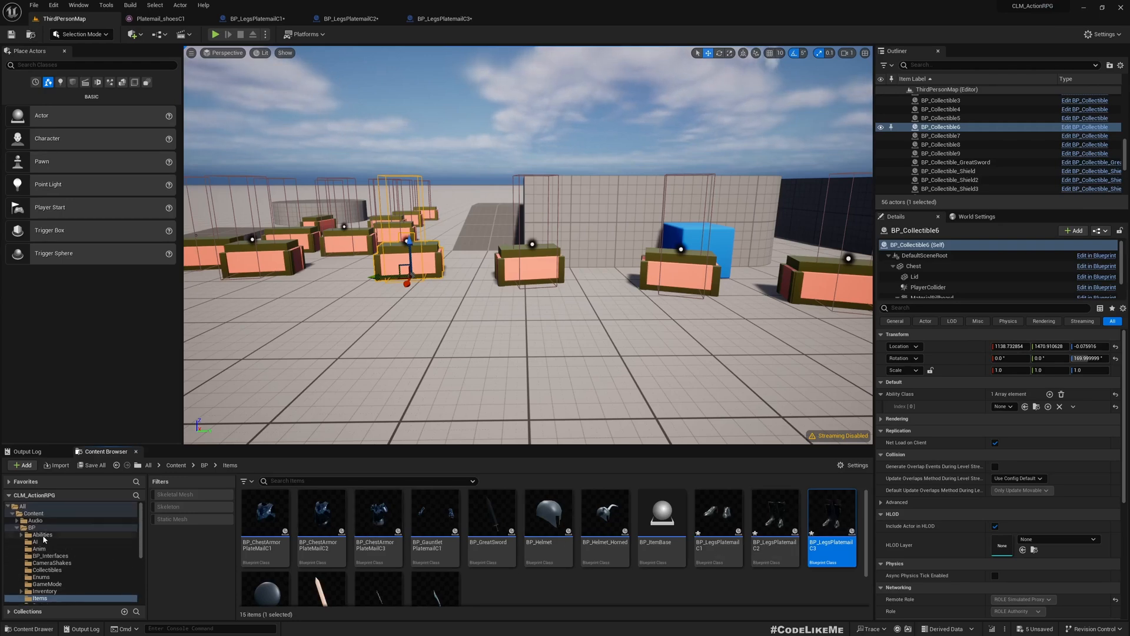
click(41, 534)
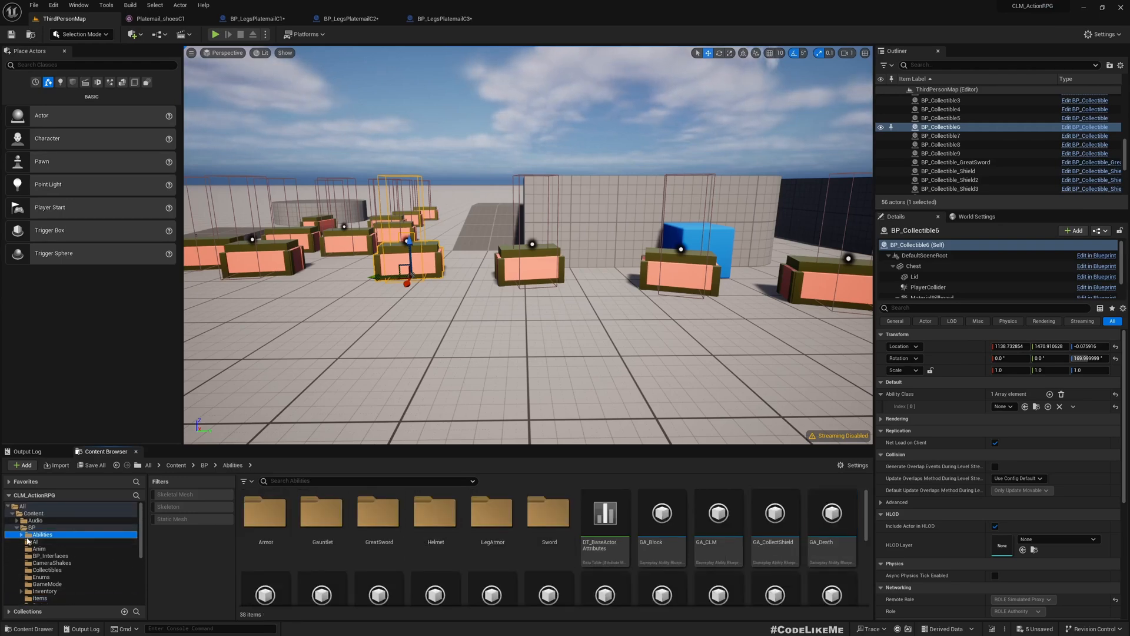
click(23, 534)
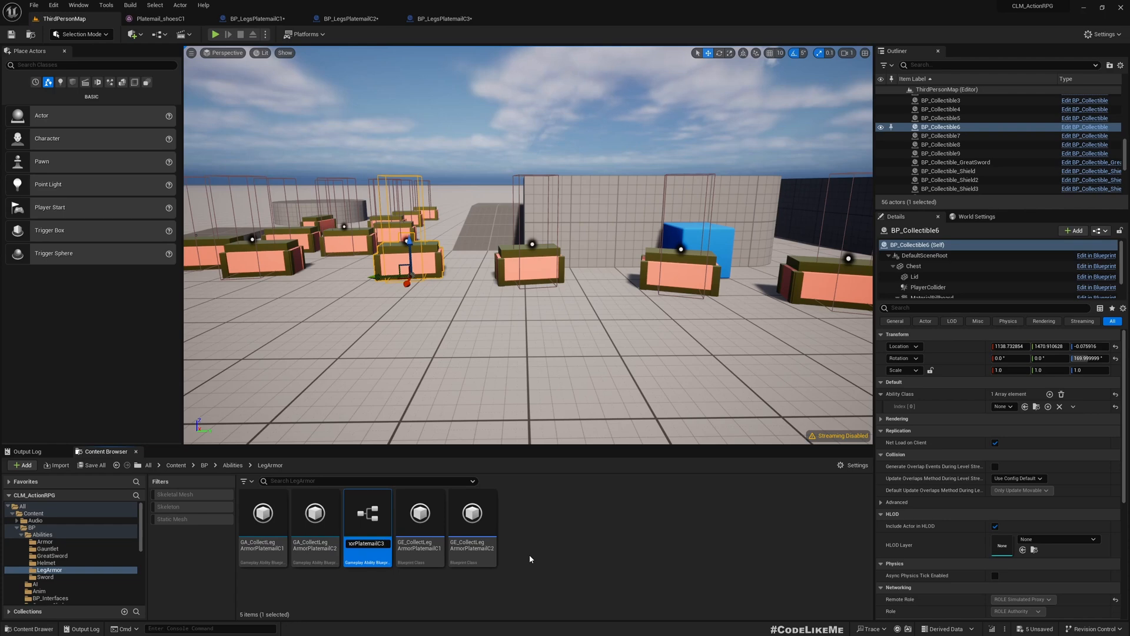
Set the C3 collect ability's Collectible Actor Class to BP_LegsPlatemailC3
double_click(366, 513)
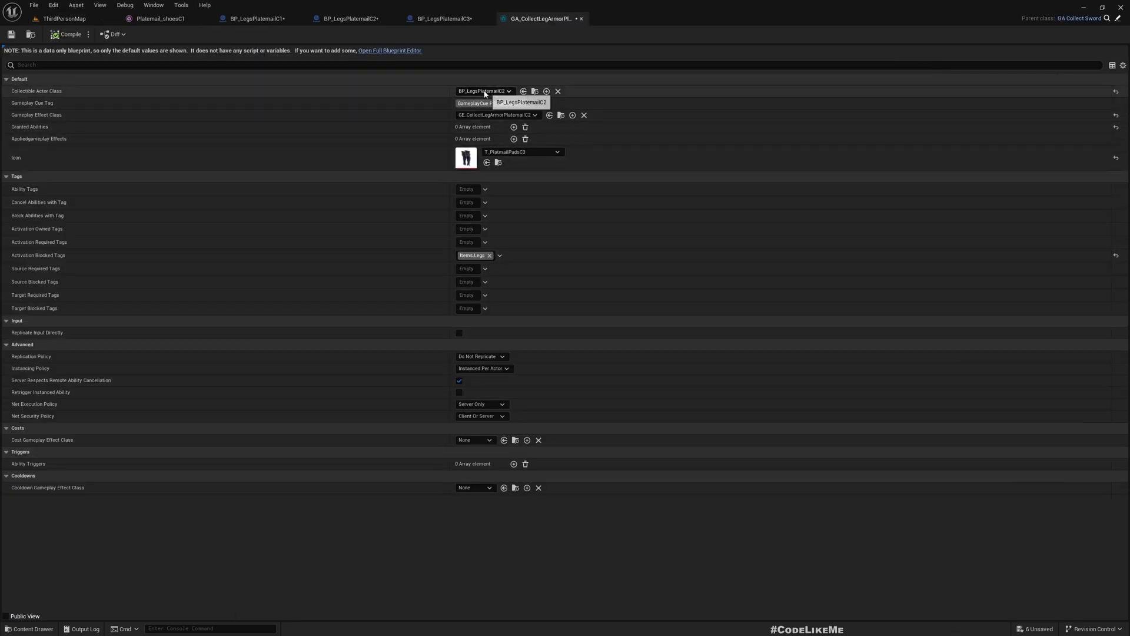
click(485, 90)
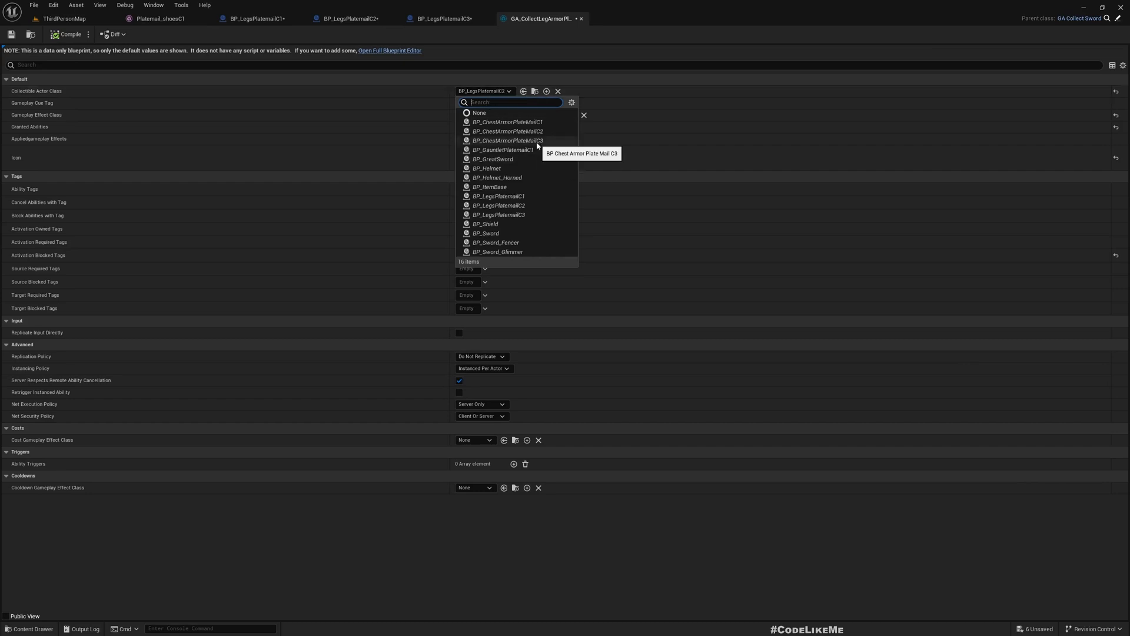
mouse_move(505, 216)
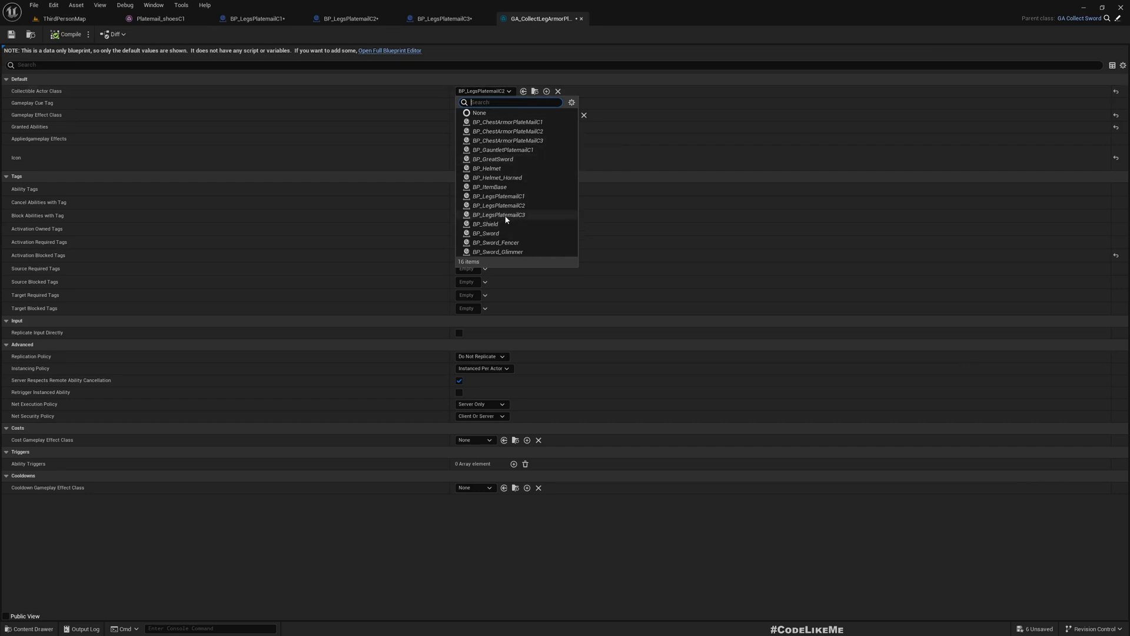
click(498, 214)
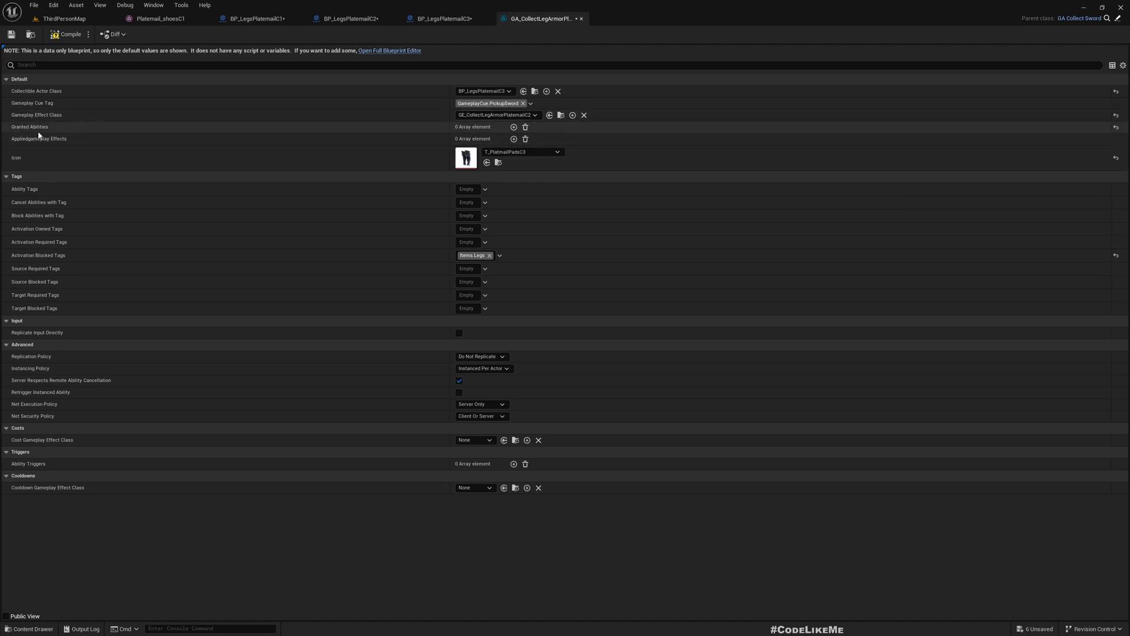
mouse_move(537, 9)
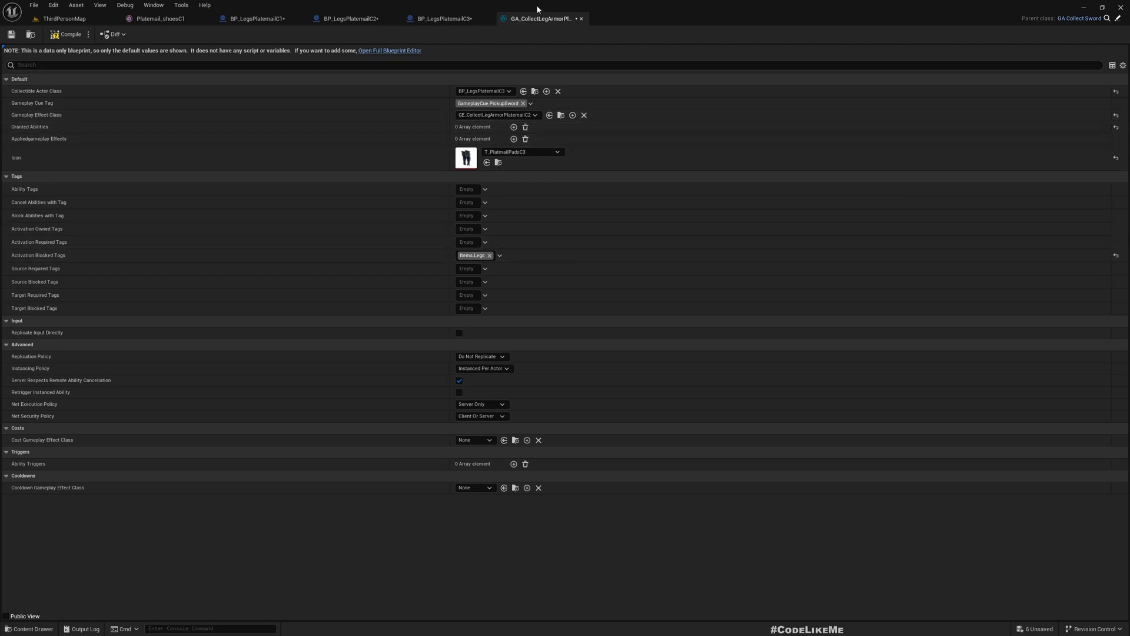
Change BP_LegsPlatemailC3's Item Tag to Items.Legs.Platemail.C3 in Class Defaults
click(442, 18)
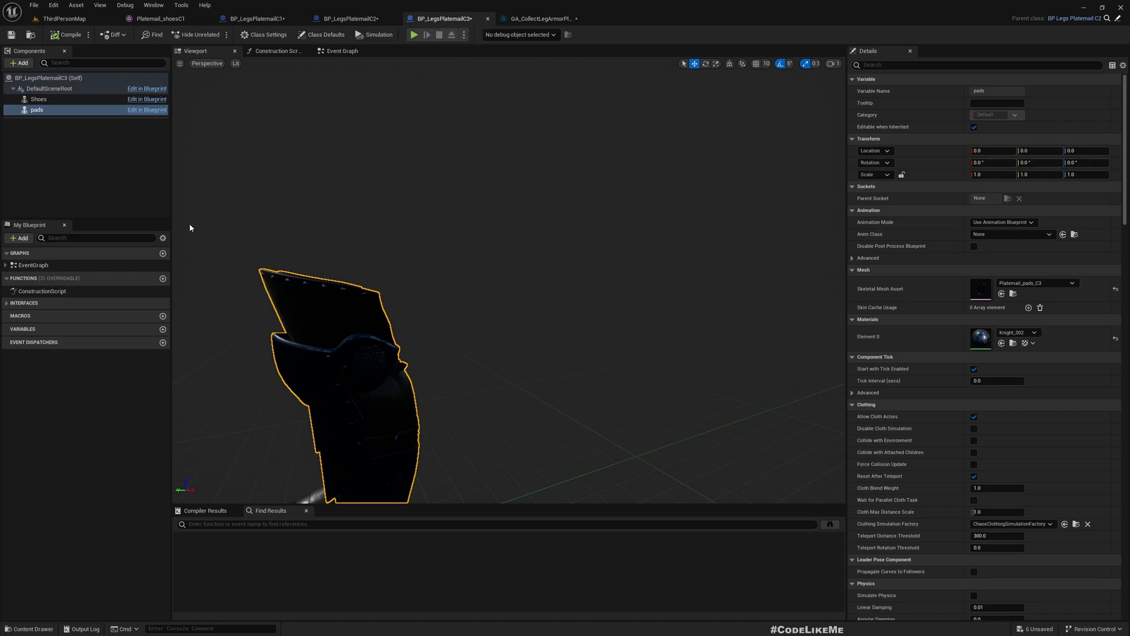
click(321, 34)
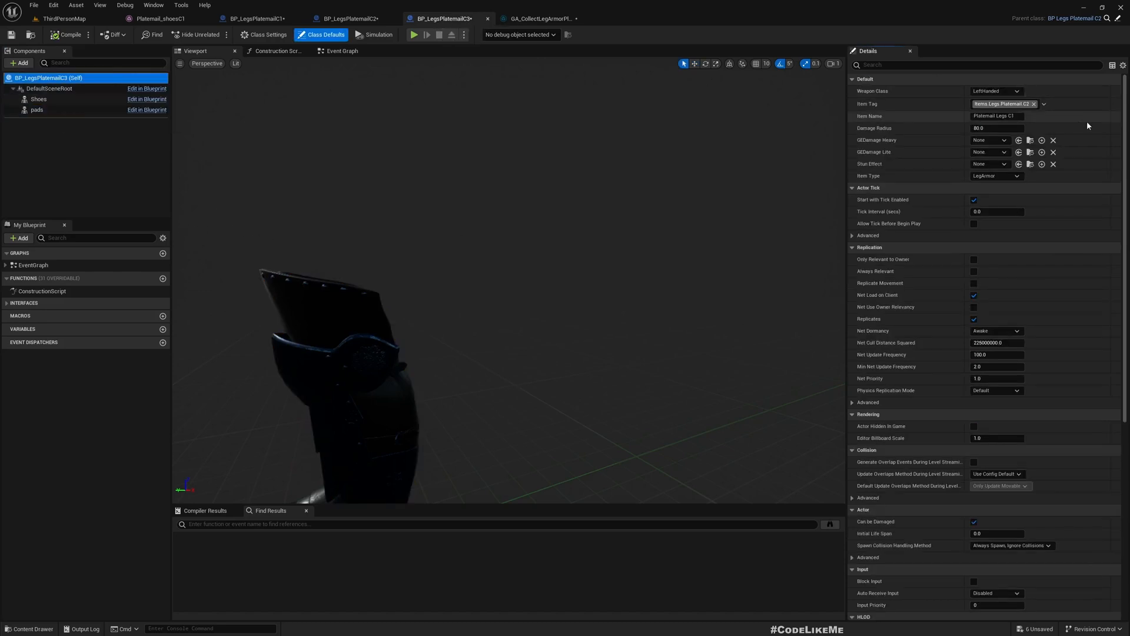
click(1043, 103)
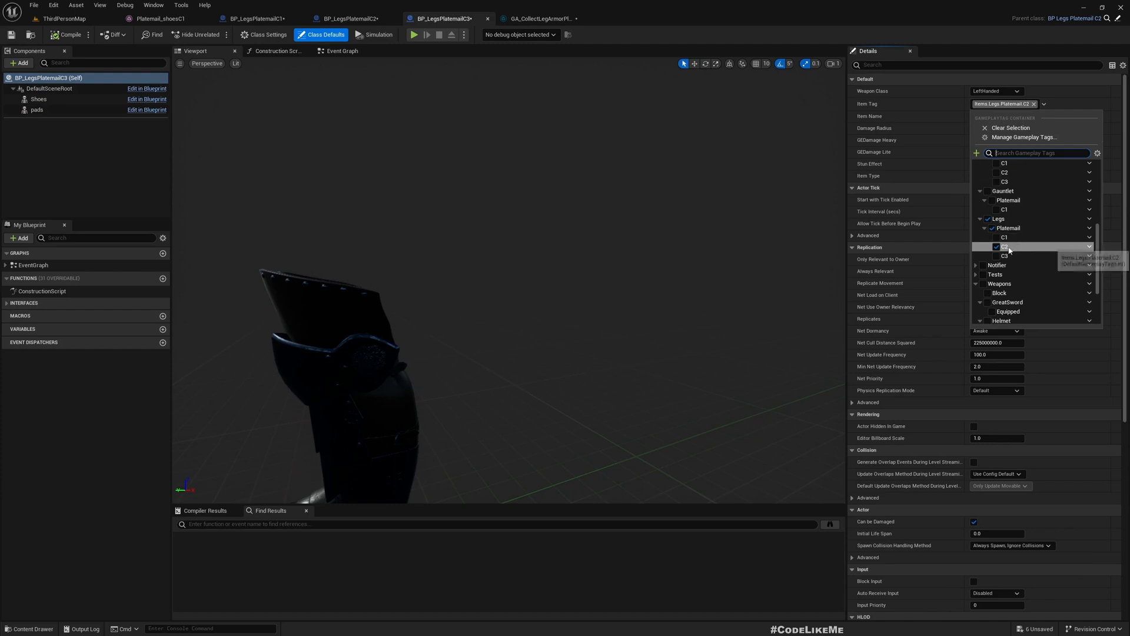
click(998, 256)
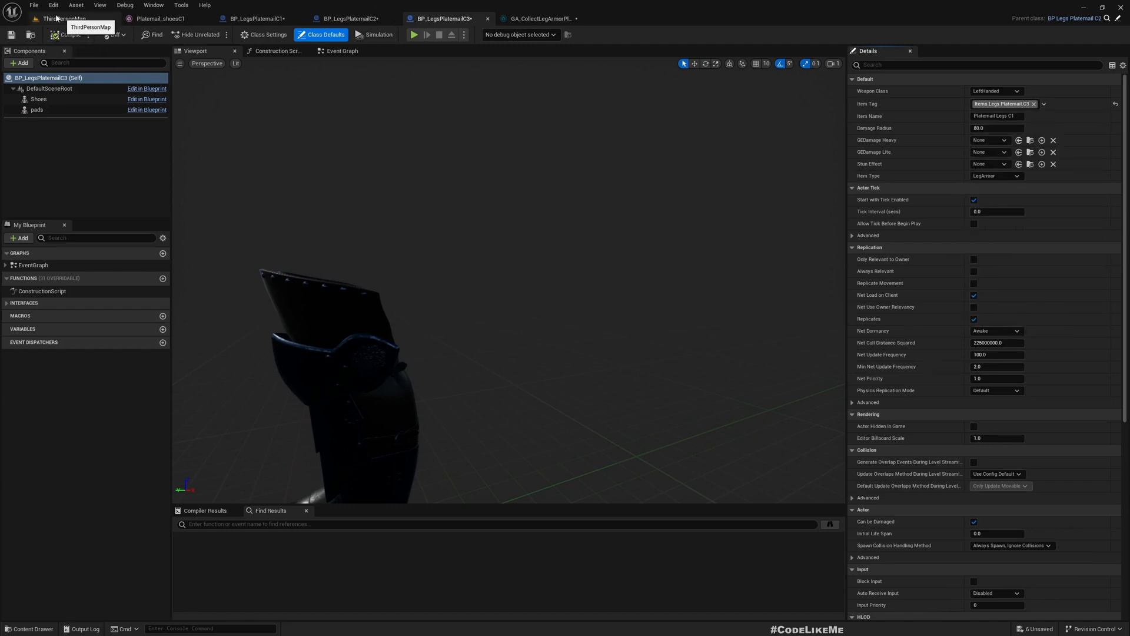
Open GE_CollectLegArmorPlatemailC3 and set its Defence modifier magnitude to 12
click(64, 19)
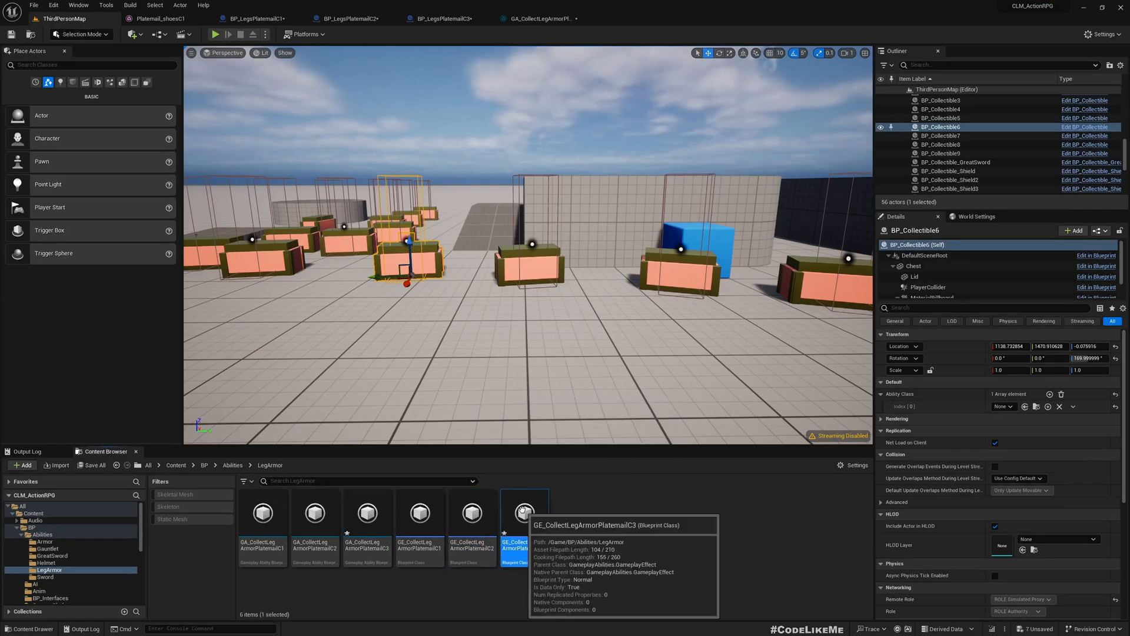
double_click(524, 513)
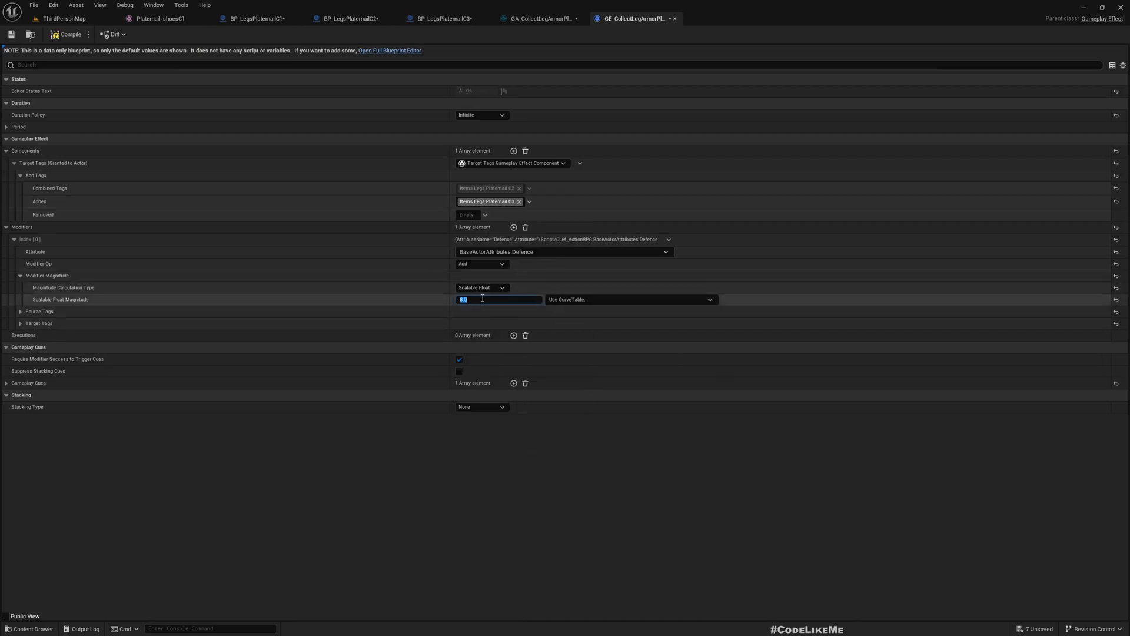
text(12)
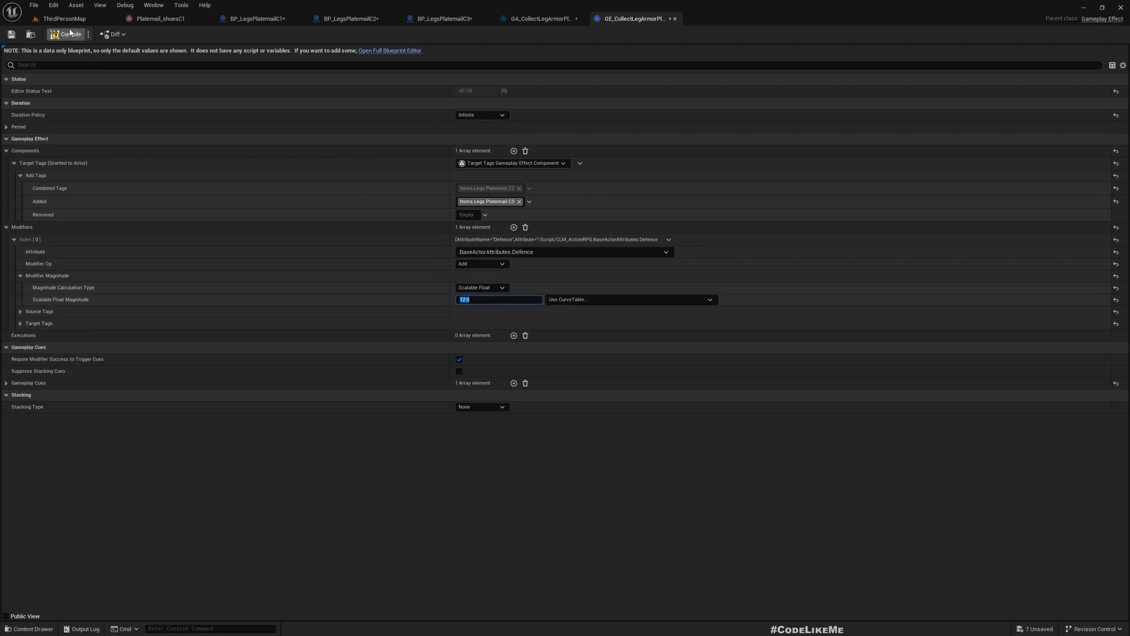
Compile the C3 effect and set GA_CollectLegArmorPlatemailC3's Gameplay Effect Class to it
click(64, 18)
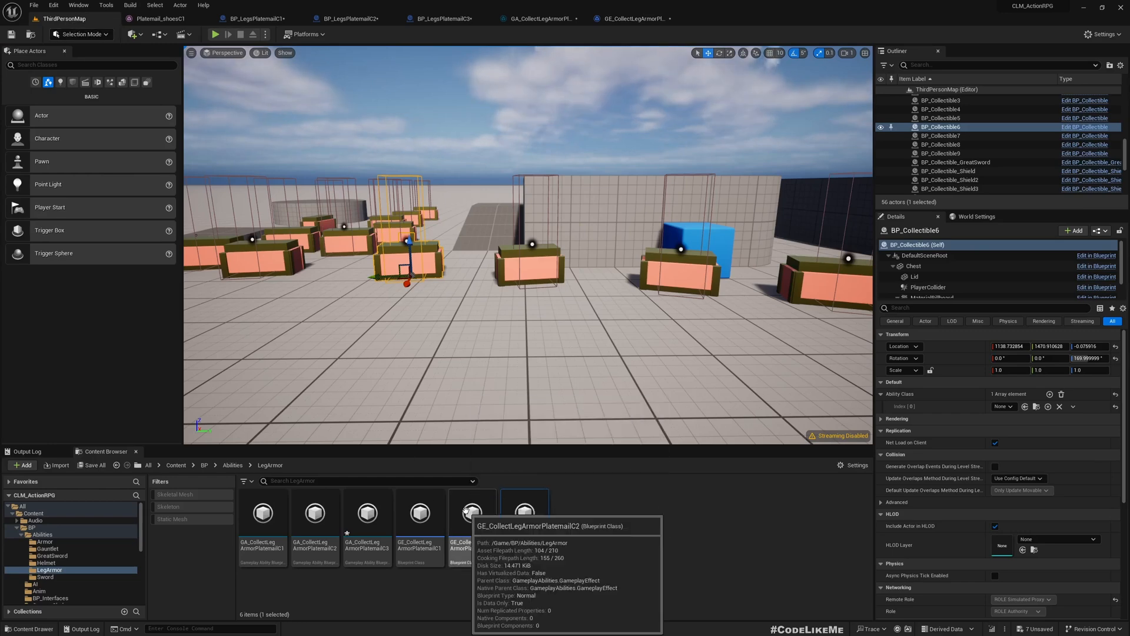
click(524, 512)
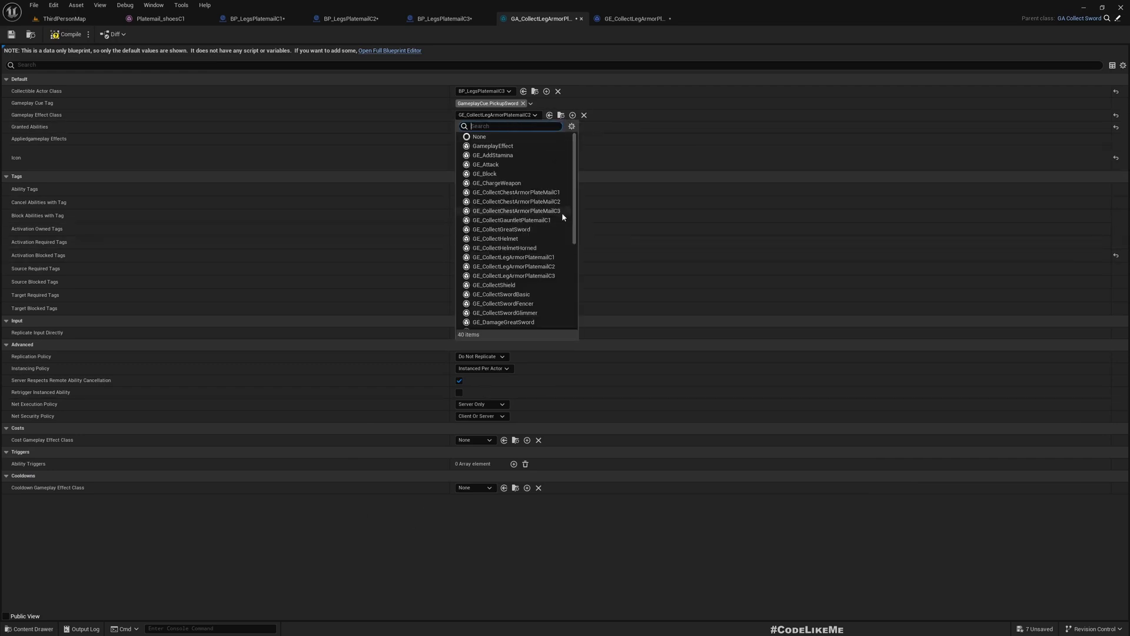
click(507, 266)
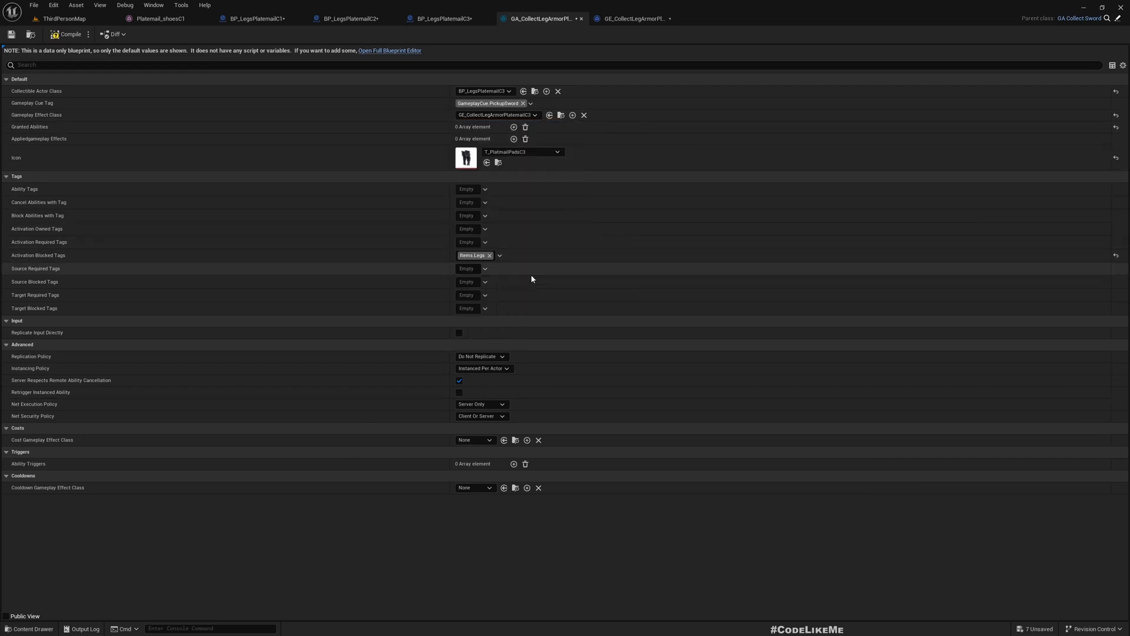
click(64, 18)
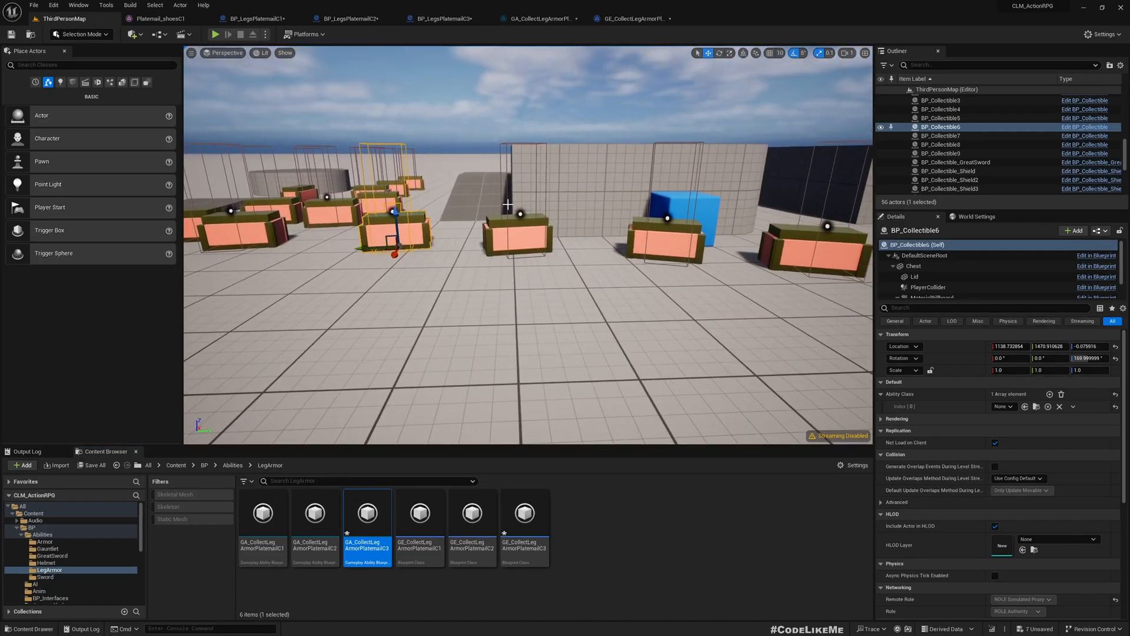
Play-test picking up leg armour from a chest with Alt+P, then stop
click(215, 34)
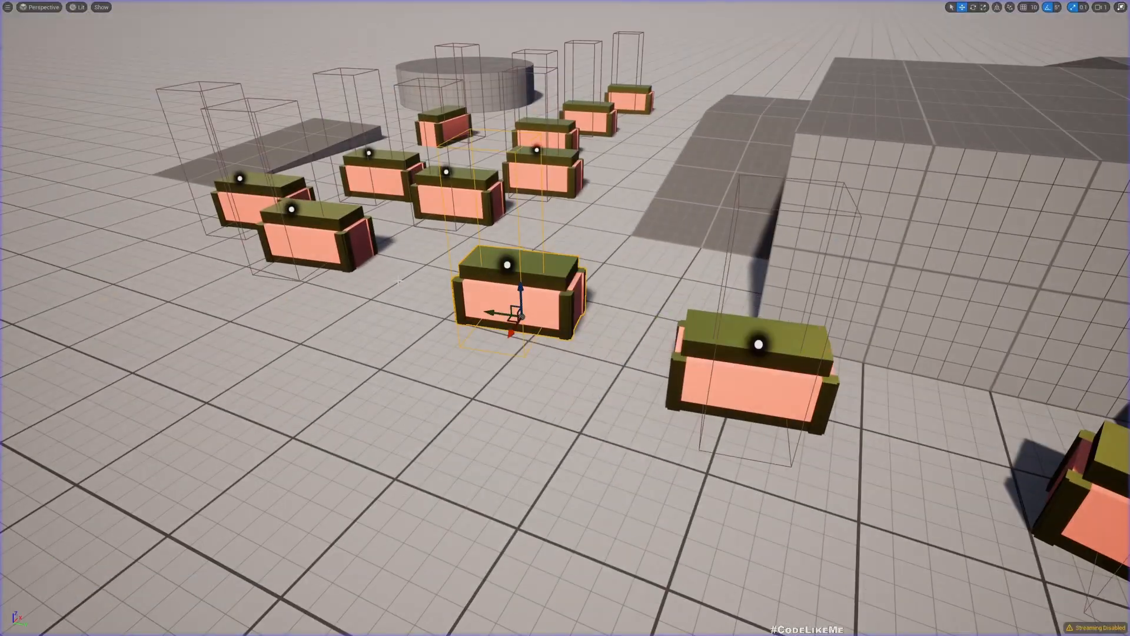
key(alt+p)
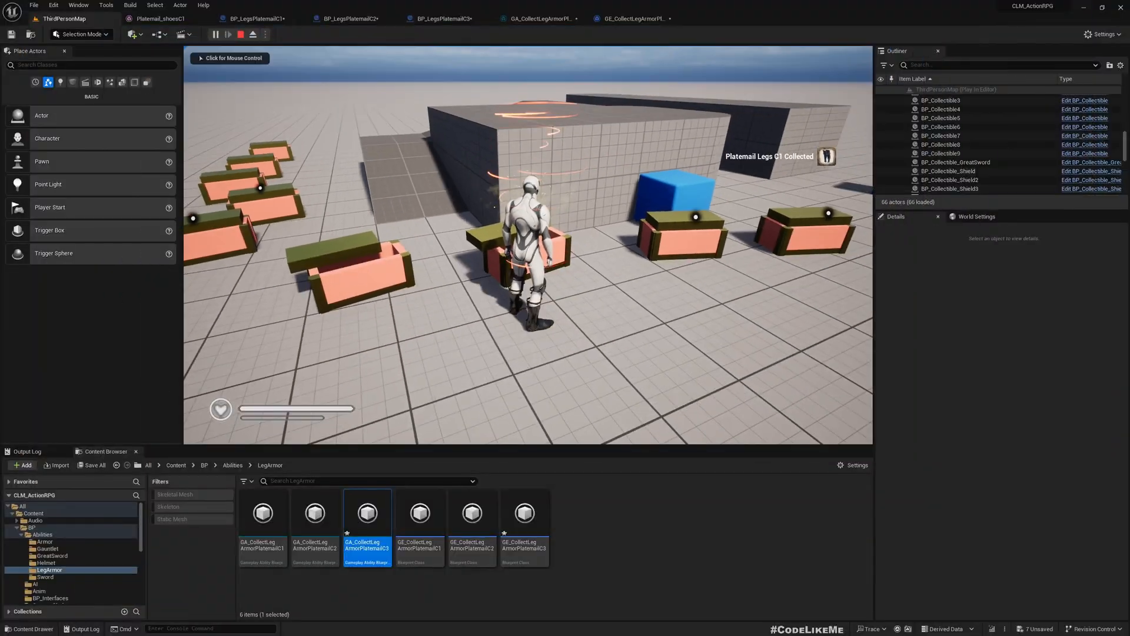
click(241, 34)
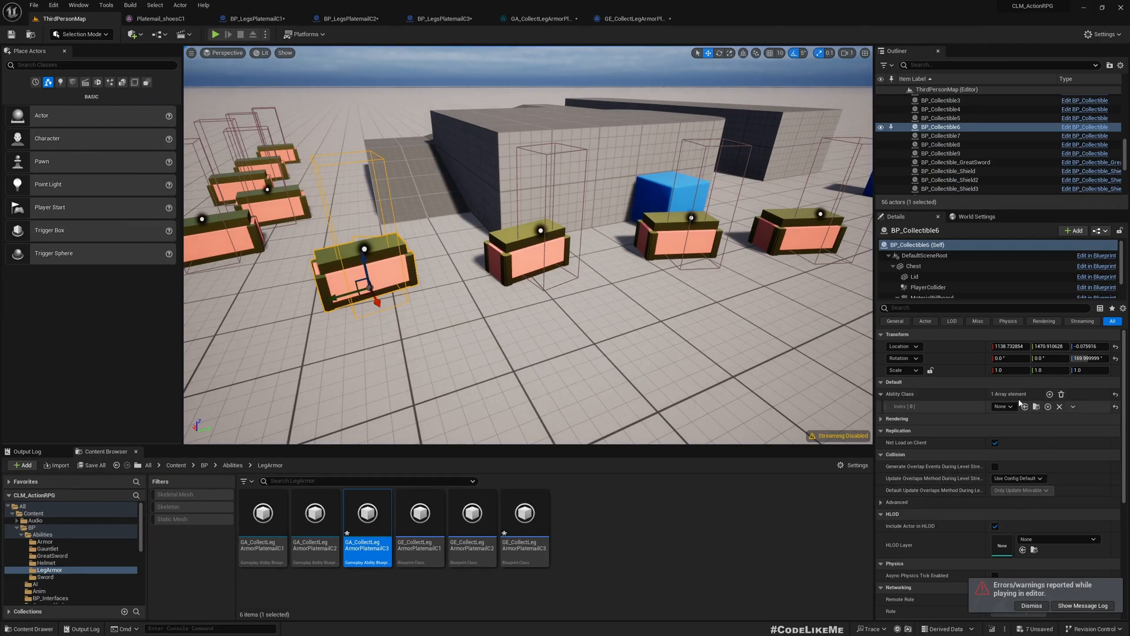
Set BP_Collectible6's Ability Class entry to the leg-armour collect ability
click(1004, 406)
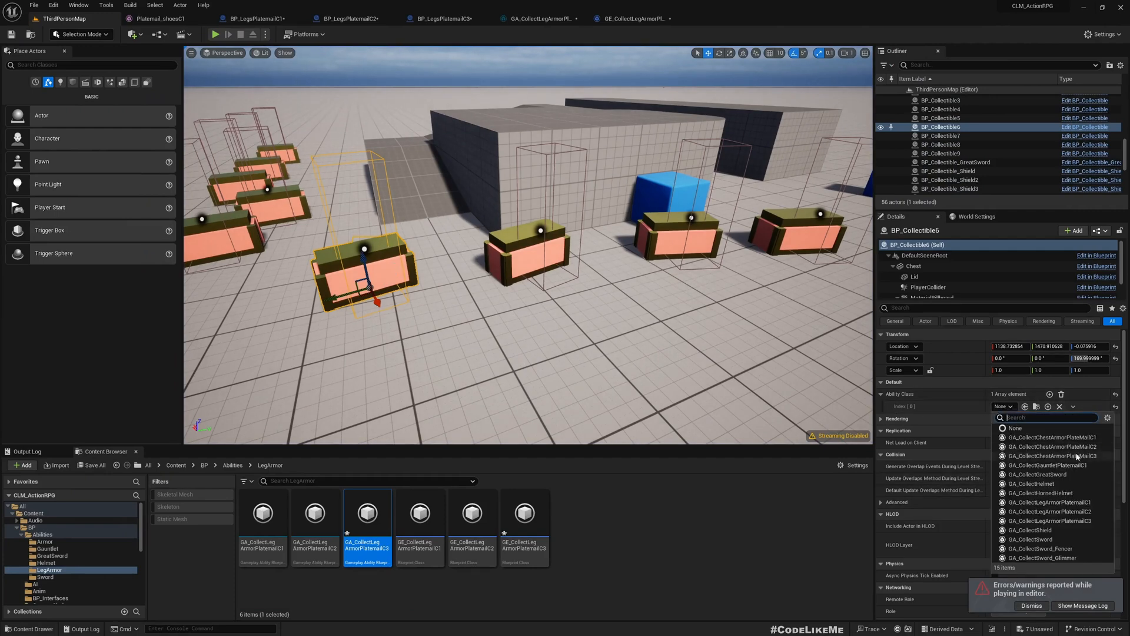
click(1050, 521)
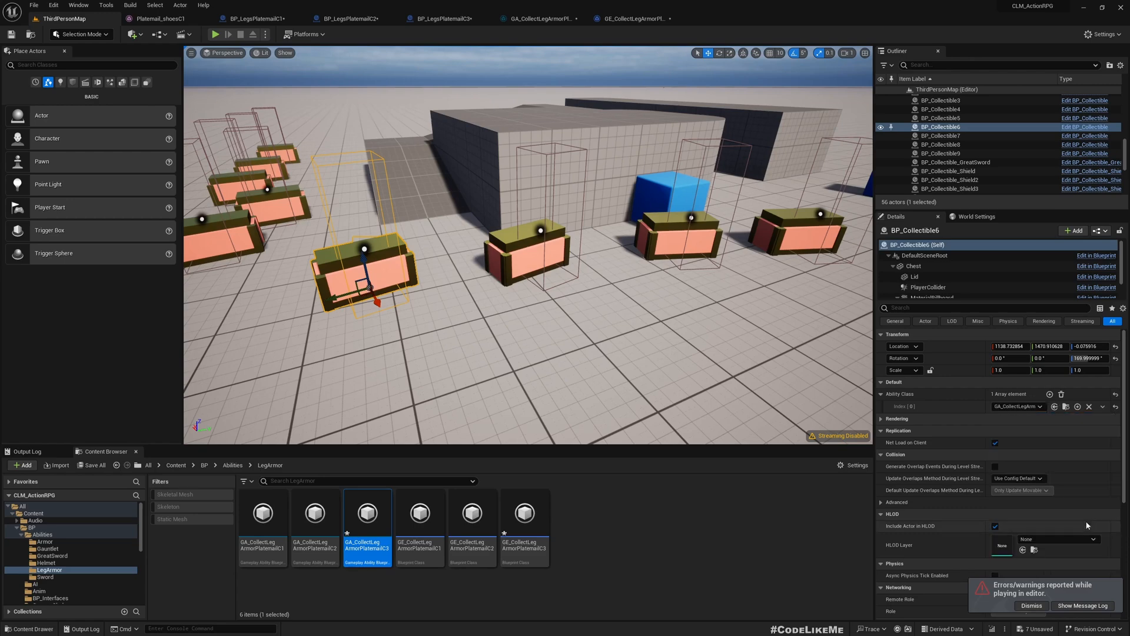
click(215, 34)
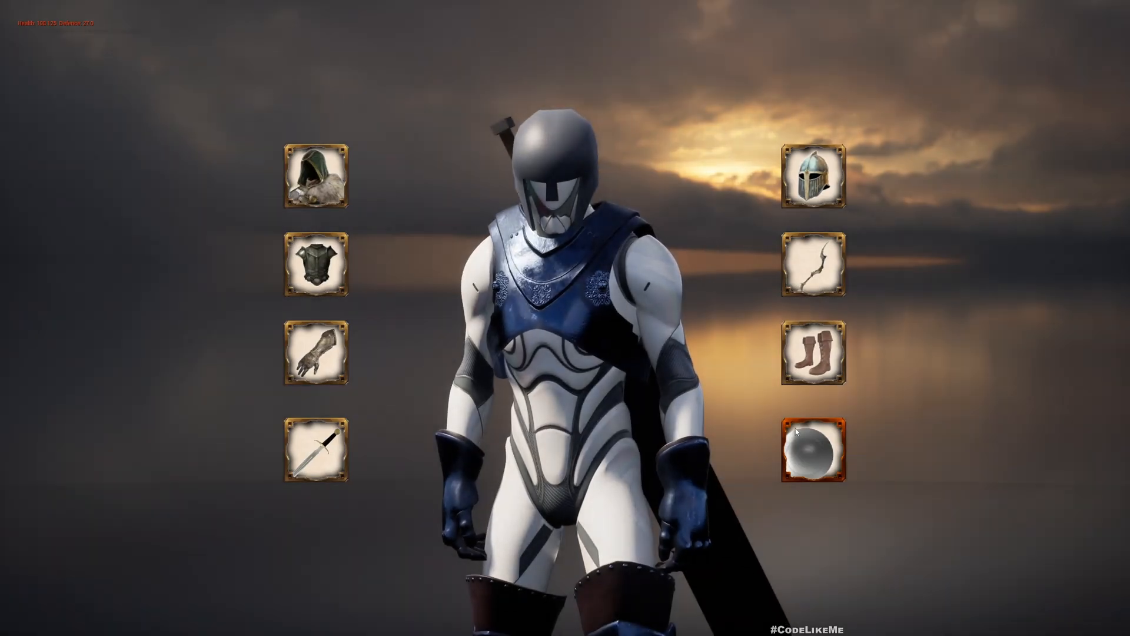
From the leg armor slot, equip the shoes, shoes-with-pads, and pads-with-cover variants in turn
click(816, 355)
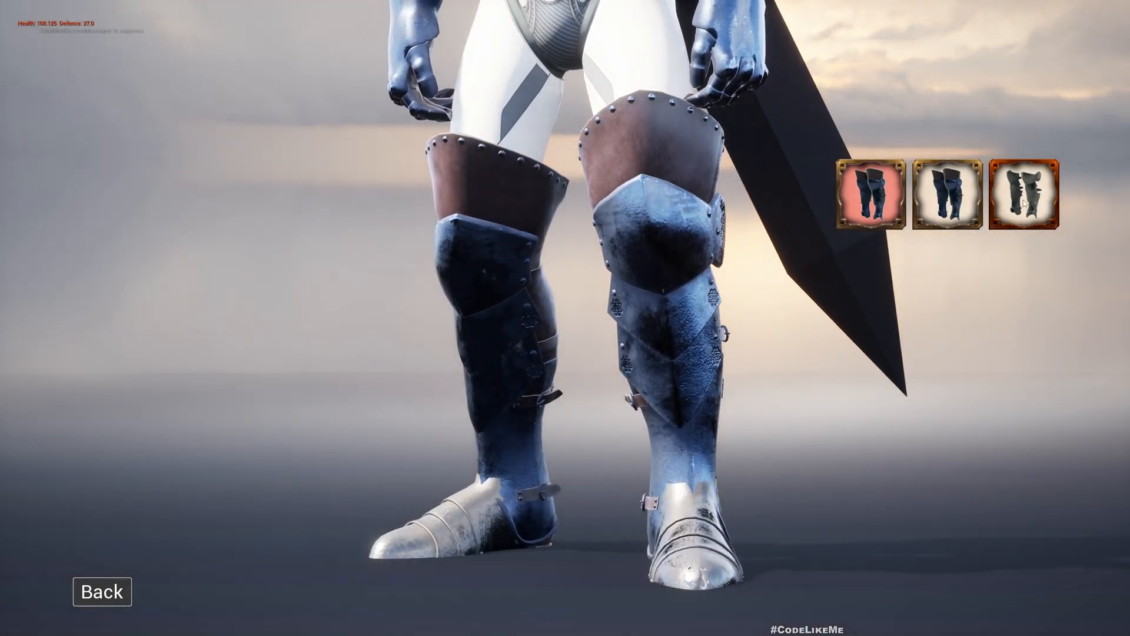
click(945, 193)
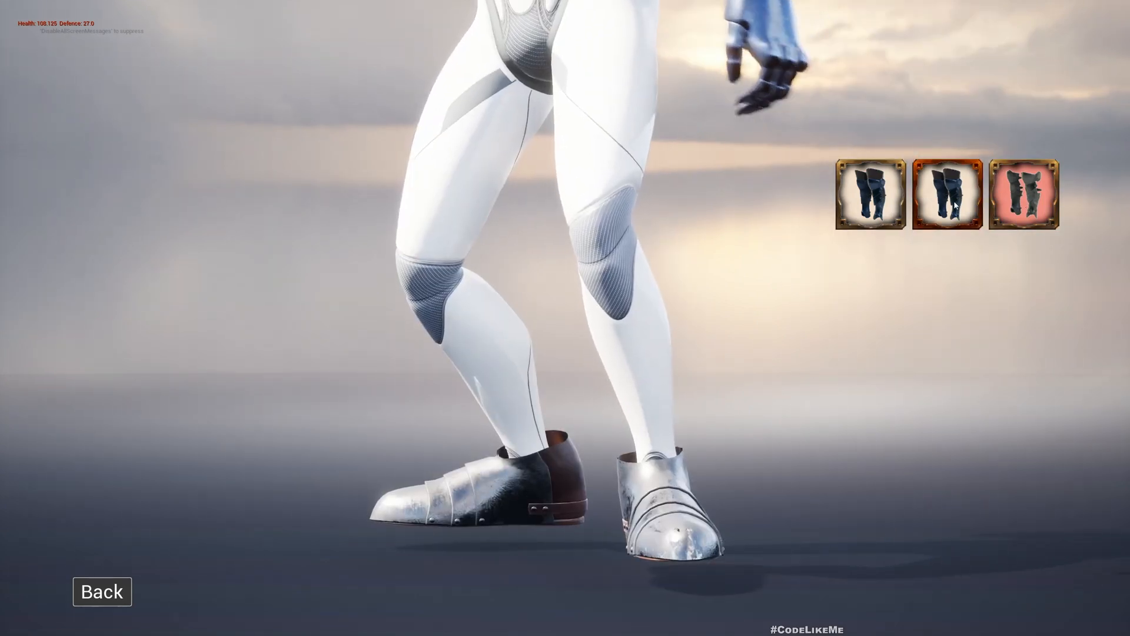
click(1023, 193)
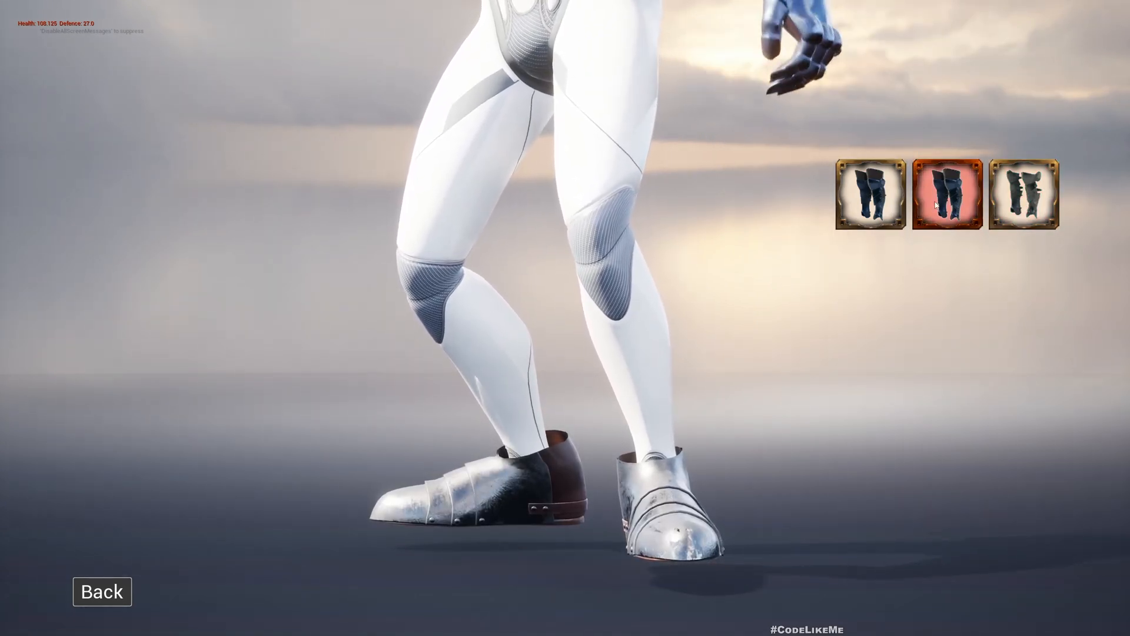
click(947, 192)
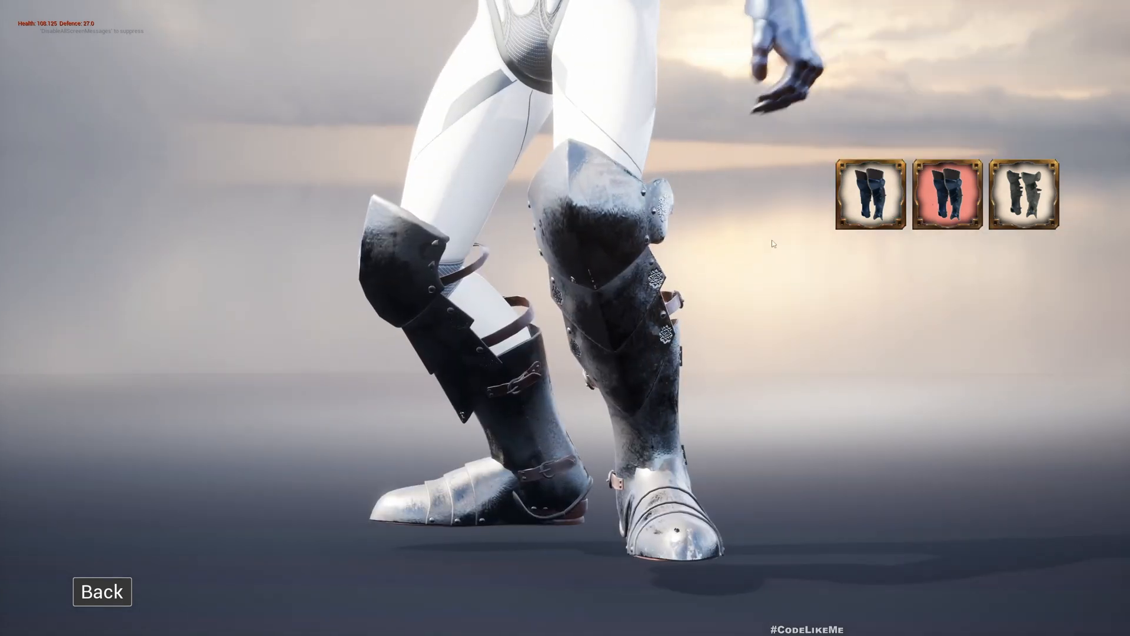
click(868, 190)
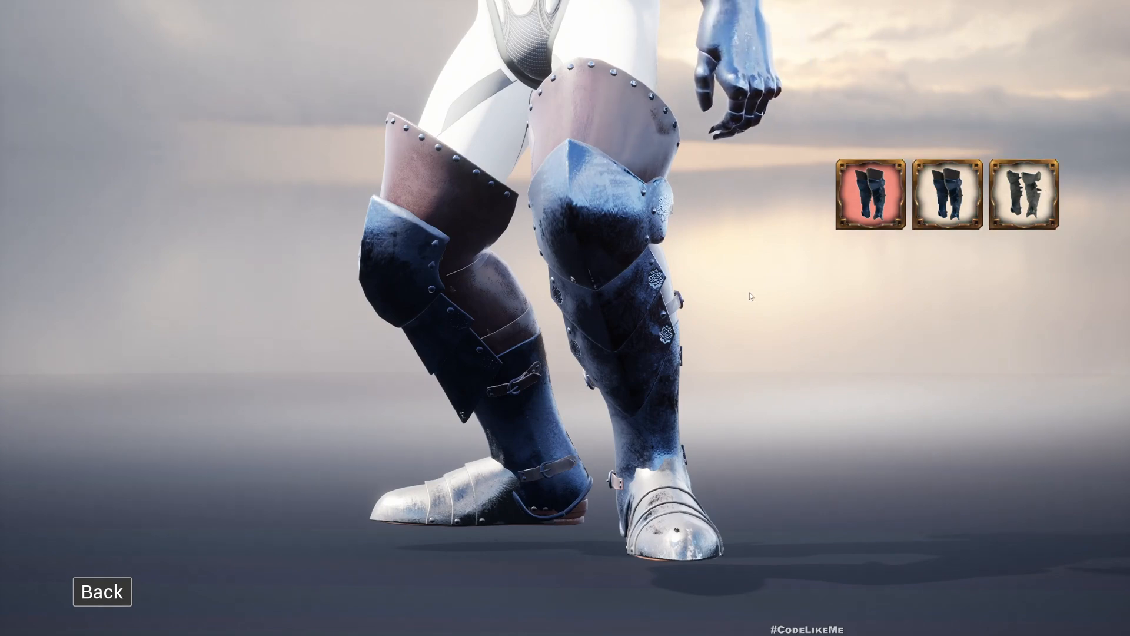
click(102, 590)
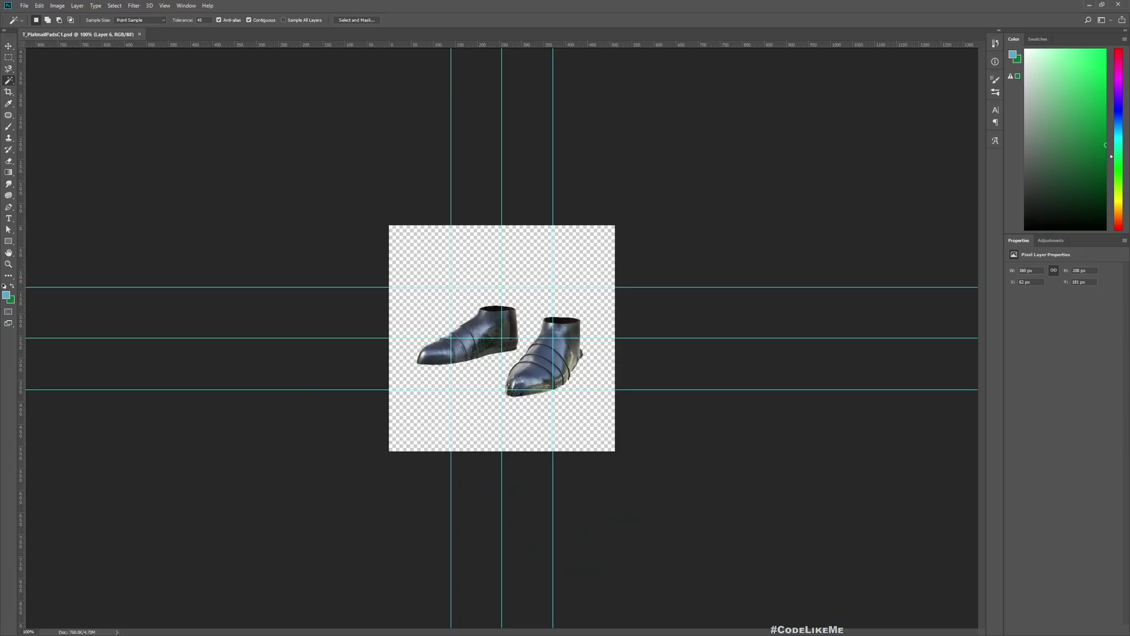
mouse_move(309, 394)
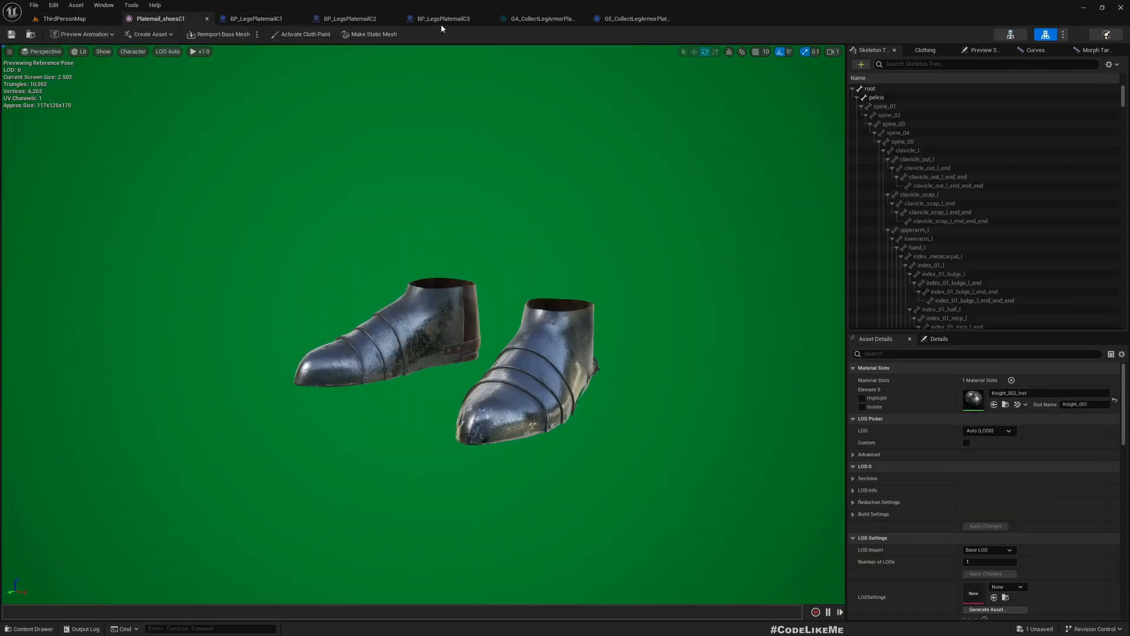
Bring up the GA_CollectLegArmorPlatemailC3 collect ability showing the T_PlatmailPadsC3 icon
click(442, 19)
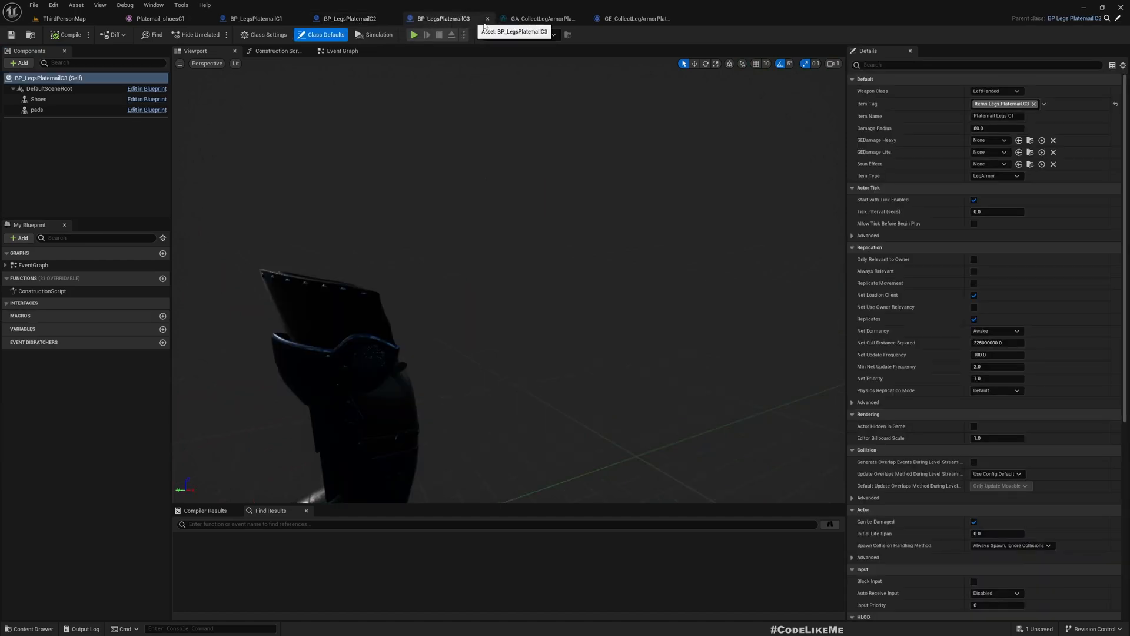
click(540, 18)
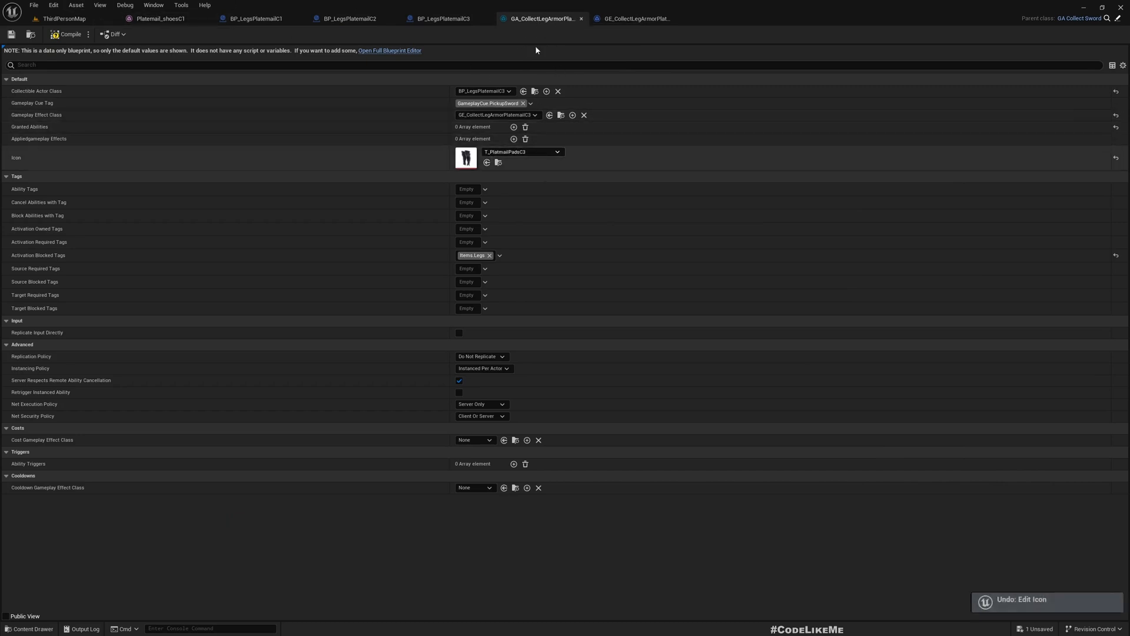
mouse_move(97, 19)
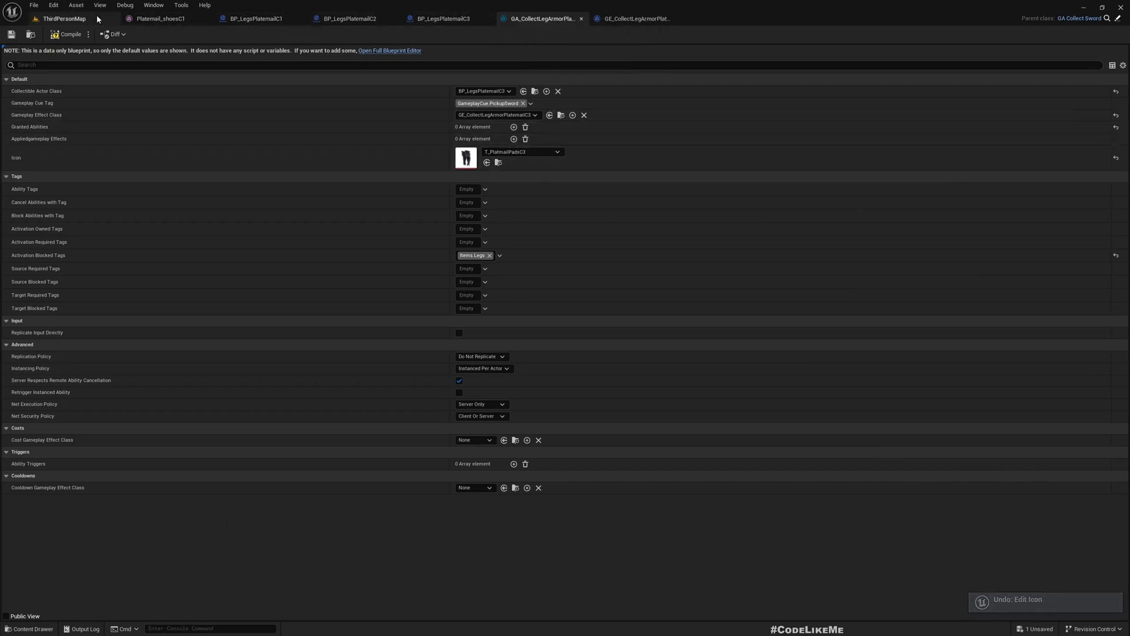
Set the GA_CollectLegArmorPlatemailC1 ability's Icon to T_PlatmailShoesC1
click(64, 18)
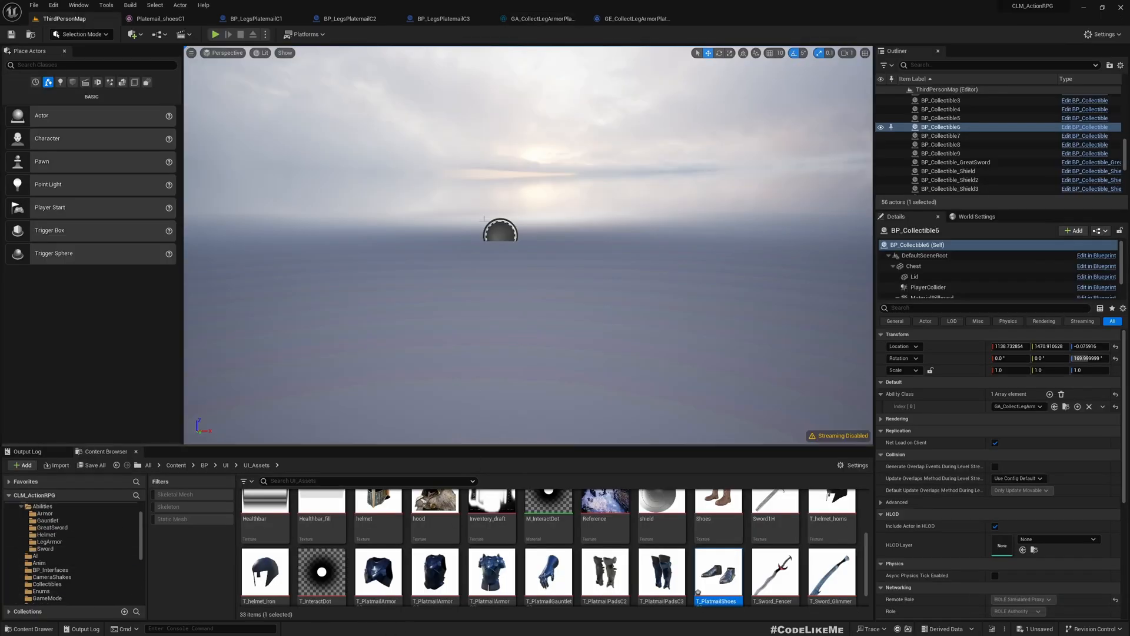
click(48, 542)
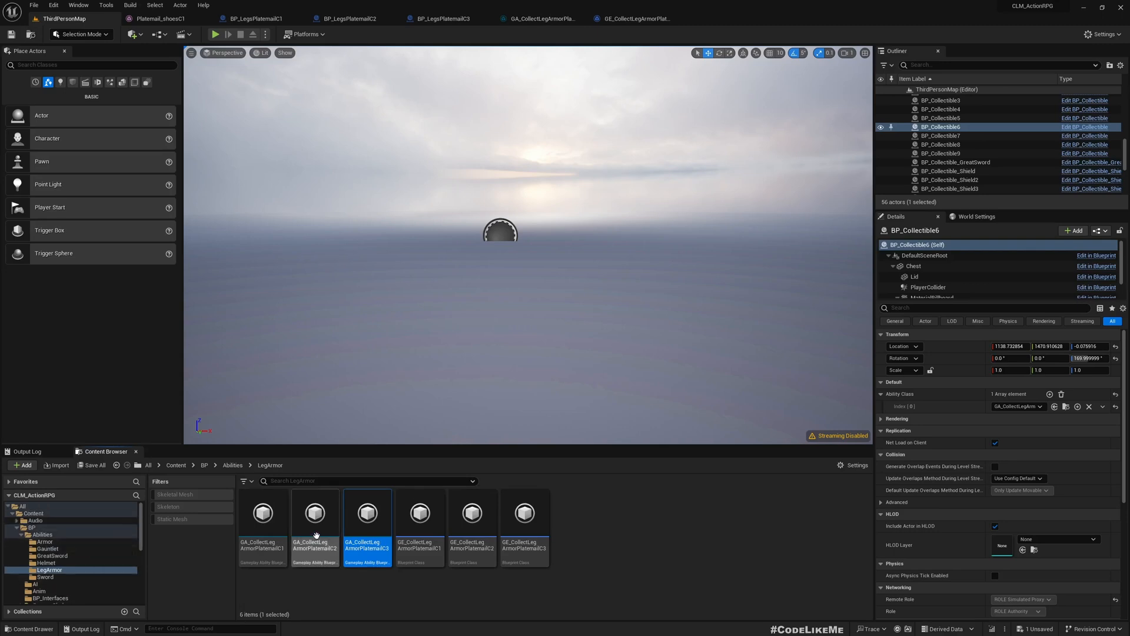
double_click(366, 514)
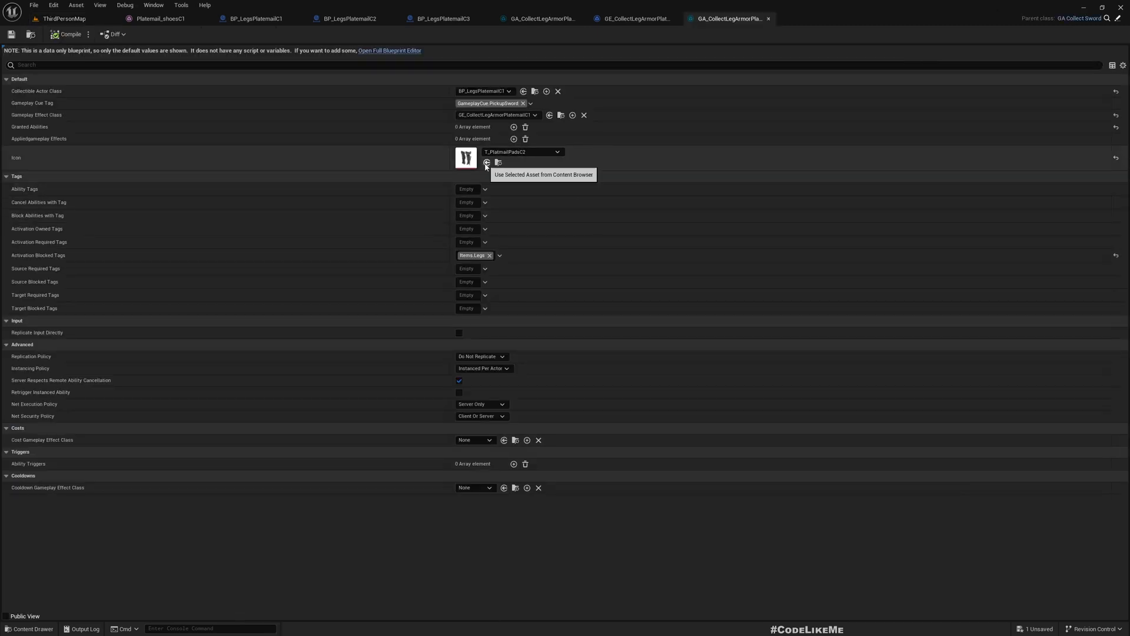
click(556, 151)
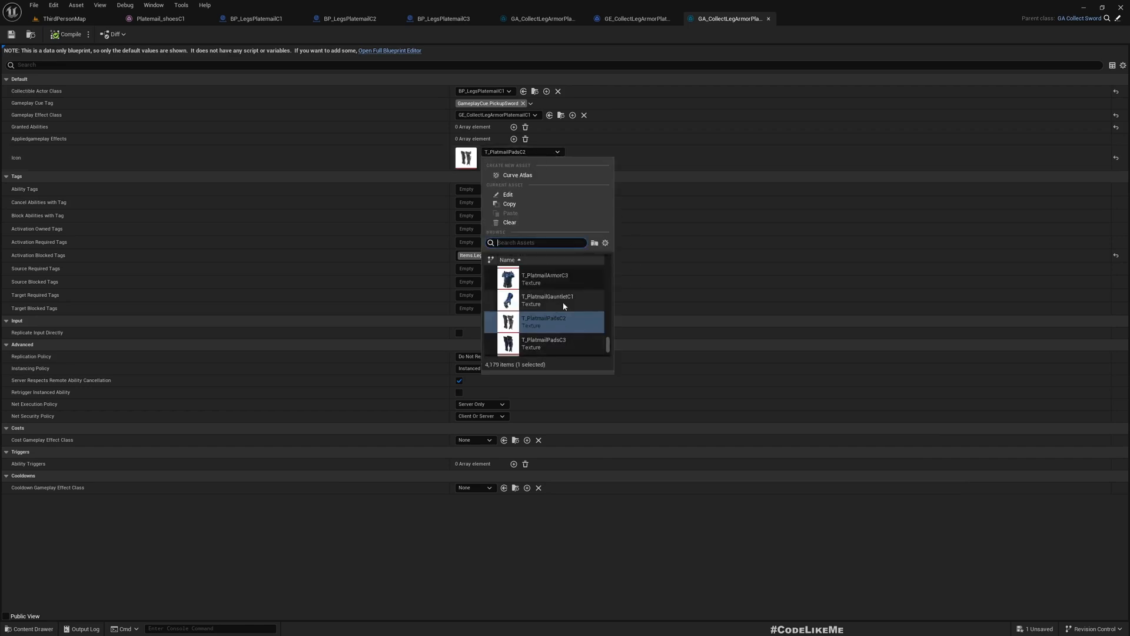
text(sho)
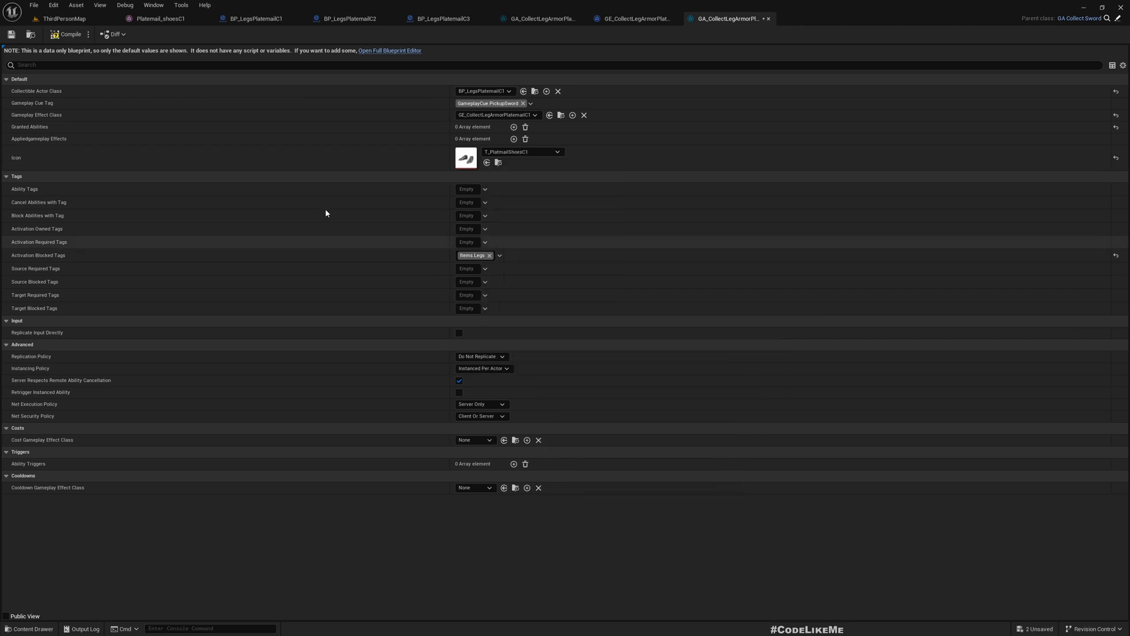
click(64, 18)
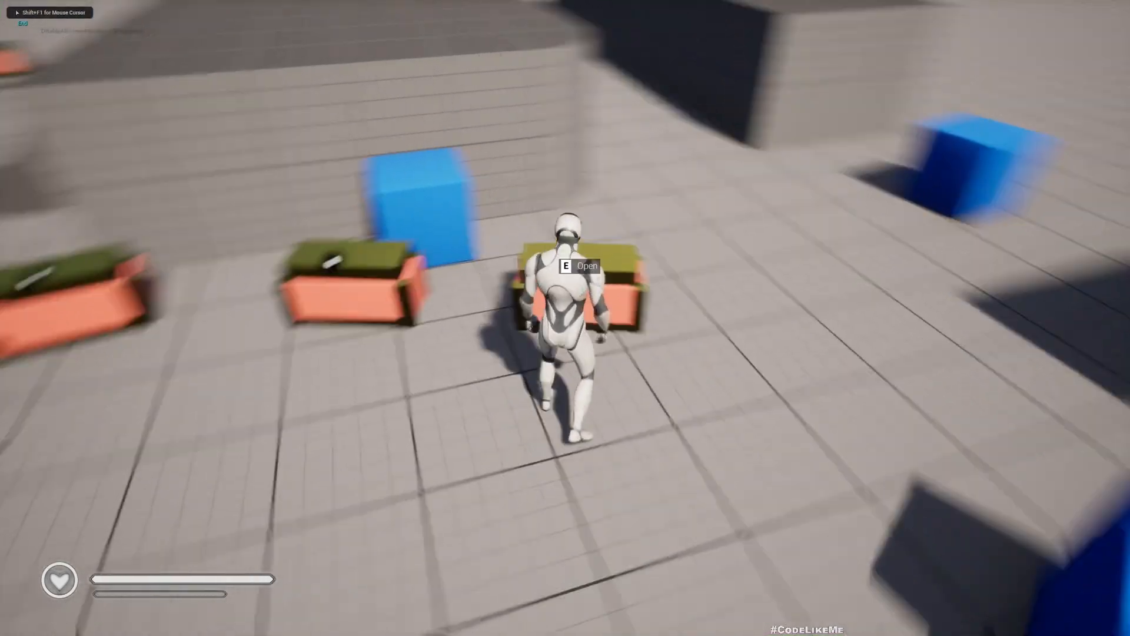
Collect leg armor from the chest and equip the shoes-only variant from the inventory leg slot
key(e)
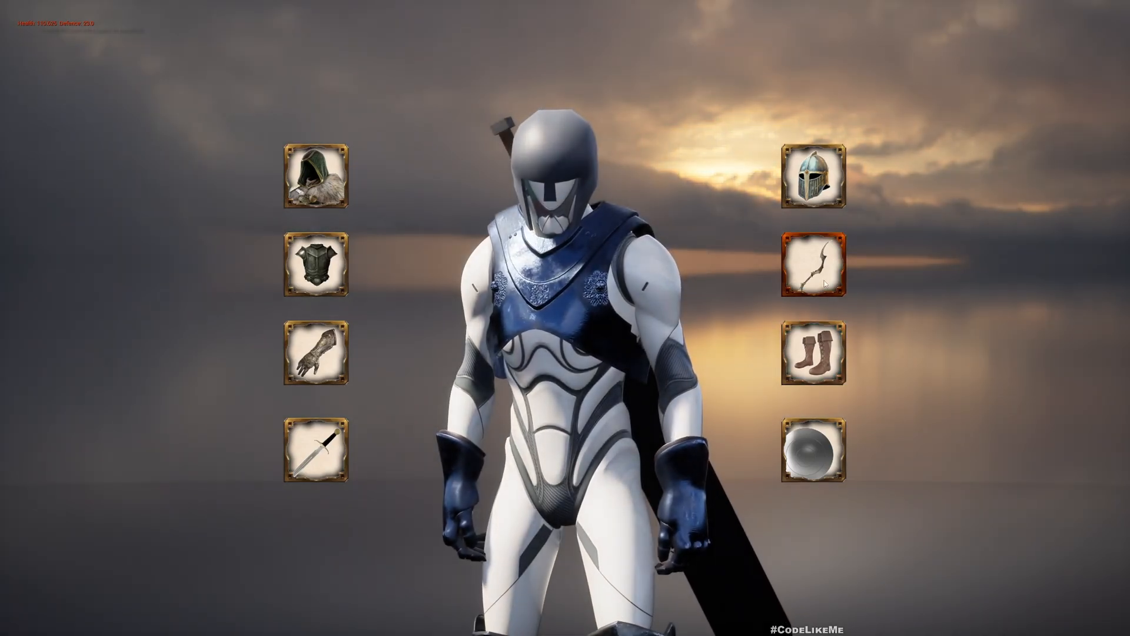
click(810, 354)
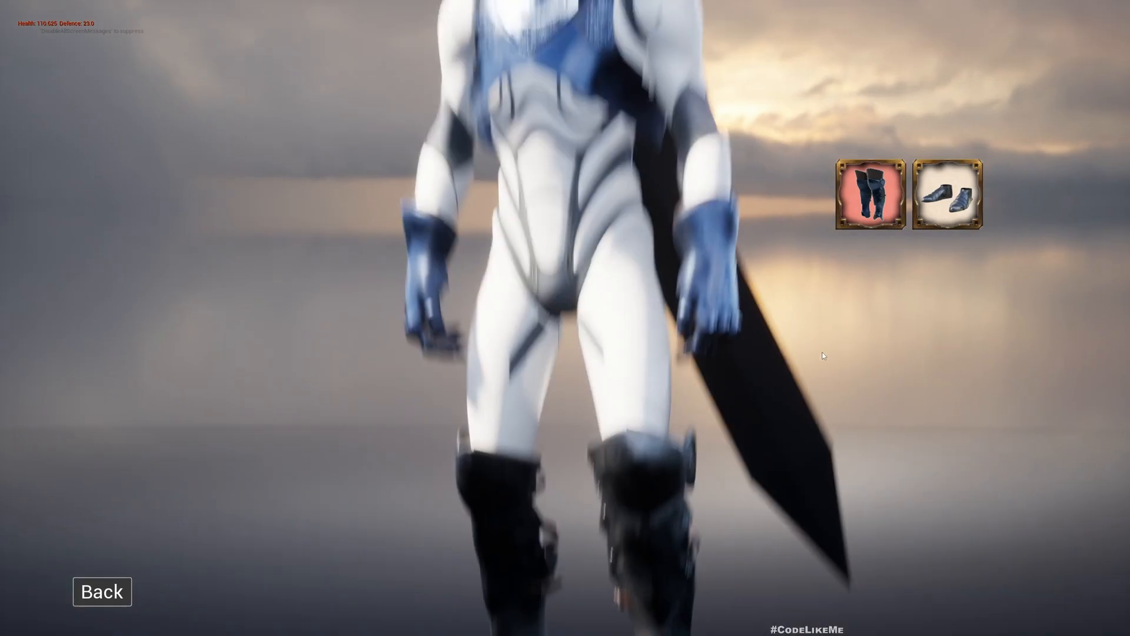
click(948, 193)
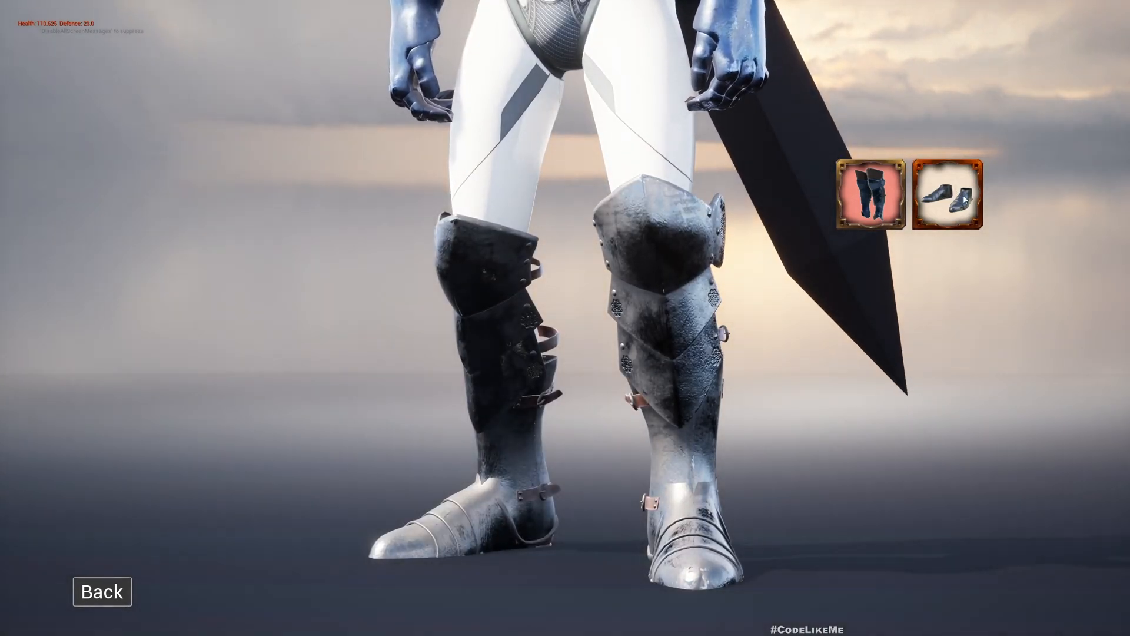
click(950, 192)
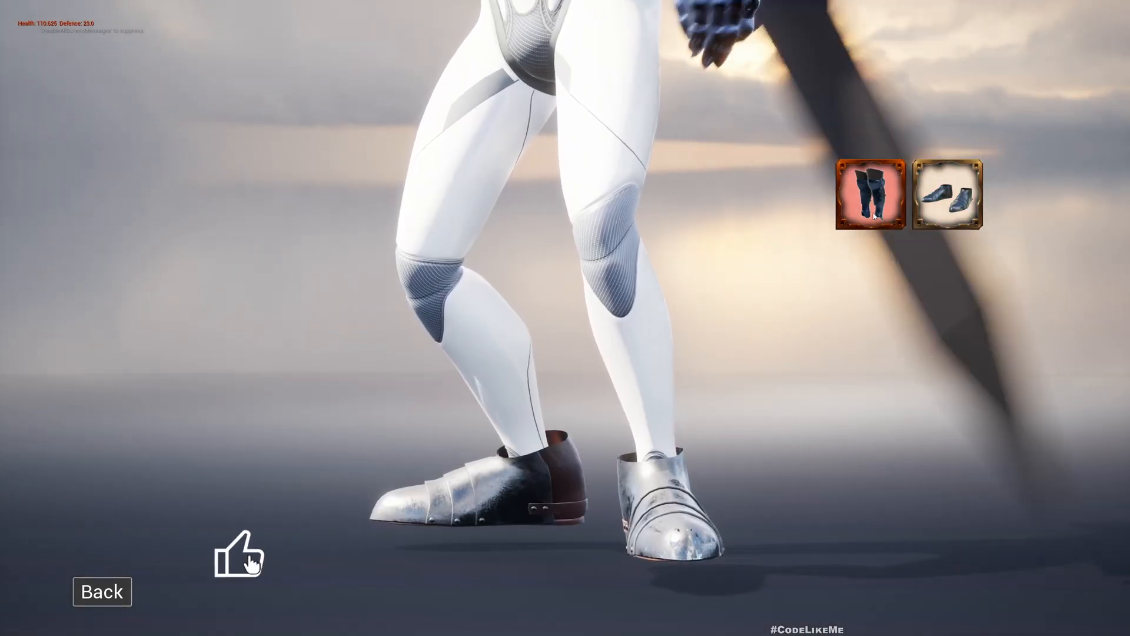
click(870, 195)
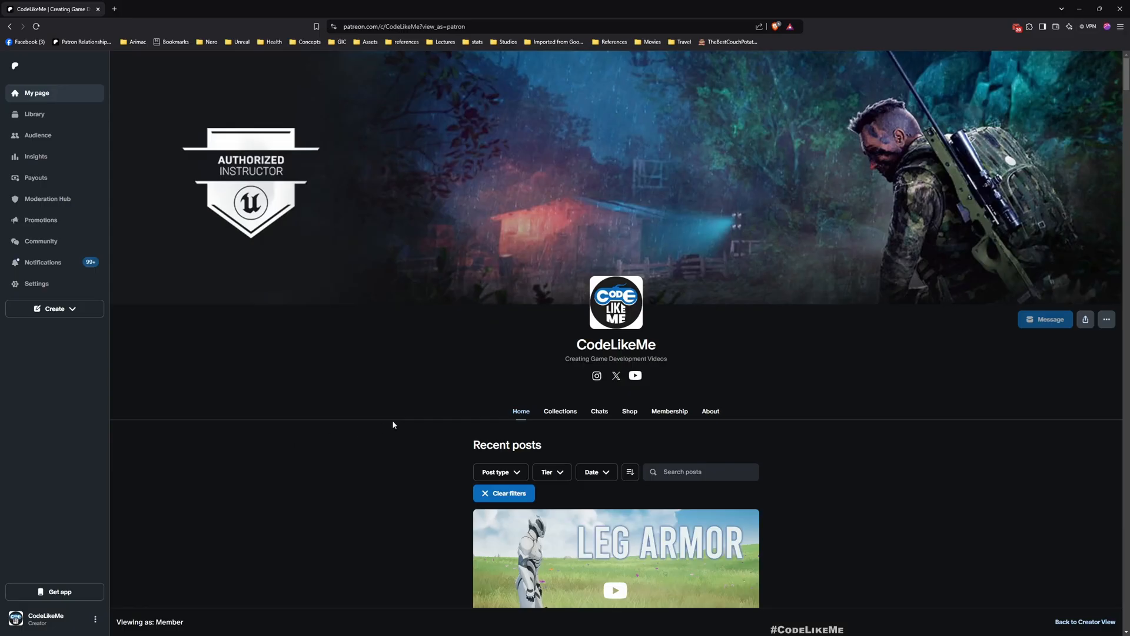
scroll(down, 3)
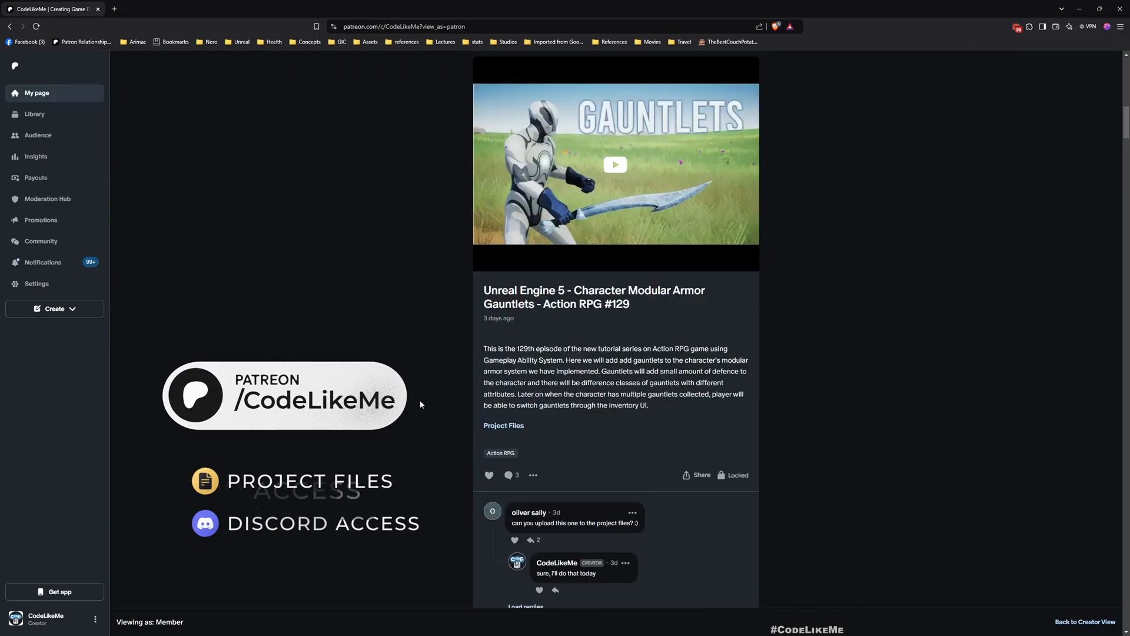
scroll(down, 3)
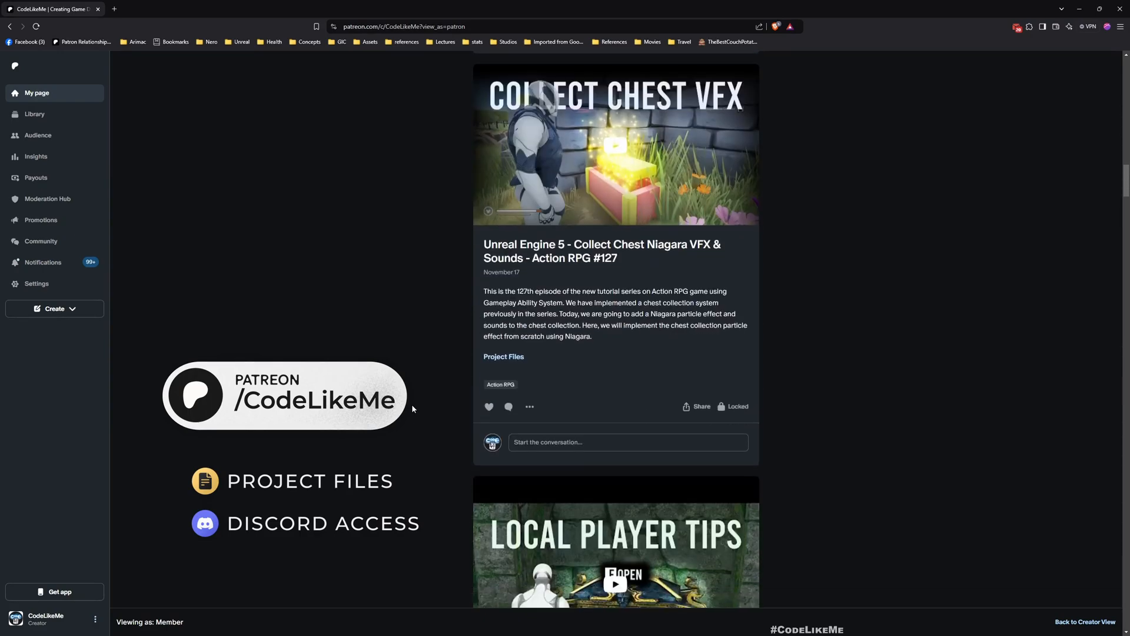
scroll(down, 3)
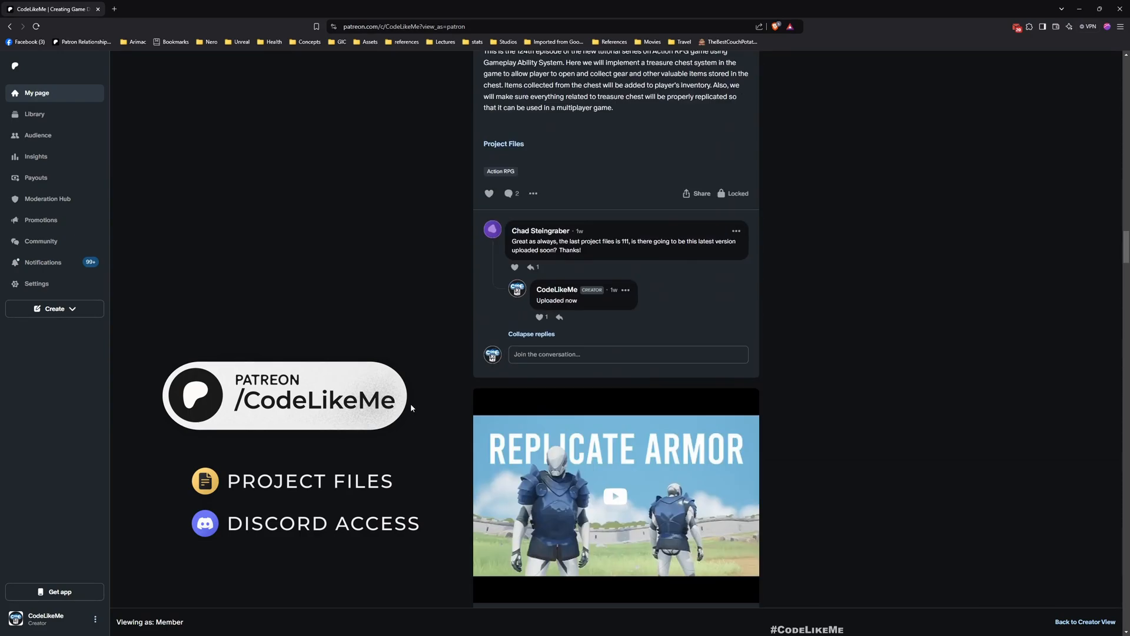
scroll(down, 3)
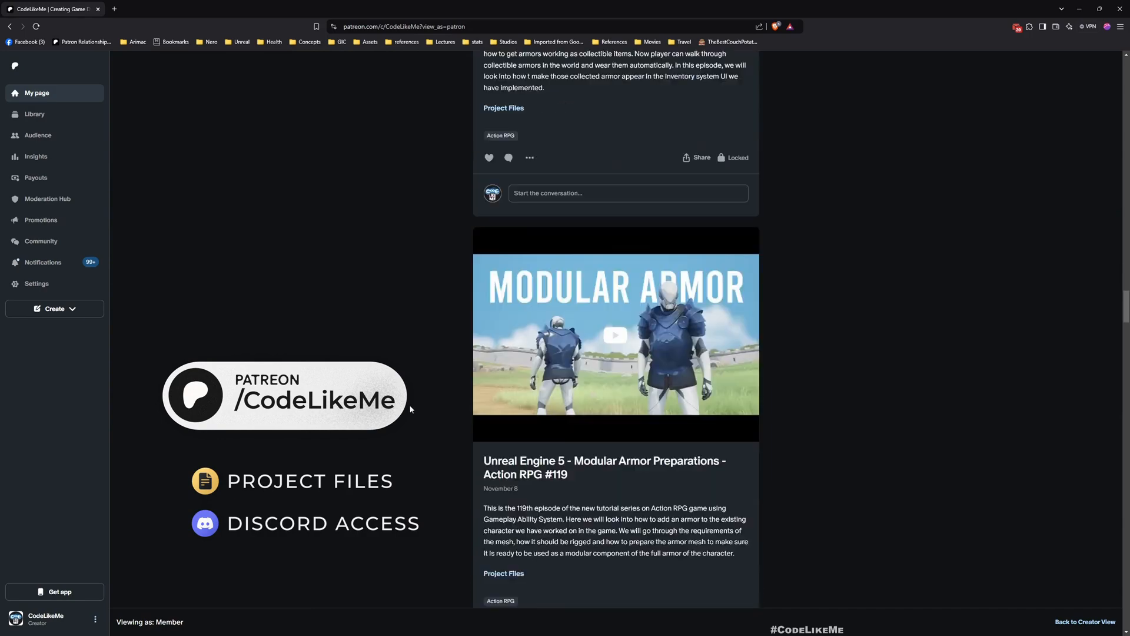
scroll(down, 3)
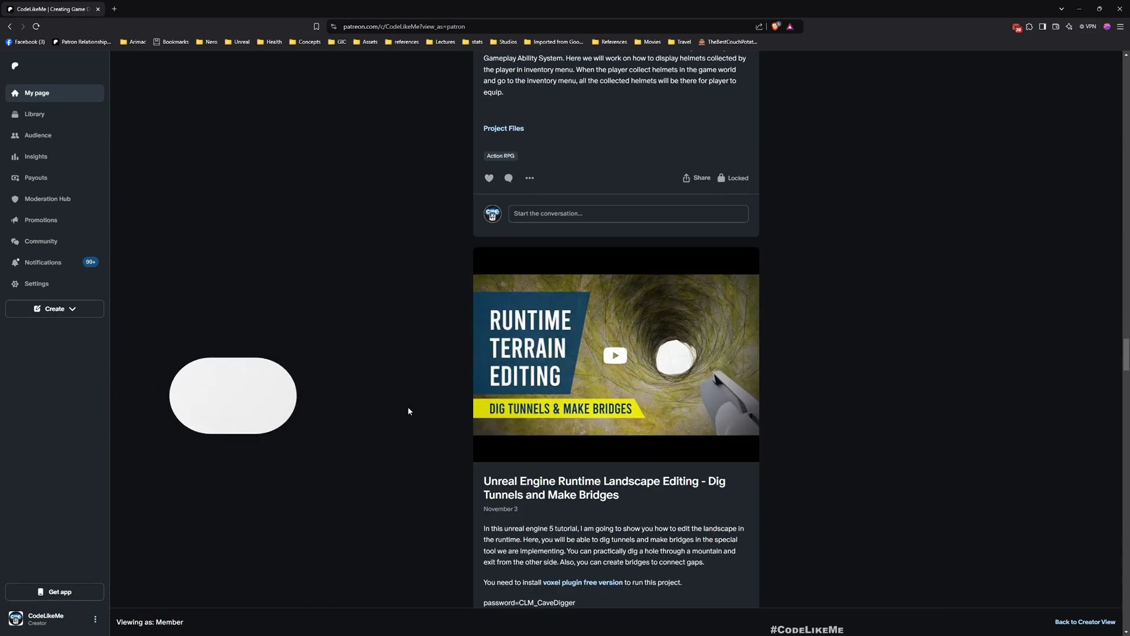